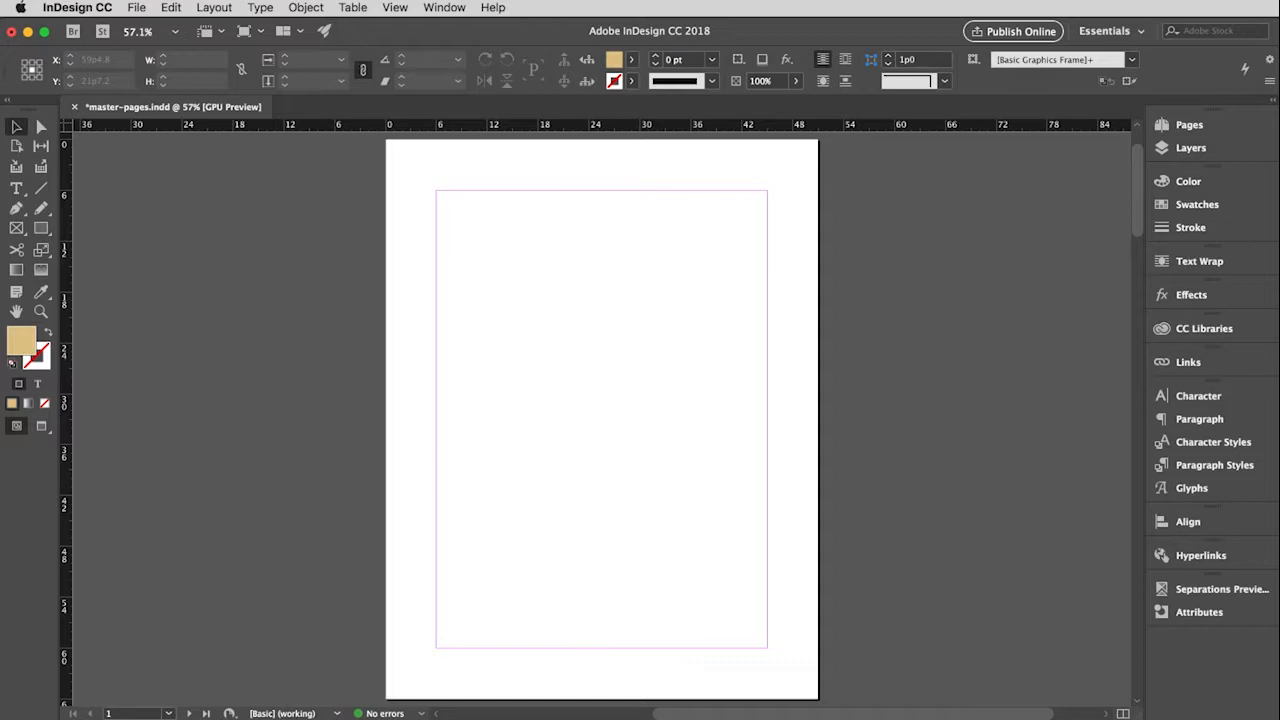
pyautogui.moveTo(1156, 244)
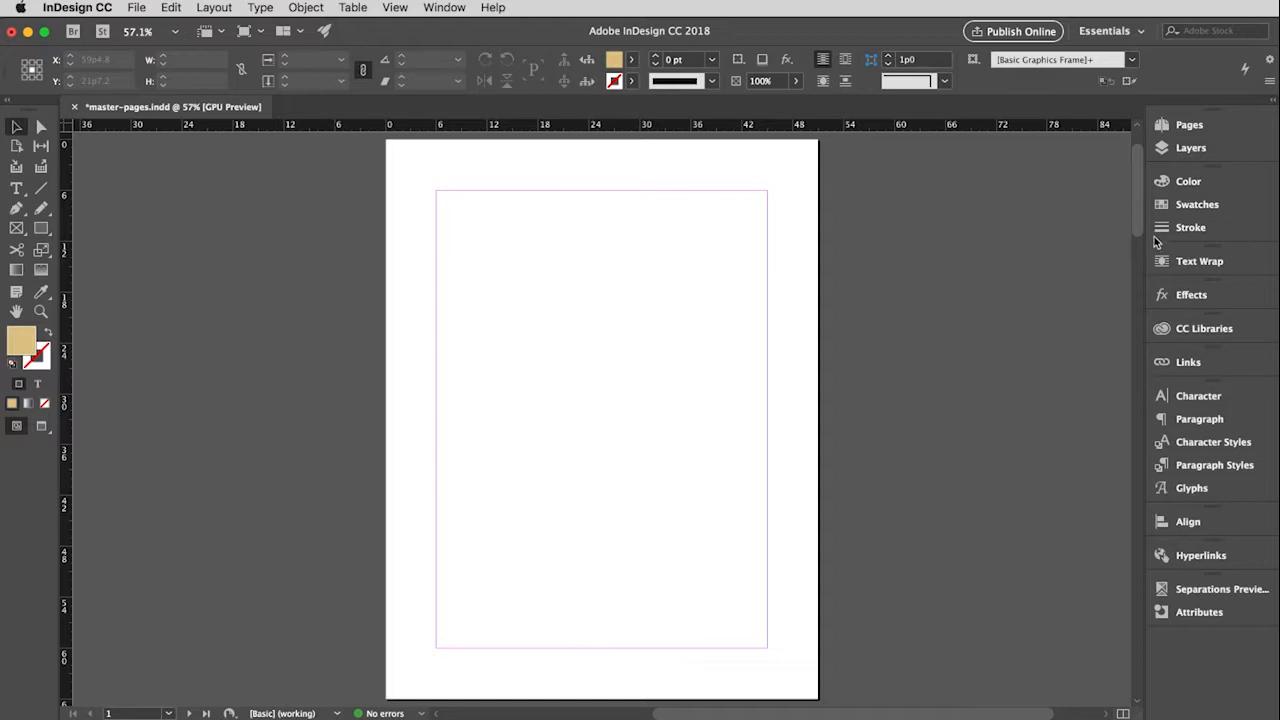
# - Show the Pages panel so the document's spreads and masters are visible
pyautogui.scroll(-3)
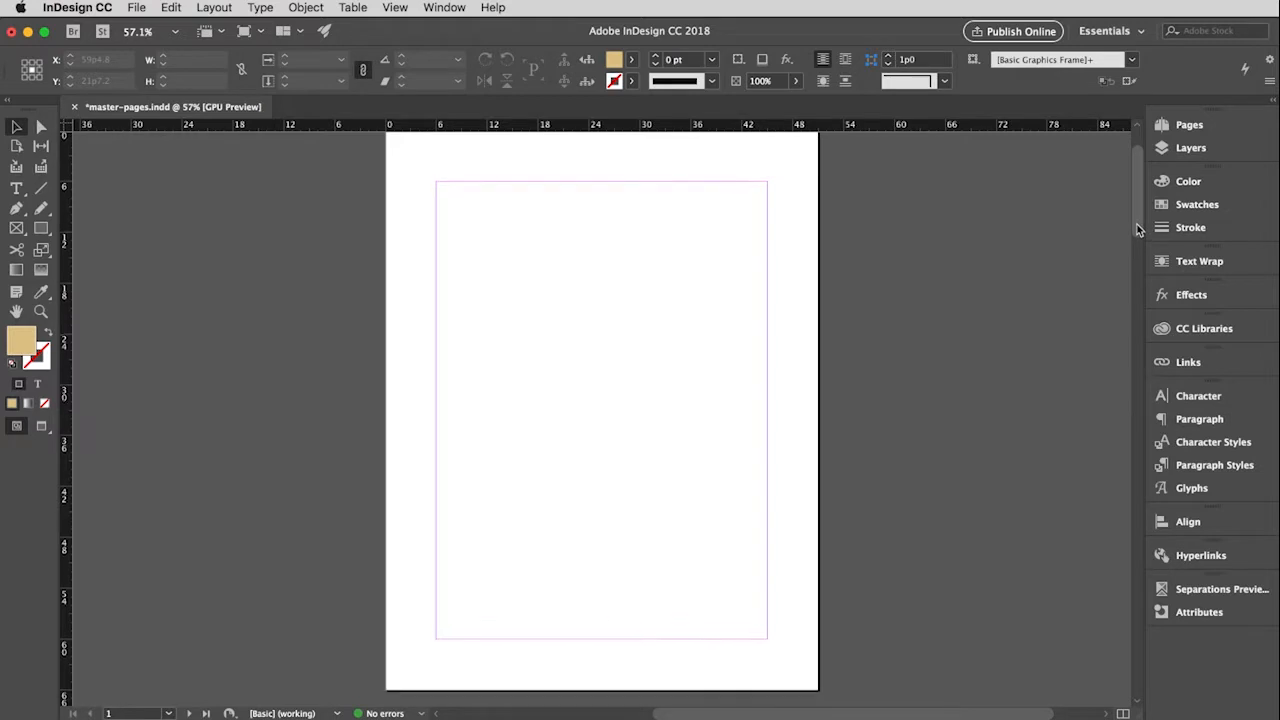
pyautogui.click(1160, 124)
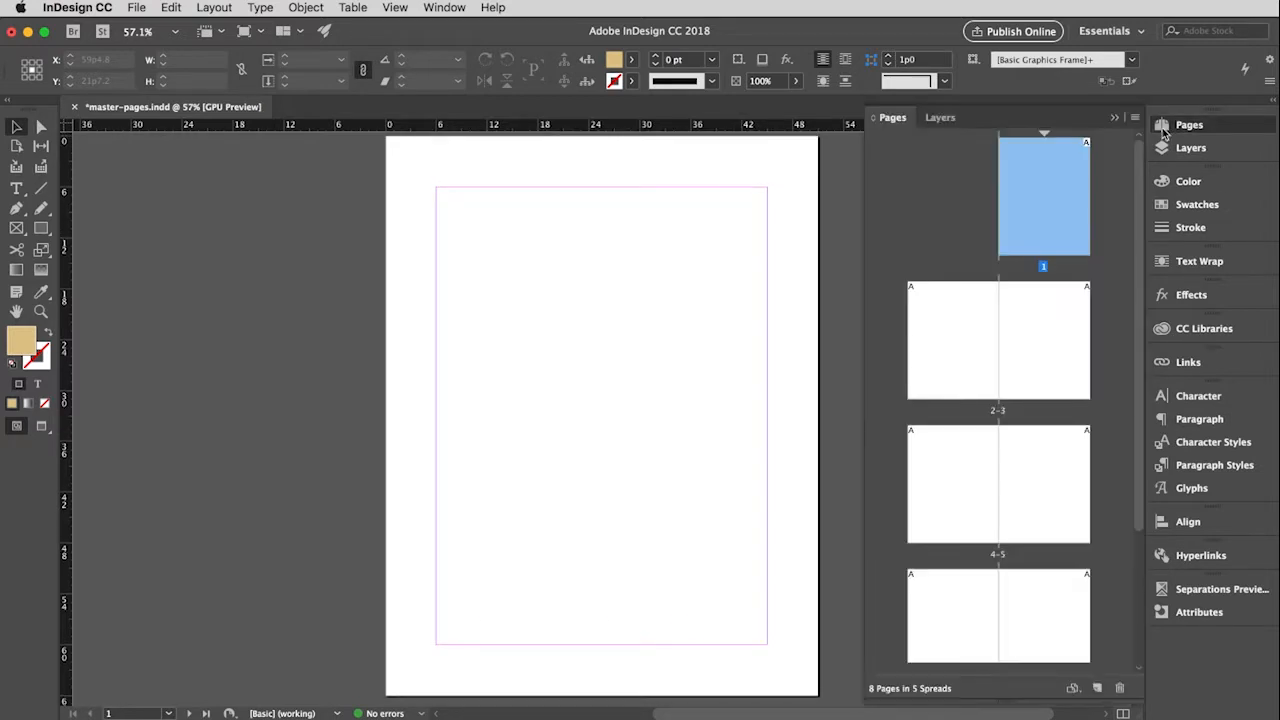
pyautogui.moveTo(936, 244)
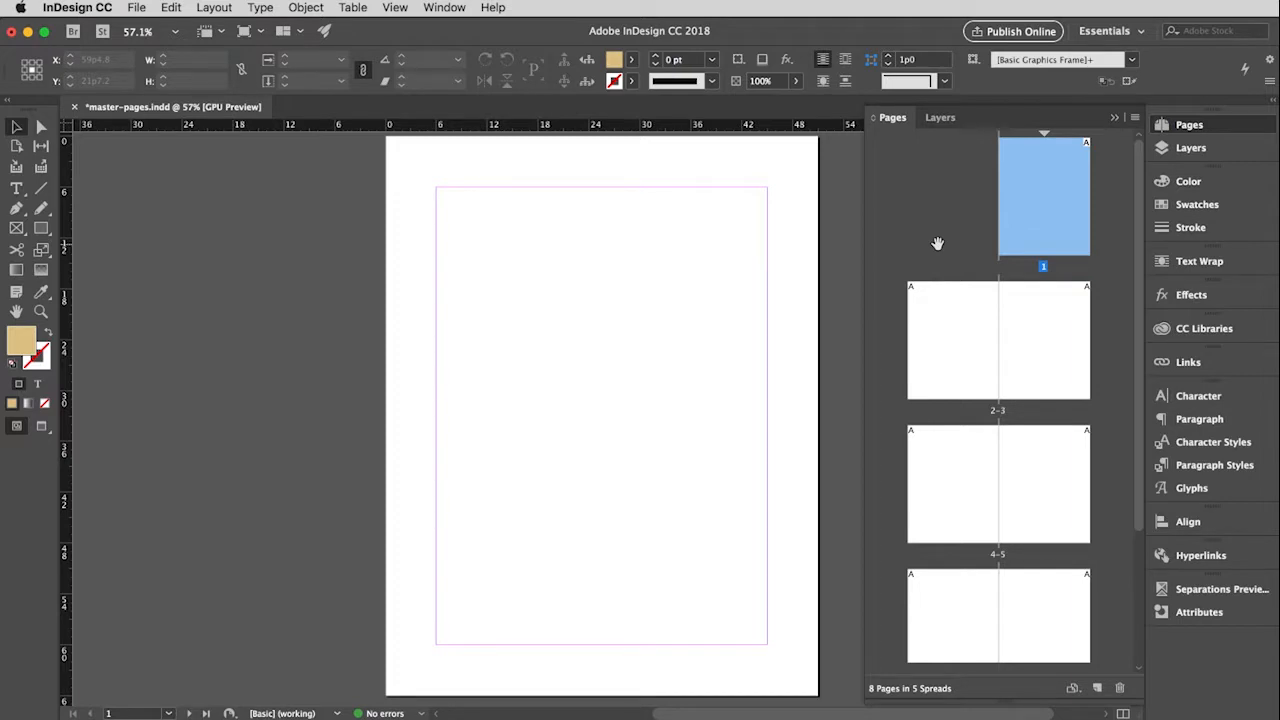
pyautogui.moveTo(1010, 680)
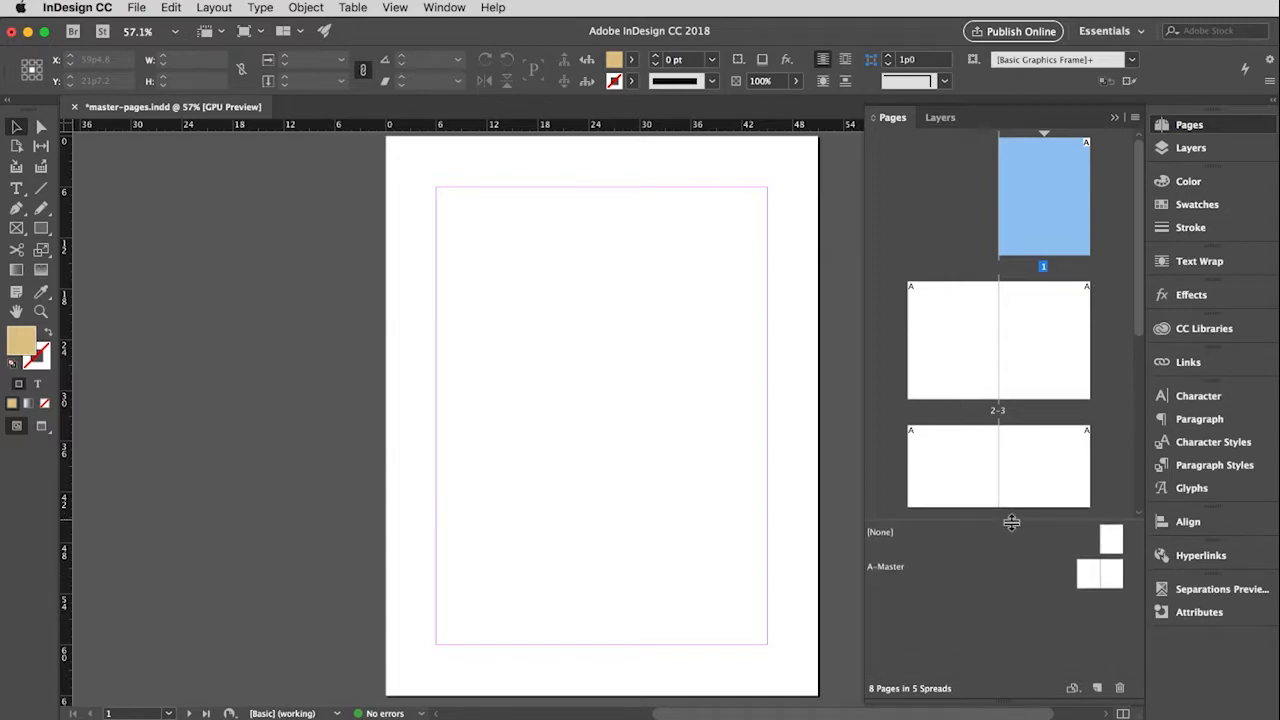
pyautogui.moveTo(976, 586)
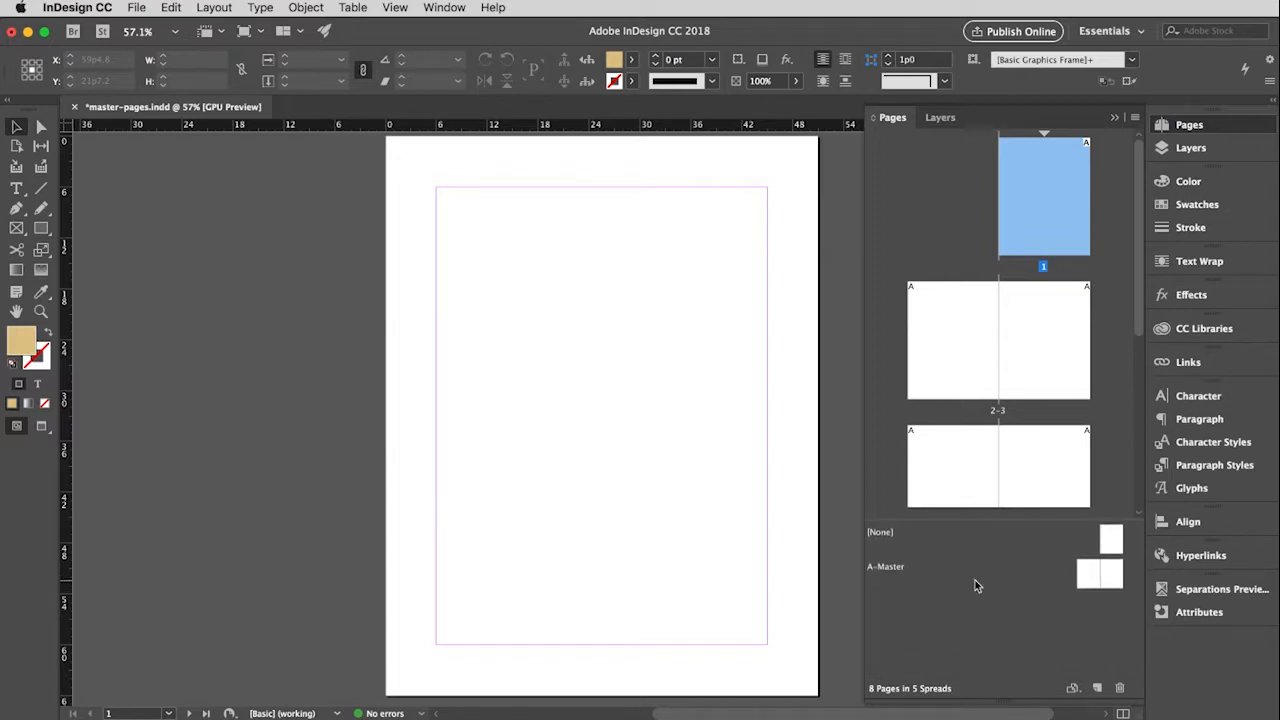
pyautogui.moveTo(950, 584)
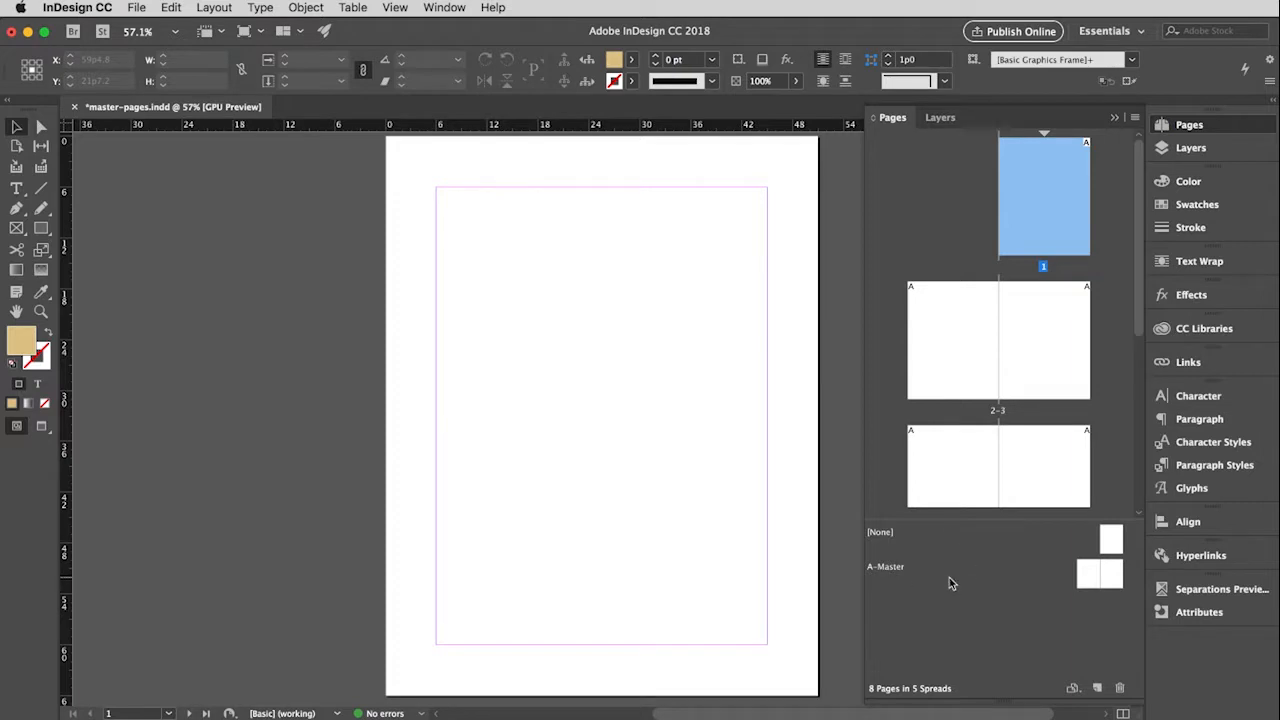
pyautogui.moveTo(1068, 168)
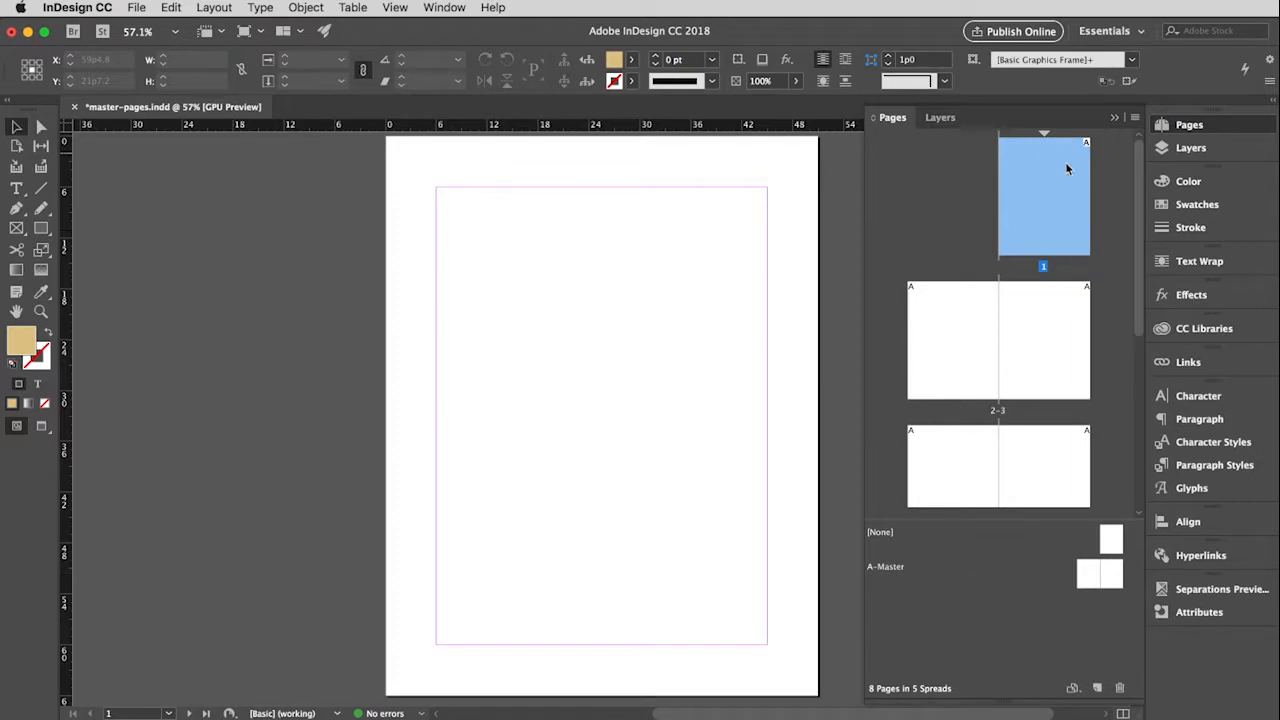
pyautogui.moveTo(976, 622)
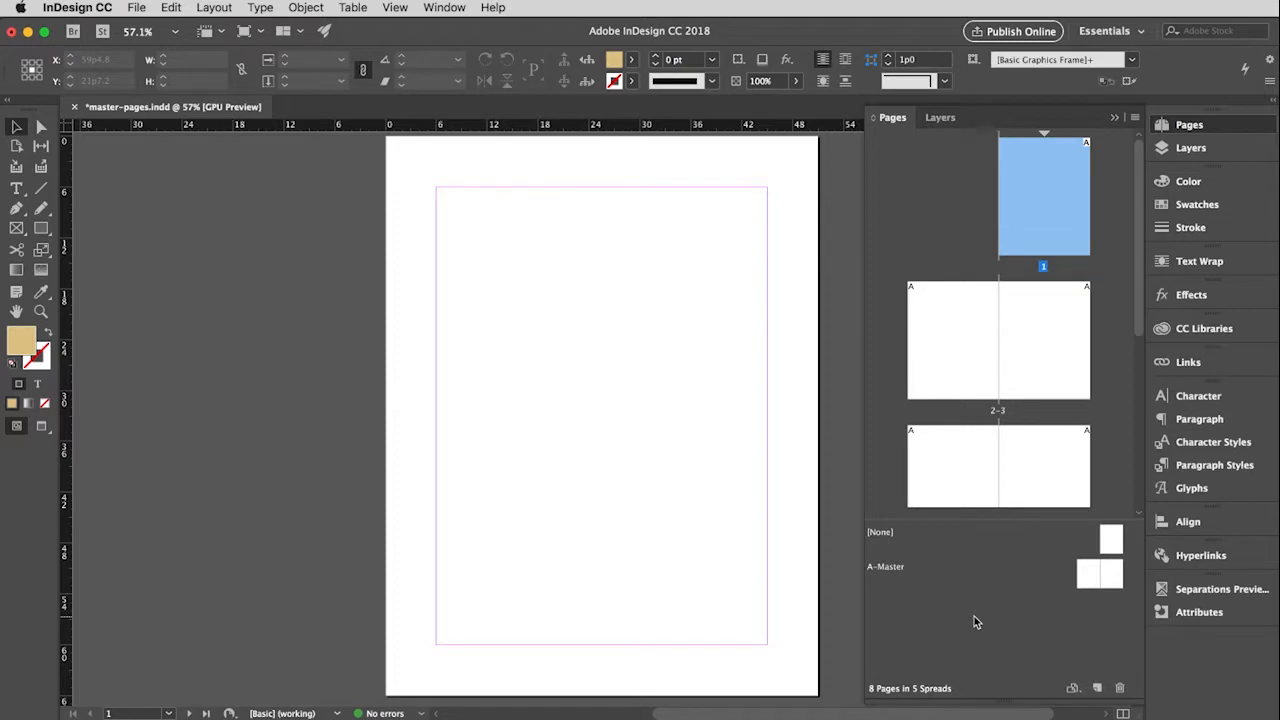
pyautogui.moveTo(952, 620)
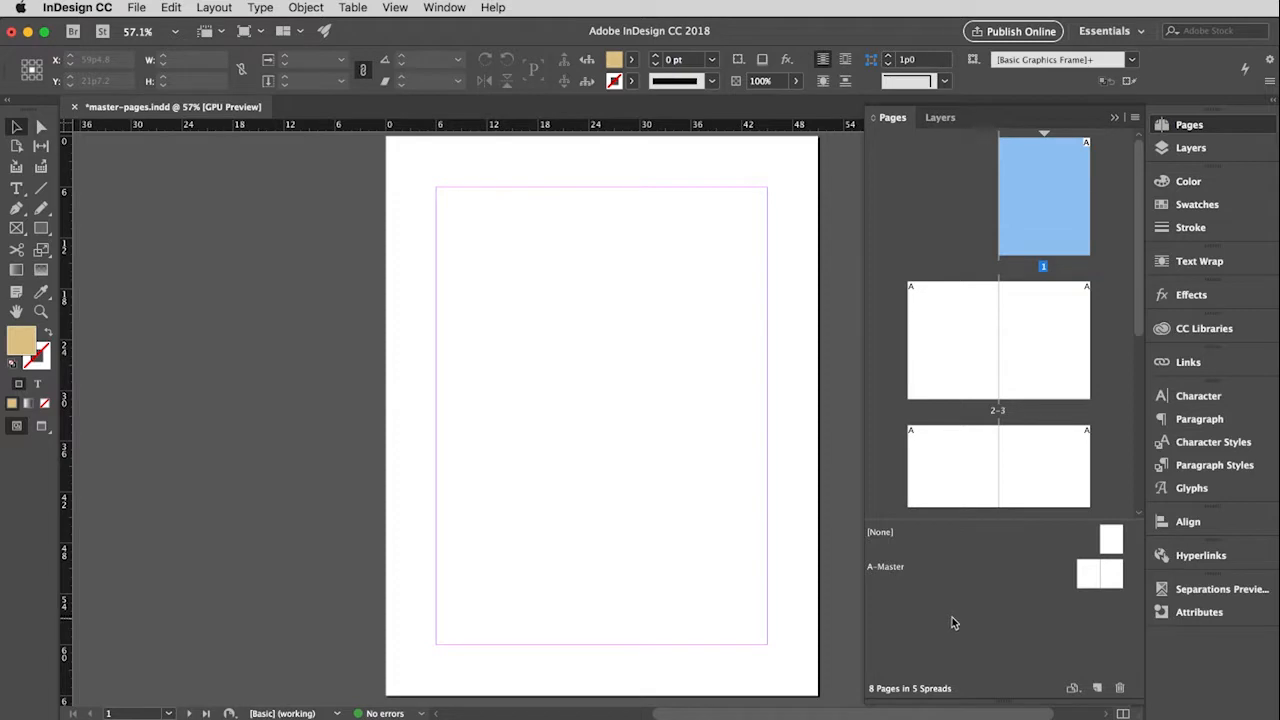
pyautogui.moveTo(980, 546)
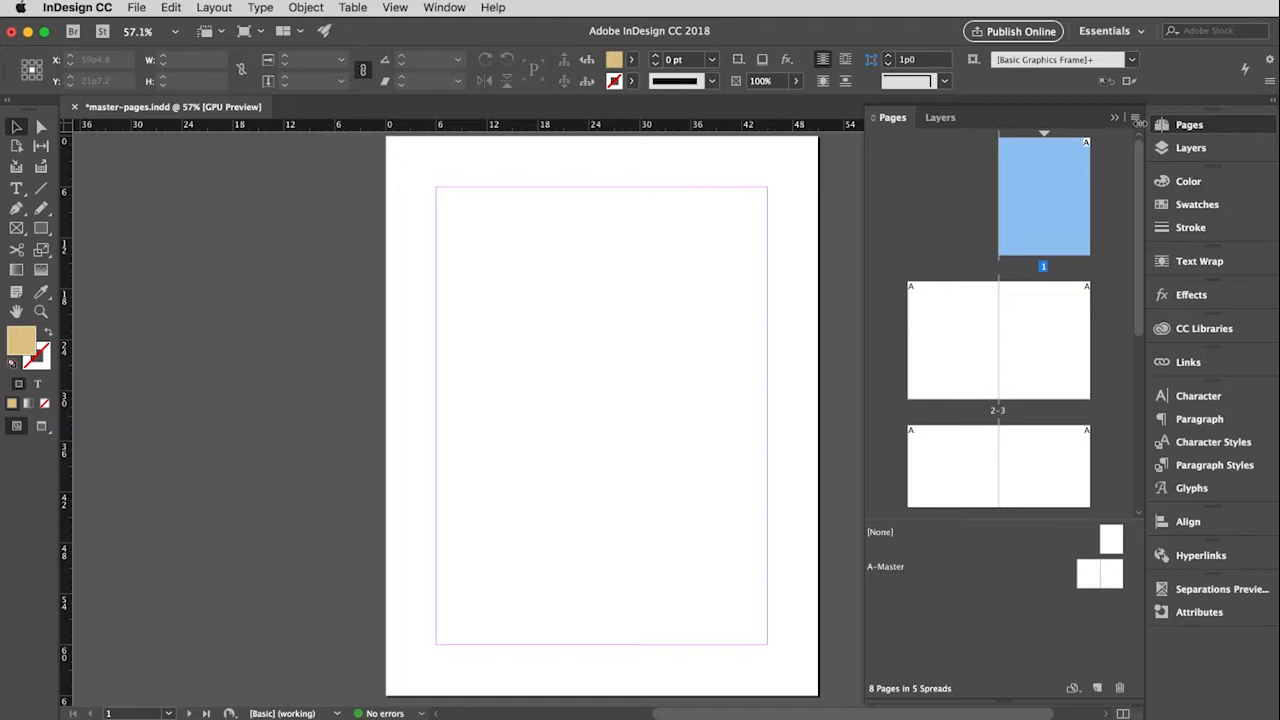
# - Bring up the Pages panel's Panel Options settings from its flyout menu
pyautogui.click(1136, 116)
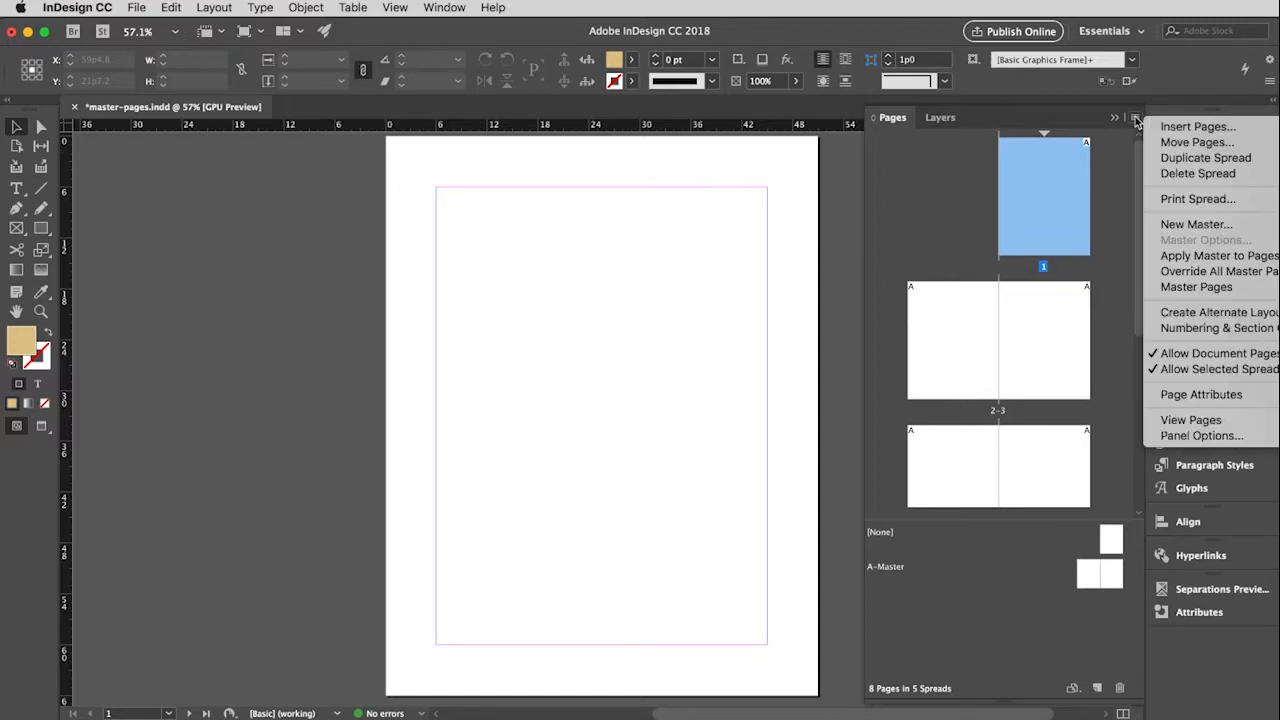
pyautogui.moveTo(1192, 420)
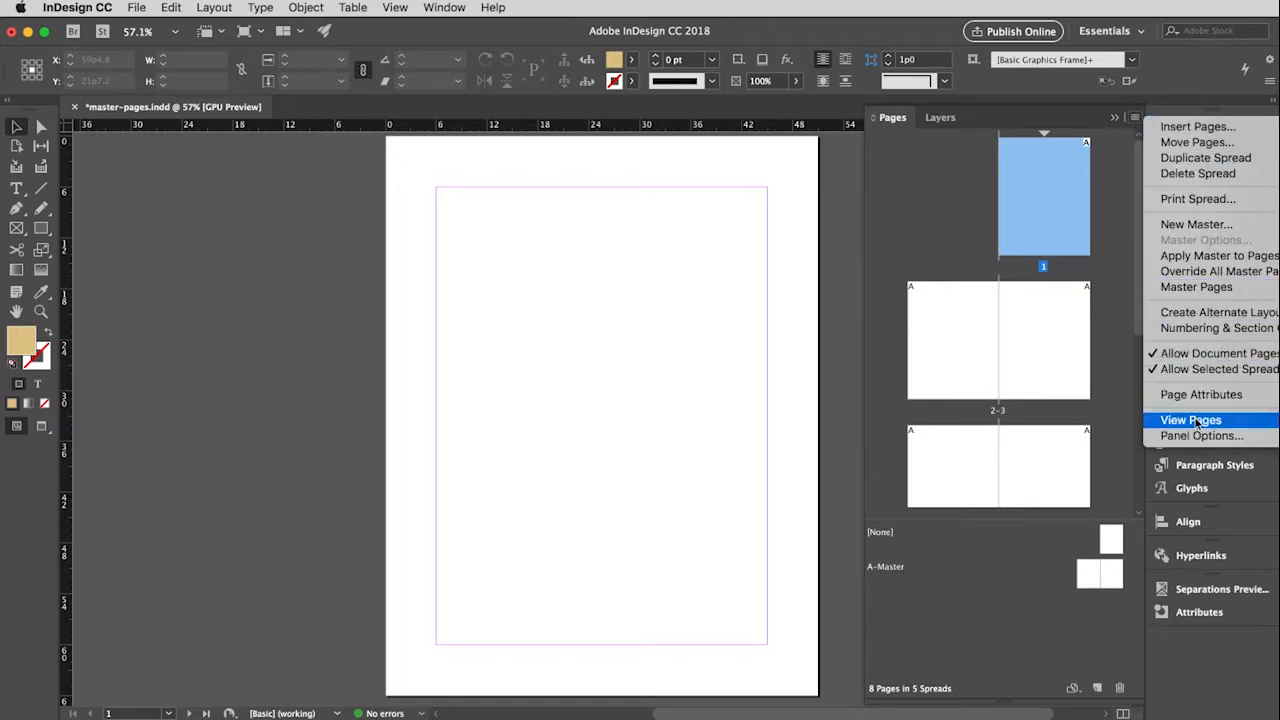
pyautogui.moveTo(1200, 436)
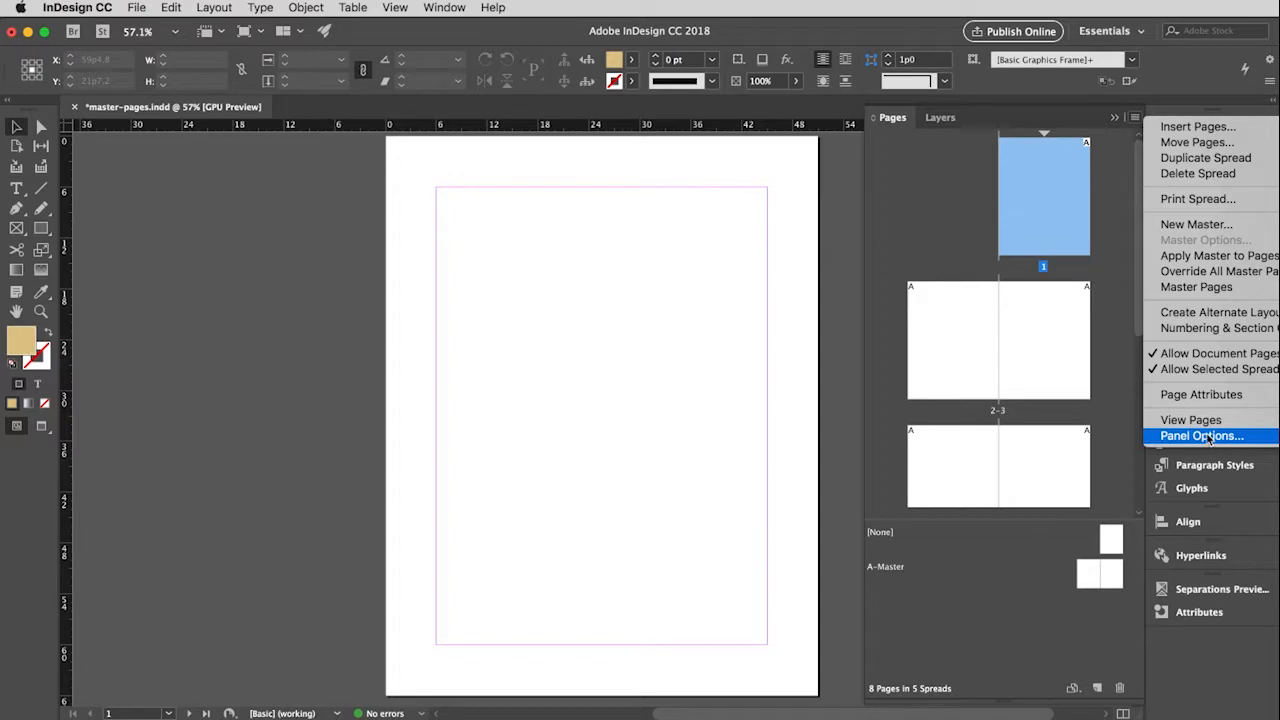
pyautogui.click(1200, 436)
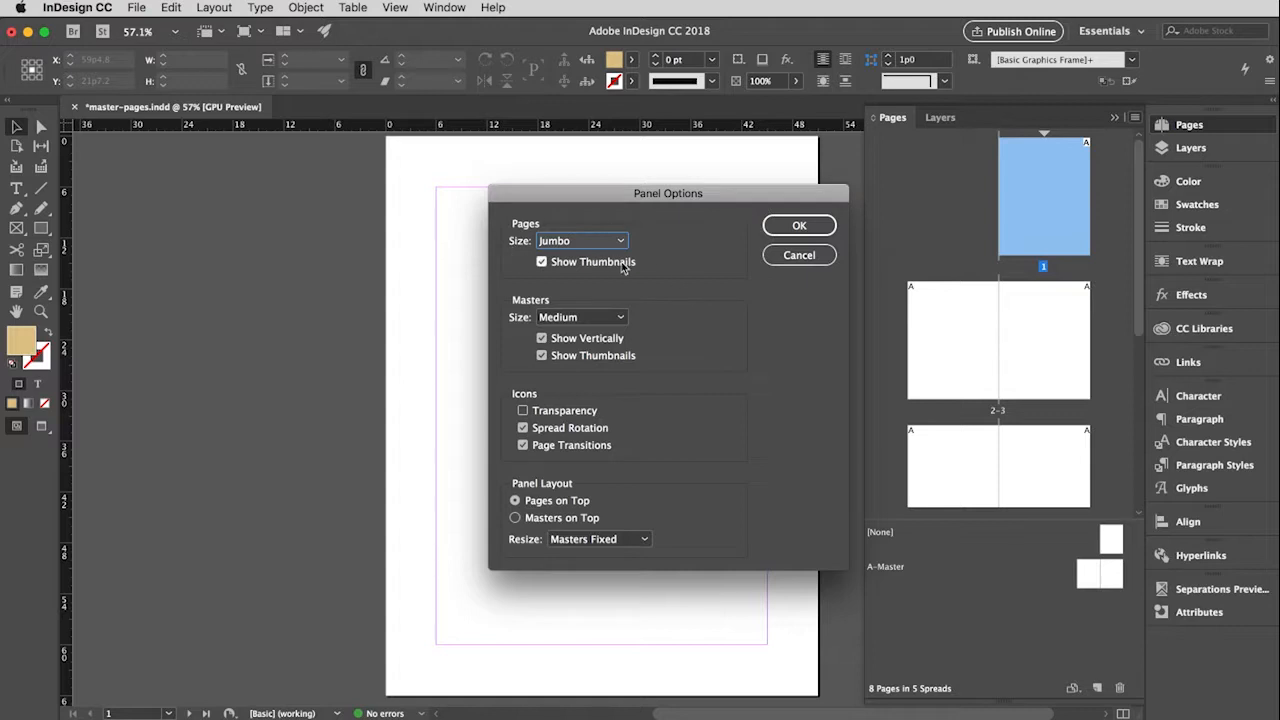
pyautogui.moveTo(1012, 212)
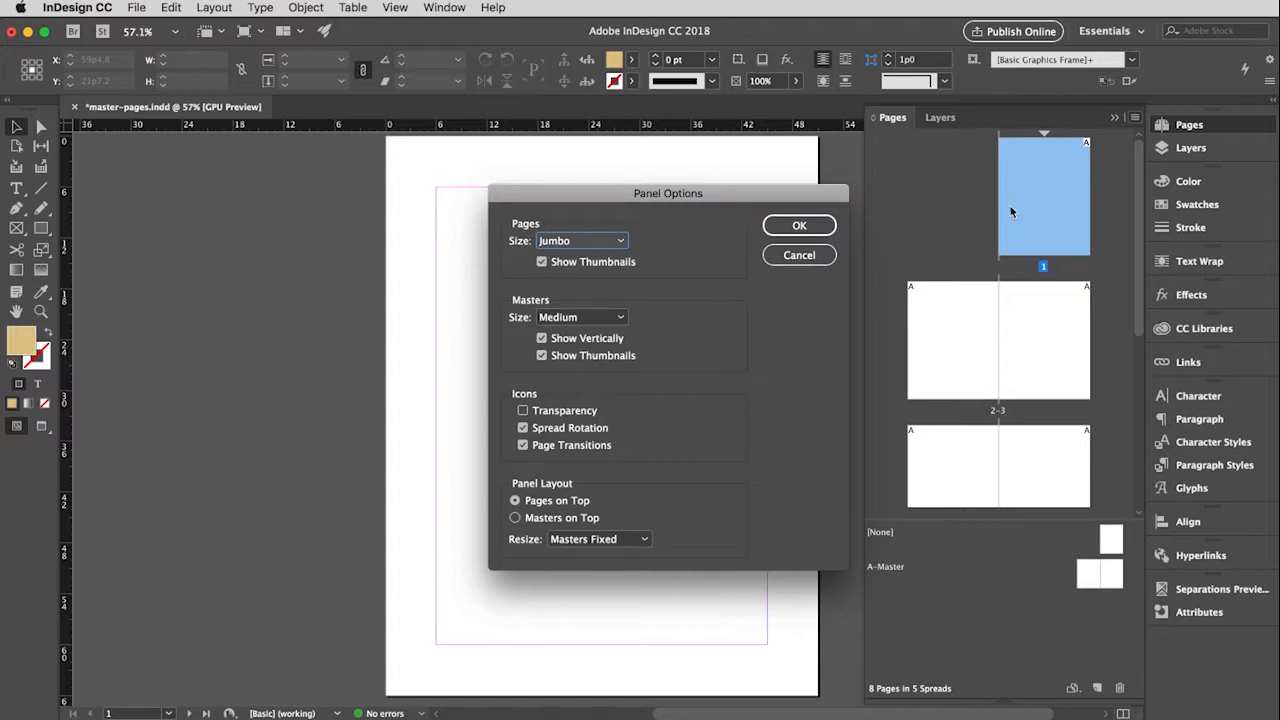
pyautogui.moveTo(1050, 234)
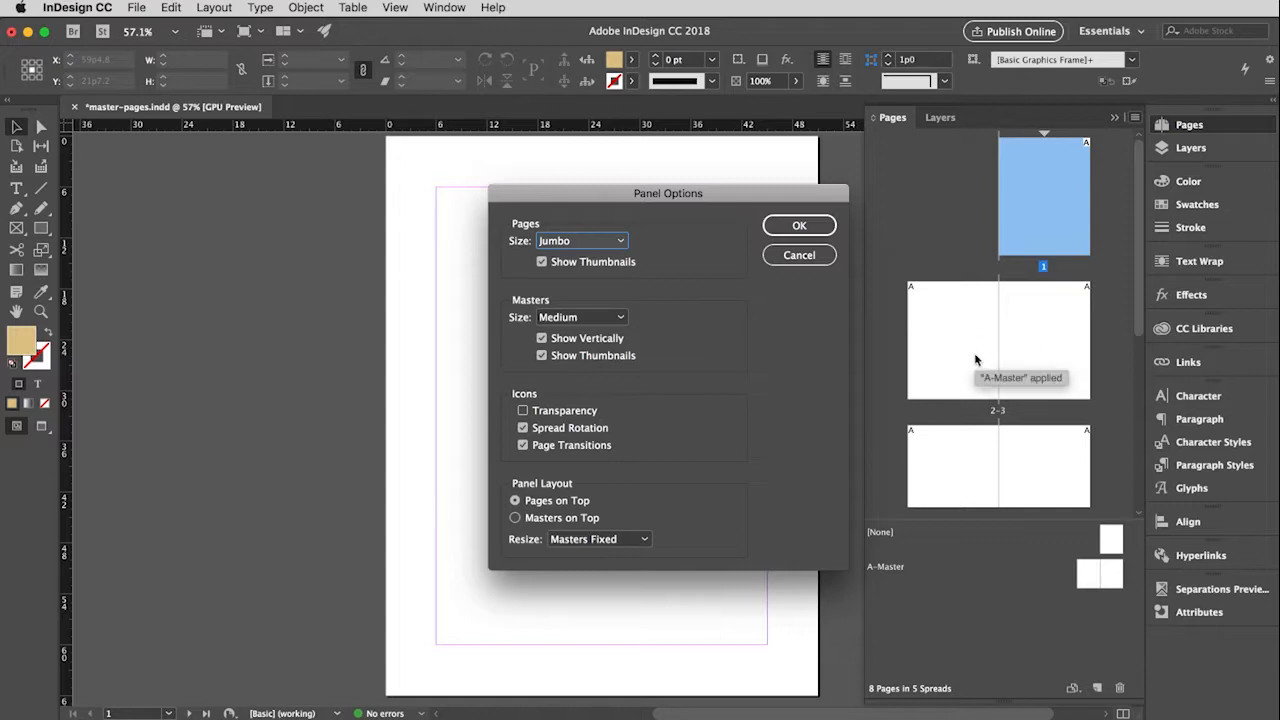
pyautogui.moveTo(1044, 348)
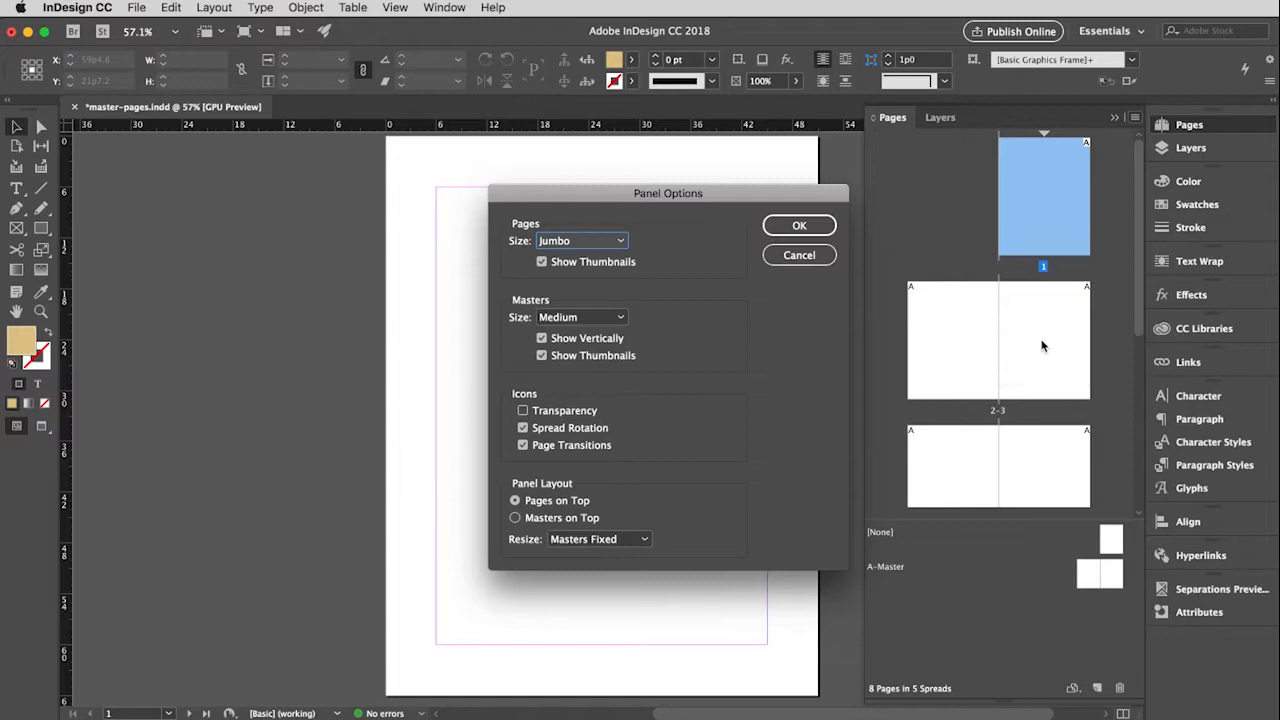
pyautogui.moveTo(1030, 346)
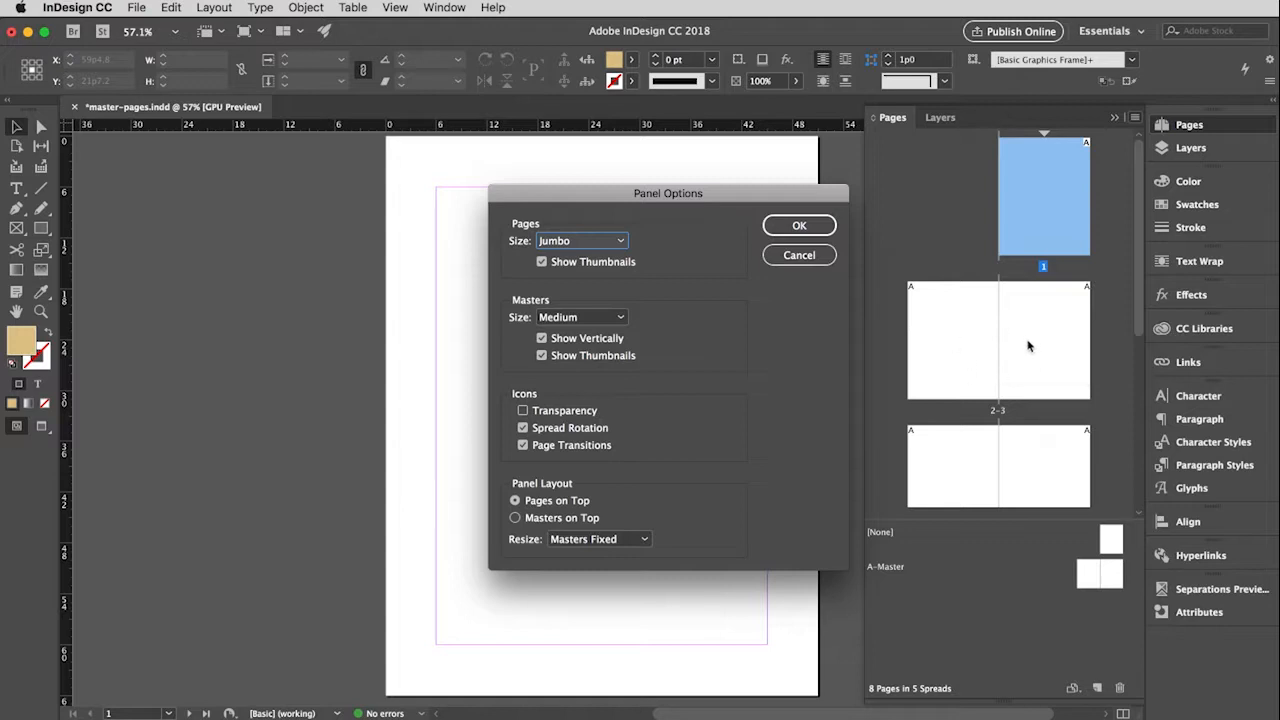
pyautogui.moveTo(538, 308)
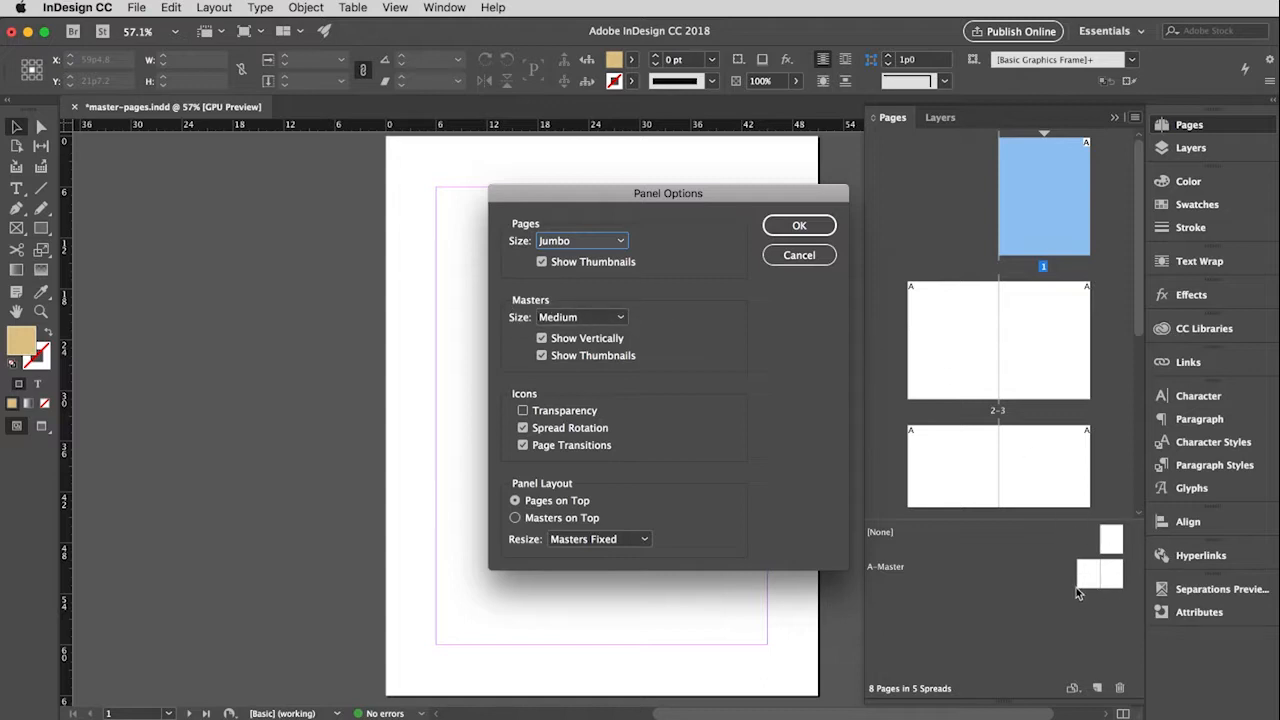
pyautogui.moveTo(700, 414)
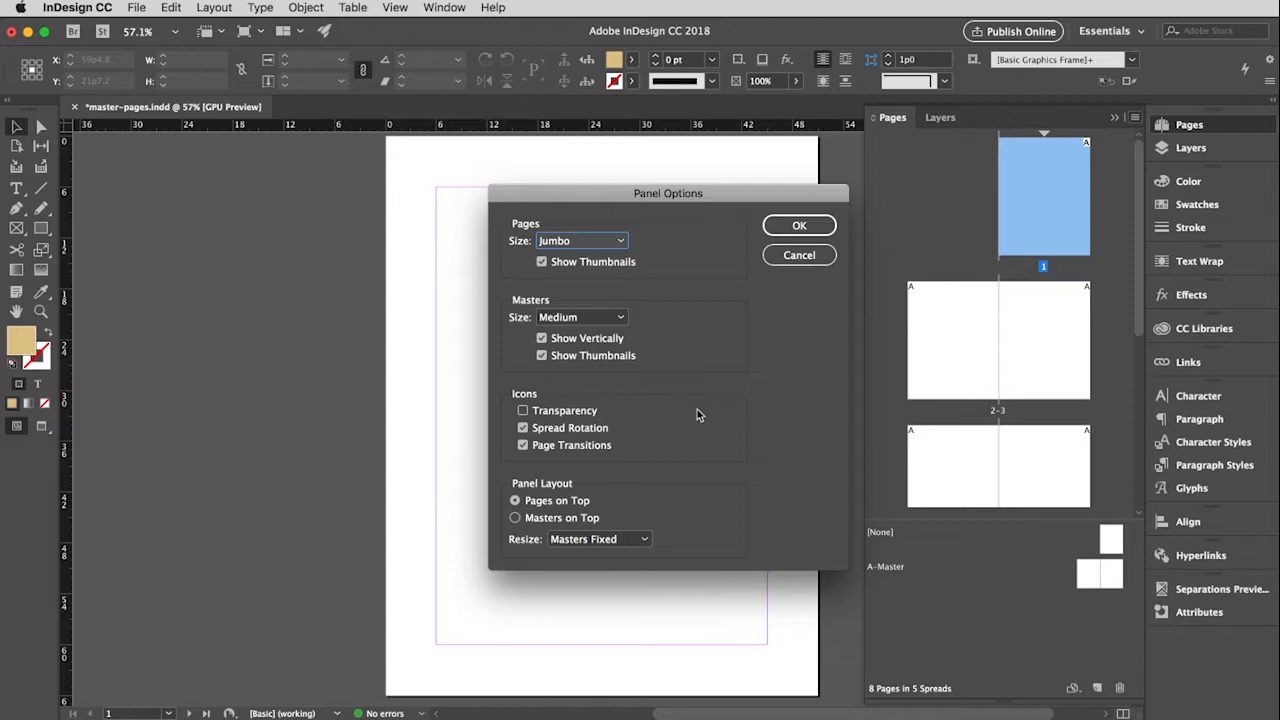
pyautogui.moveTo(490, 492)
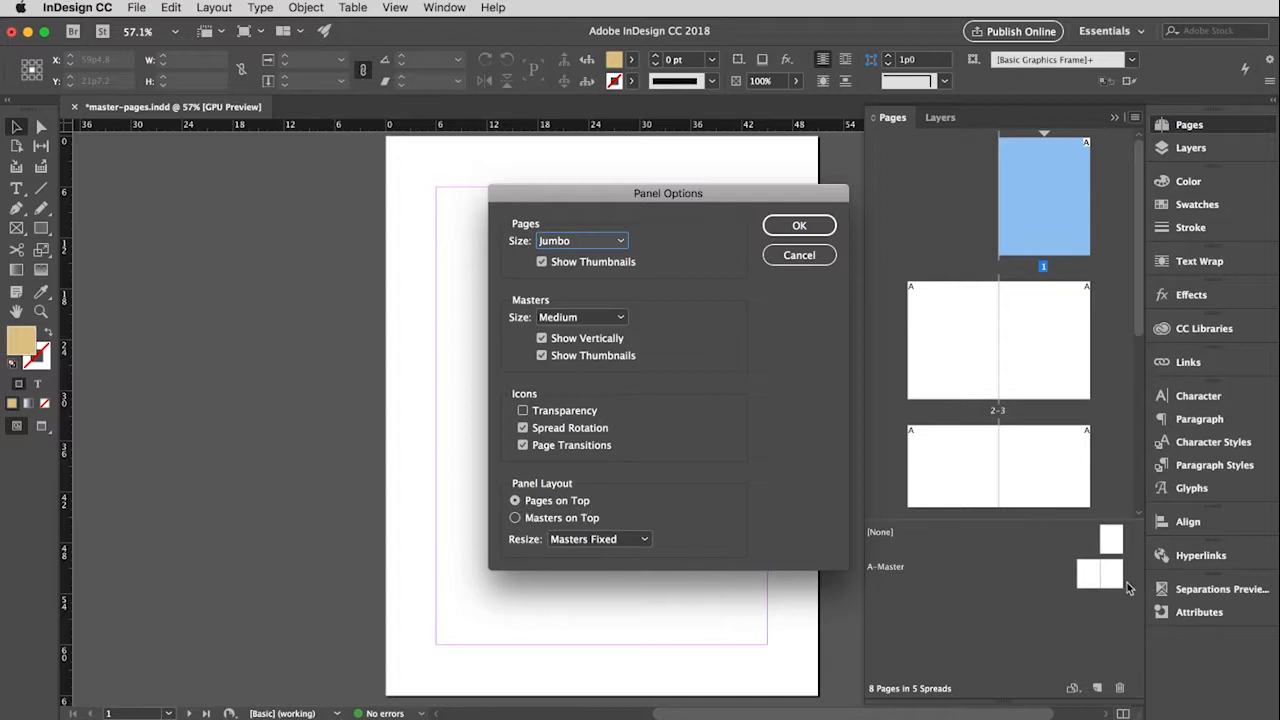
pyautogui.moveTo(1060, 612)
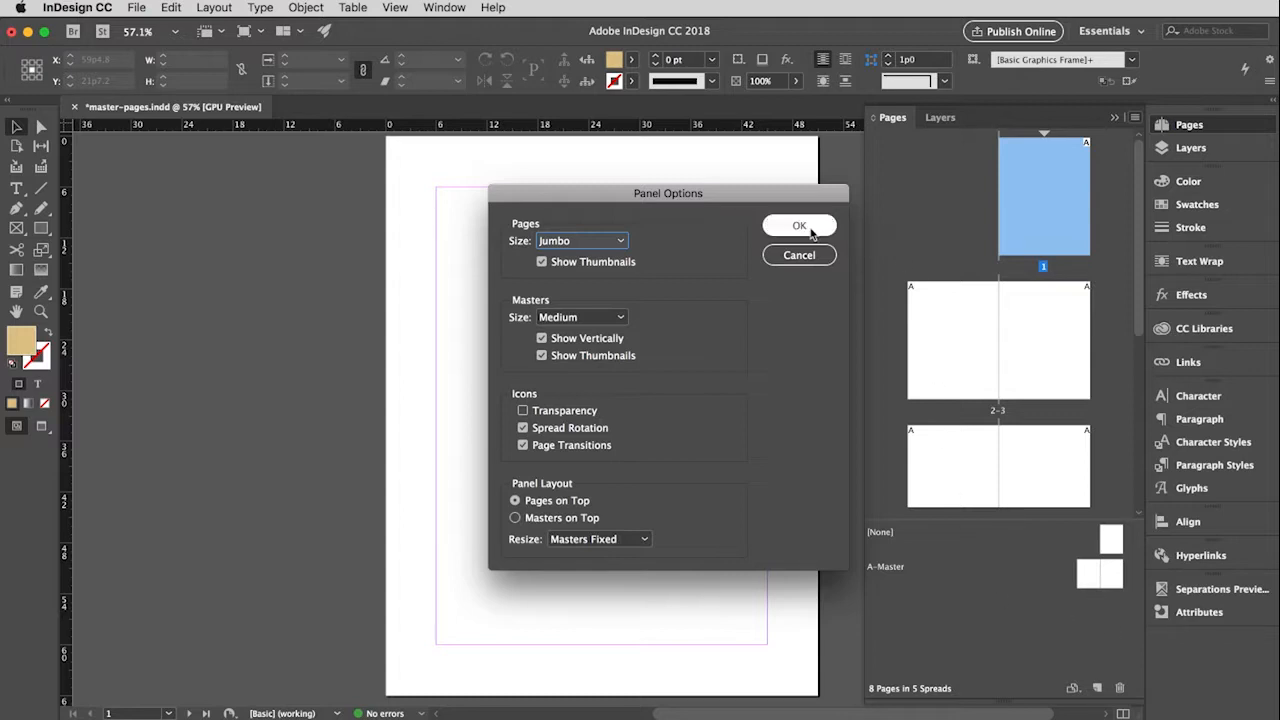
# - Confirm the jumbo thumbnail setting for the pages overview
pyautogui.click(800, 224)
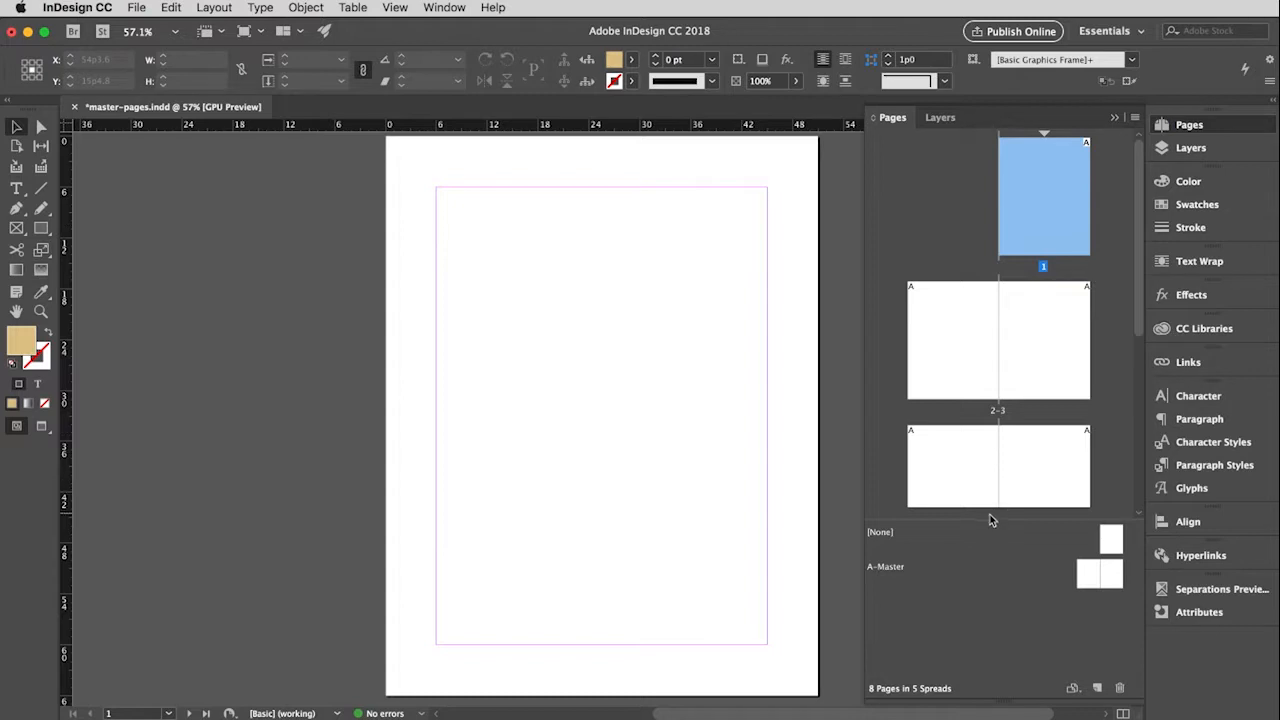
pyautogui.moveTo(988, 528)
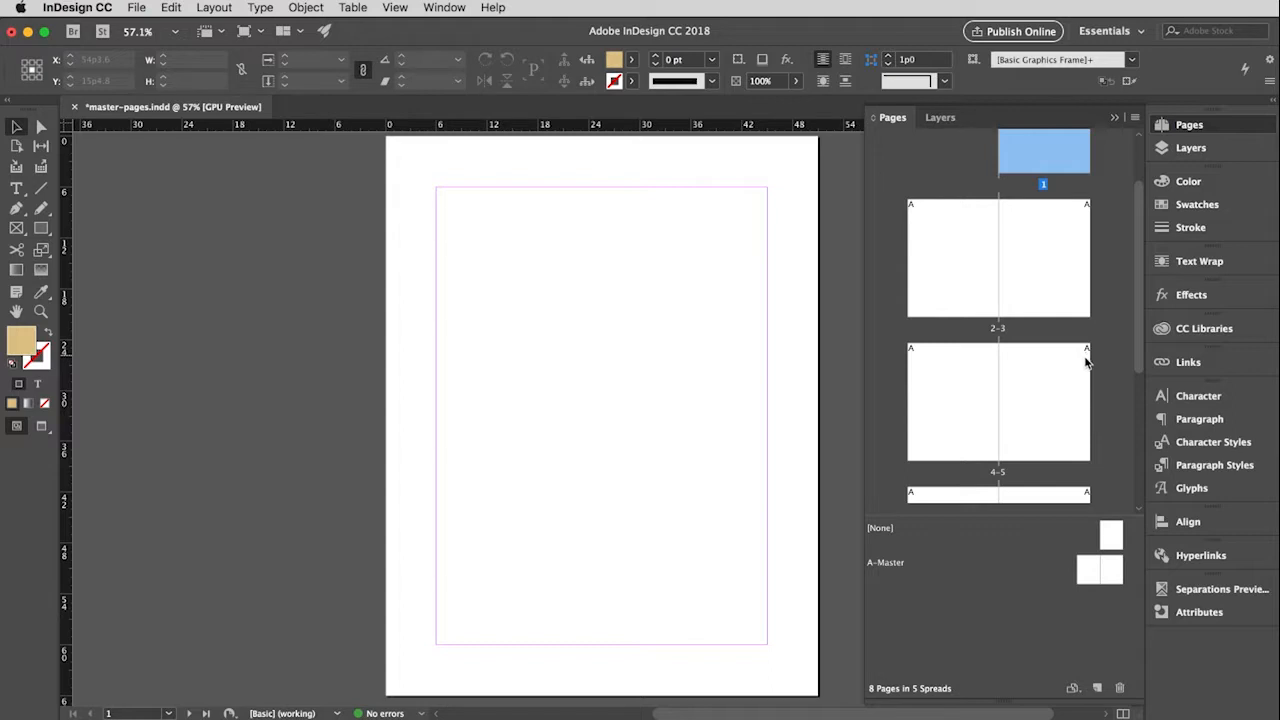
pyautogui.moveTo(952, 274)
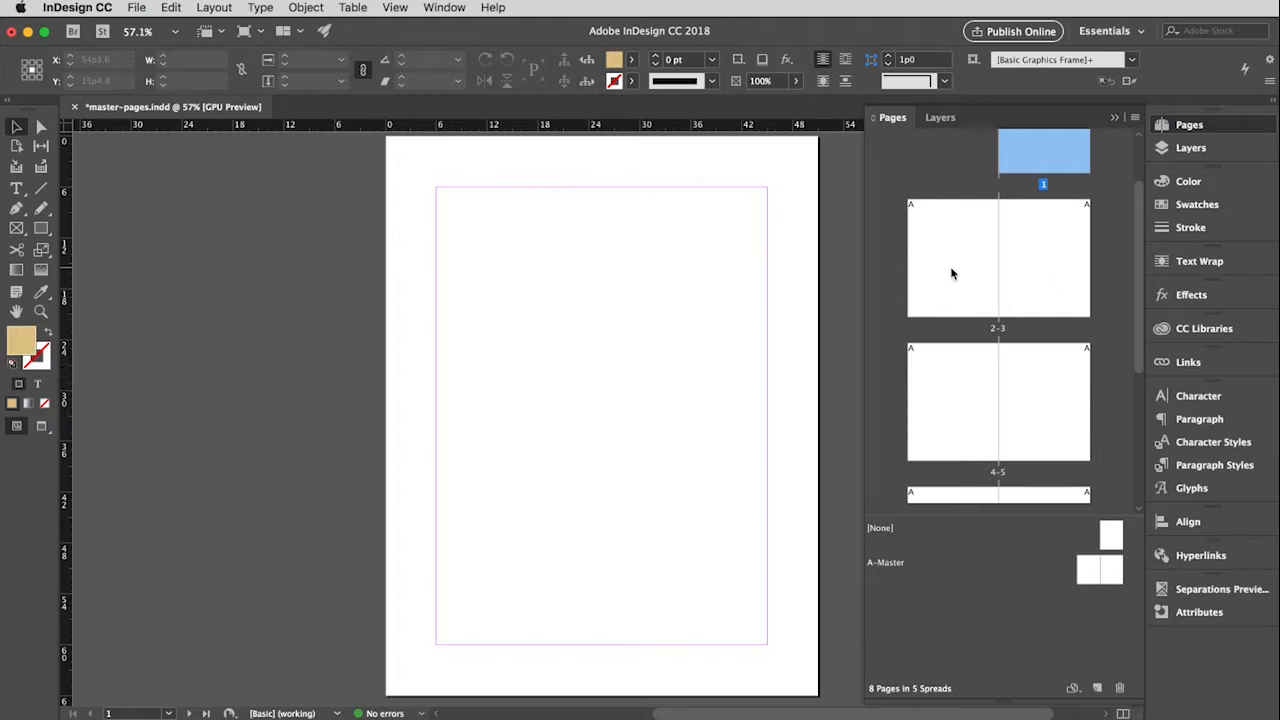
pyautogui.moveTo(1096, 598)
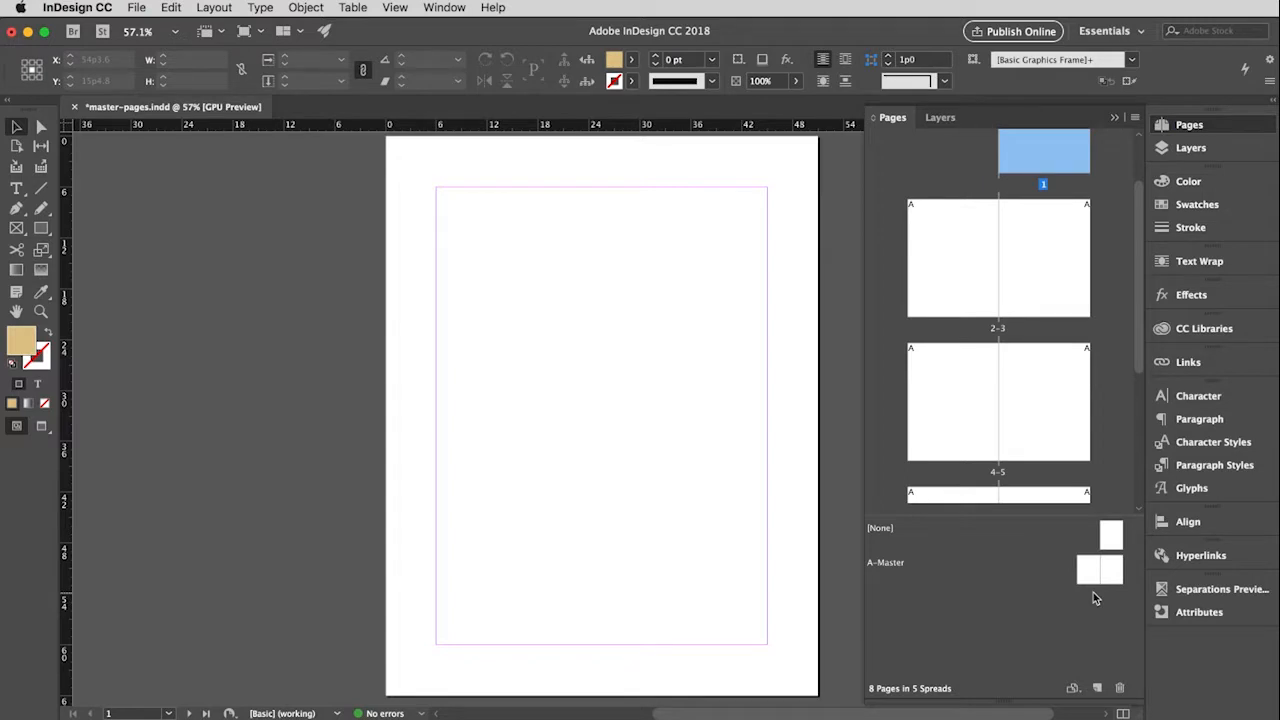
pyautogui.moveTo(896, 610)
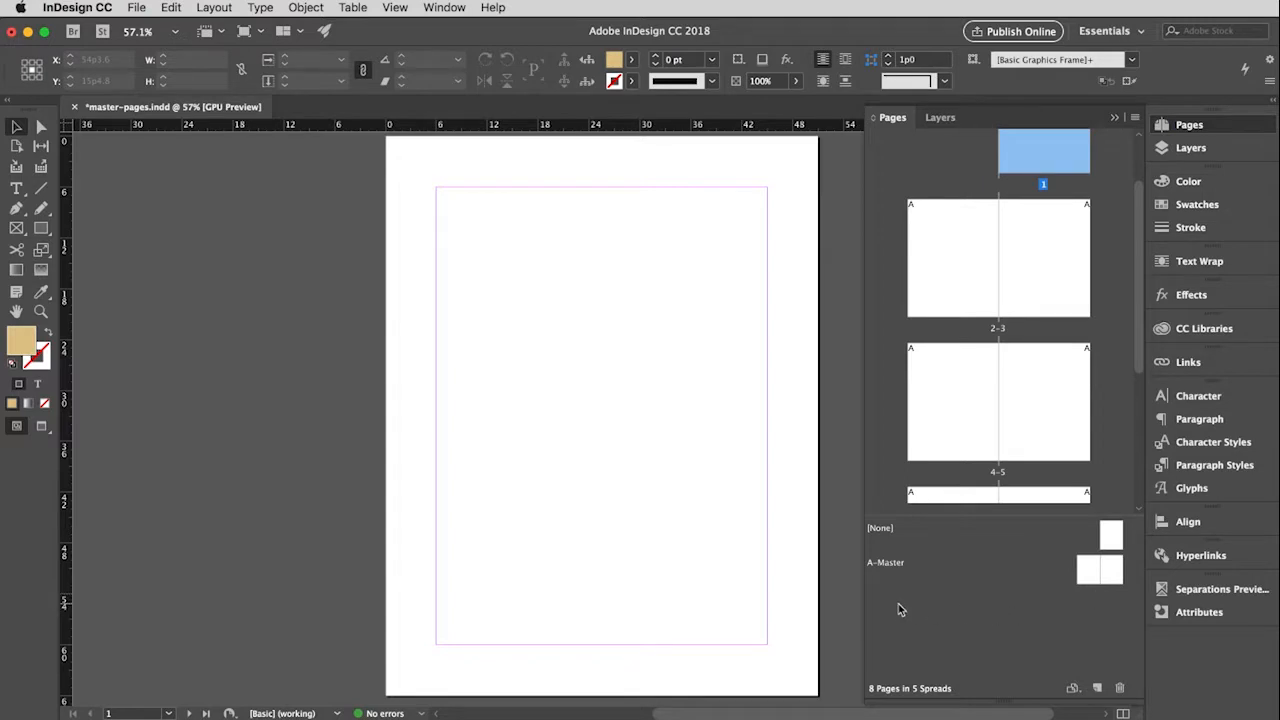
pyautogui.moveTo(1044, 576)
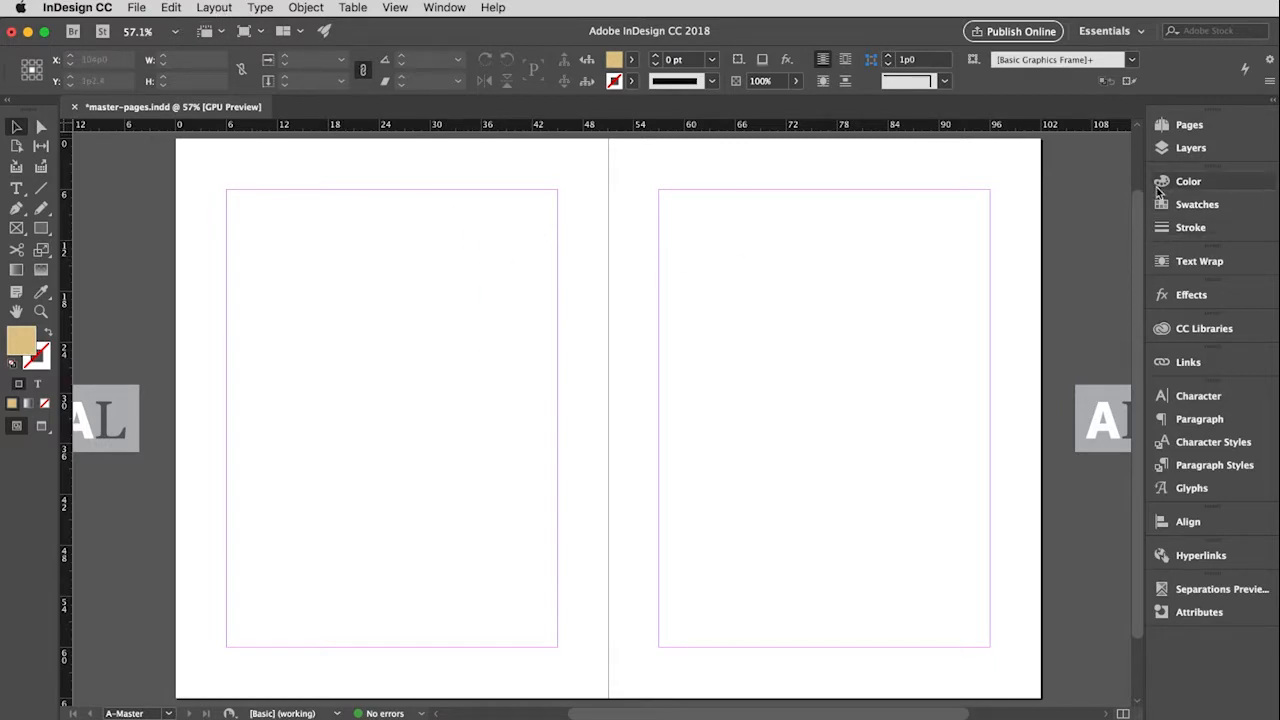
# - Bring up the Margins and Columns settings for the A-Master spread
pyautogui.click(1160, 124)
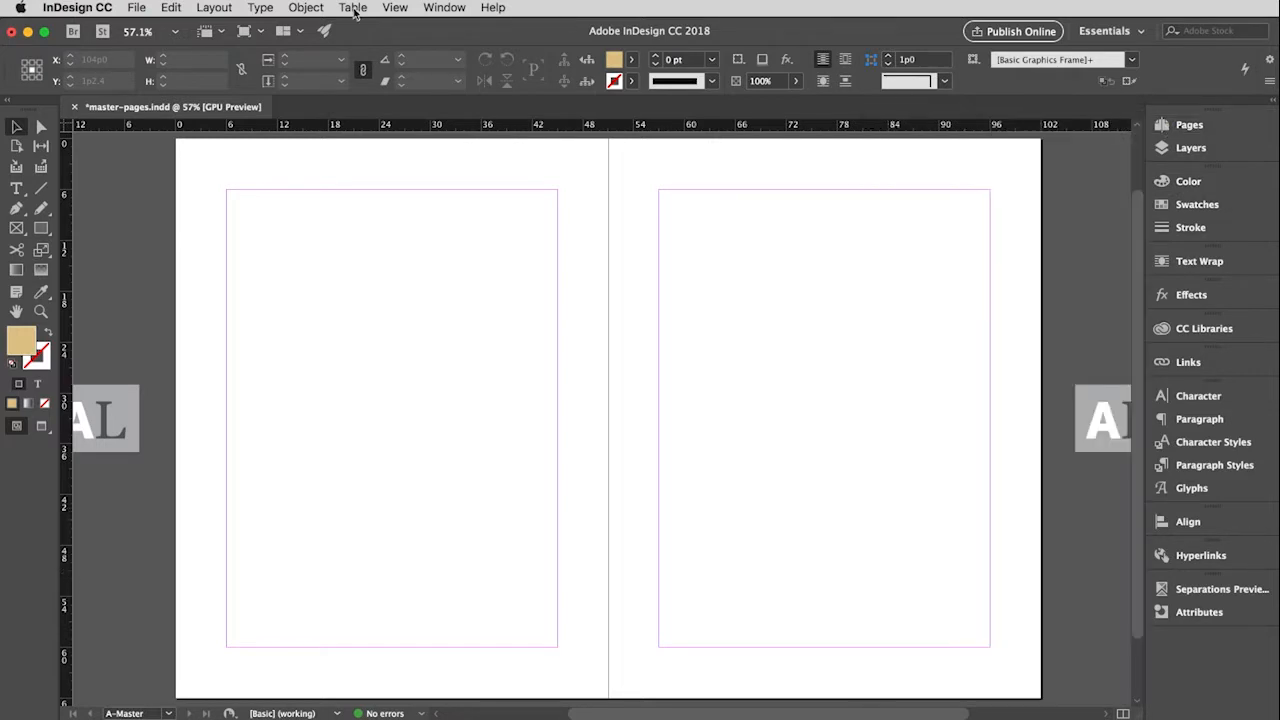
pyautogui.click(214, 8)
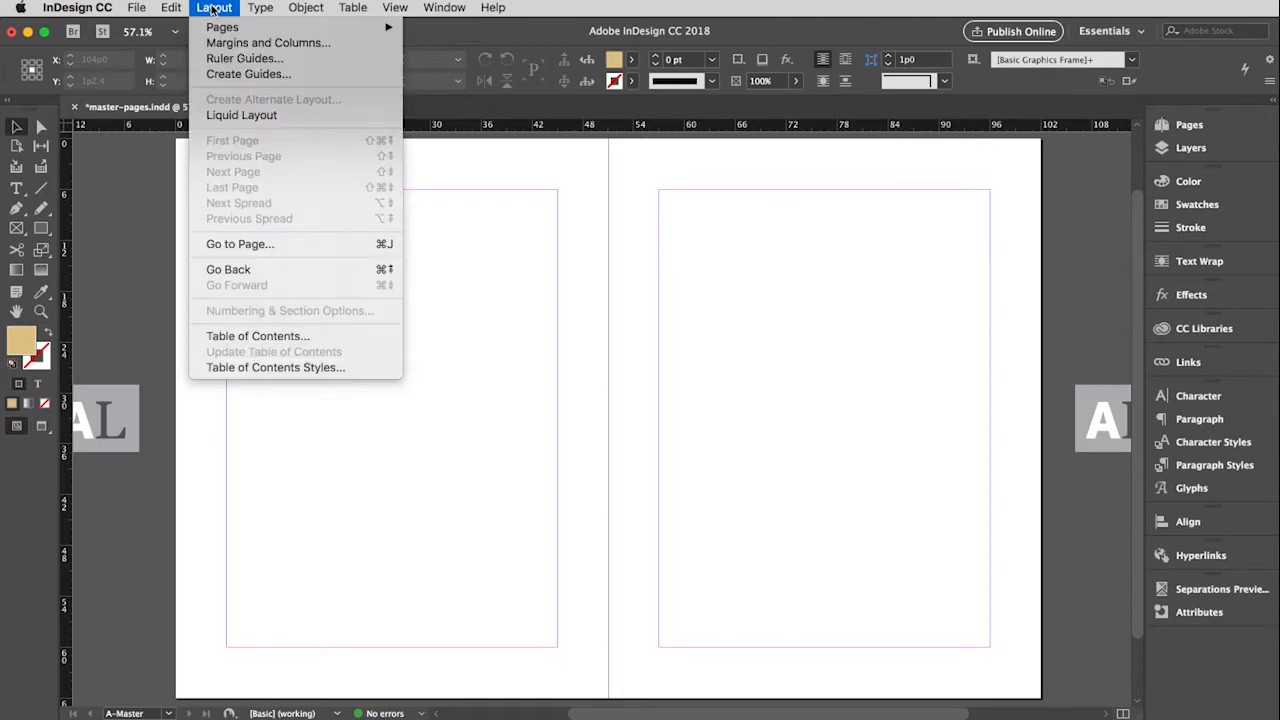
pyautogui.click(268, 42)
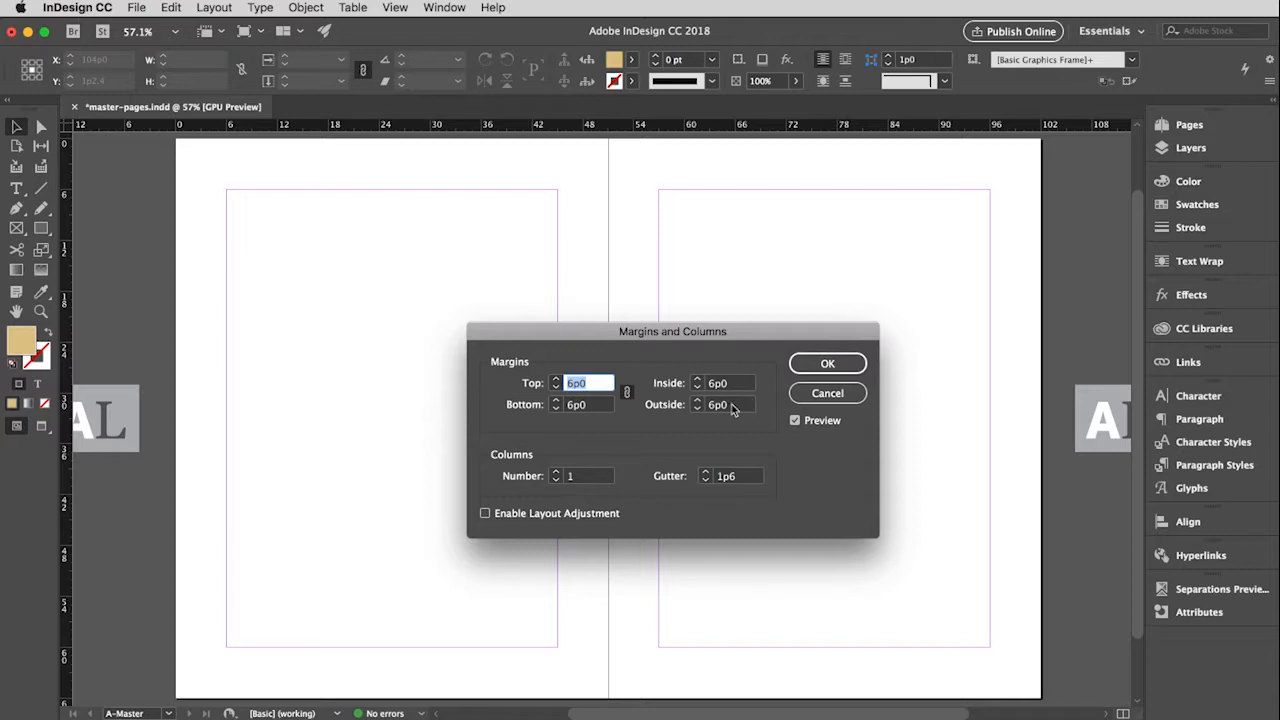
pyautogui.moveTo(644, 424)
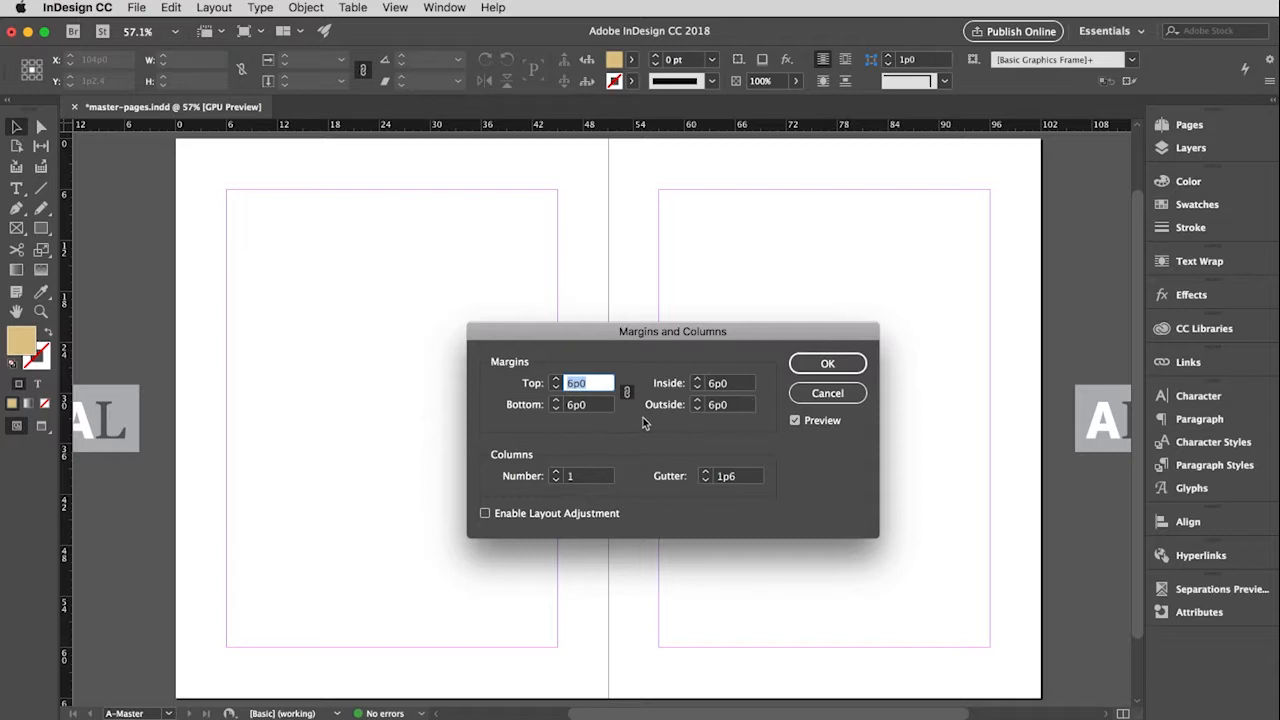
pyautogui.moveTo(628, 392)
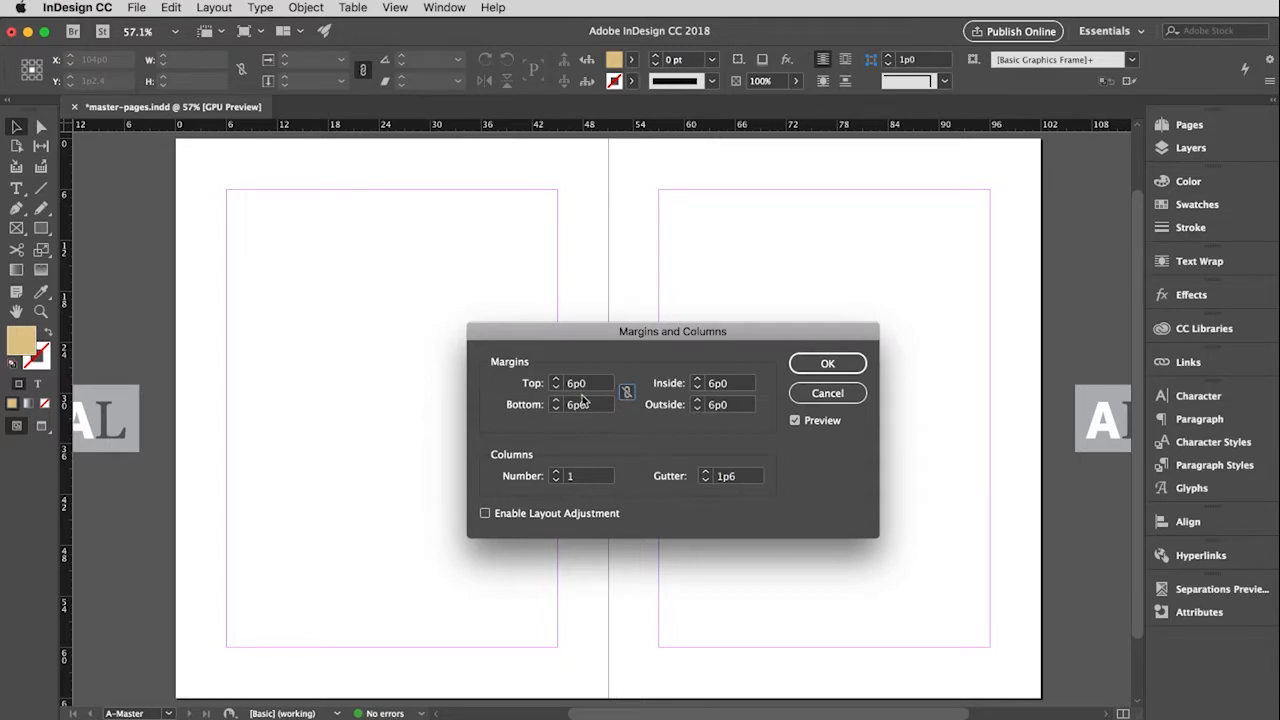
pyautogui.moveTo(584, 400)
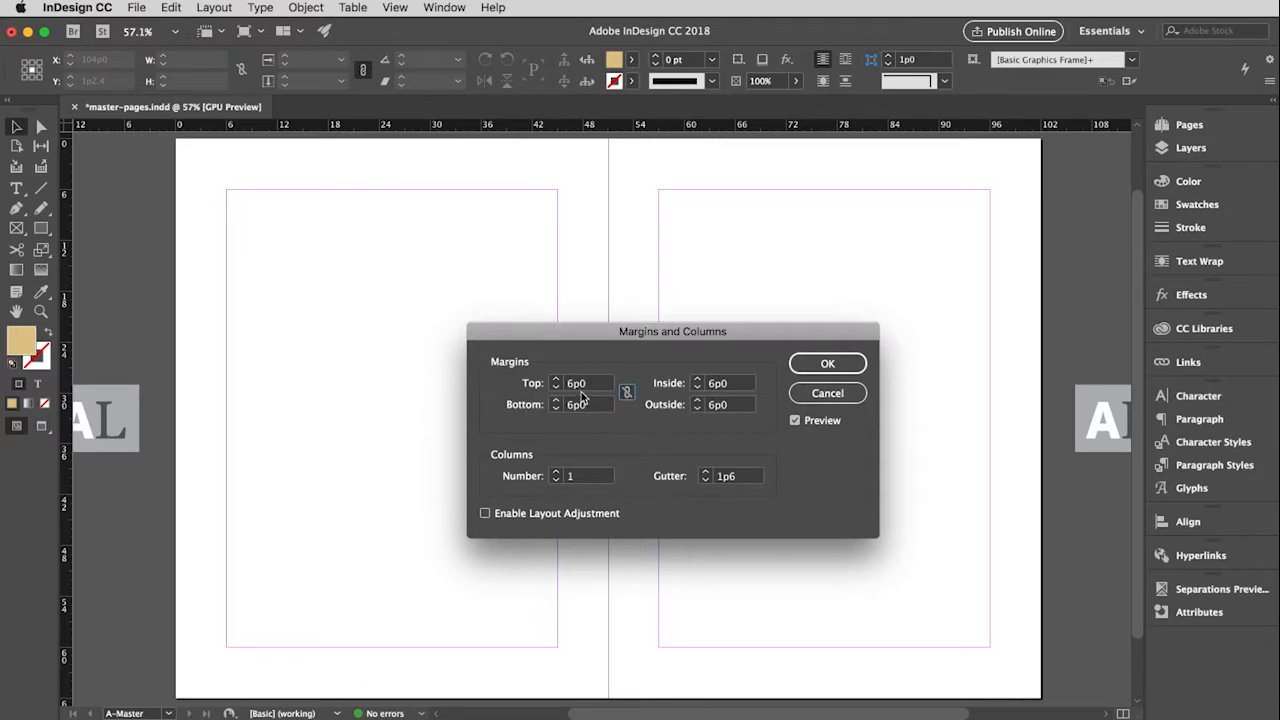
pyautogui.moveTo(578, 396)
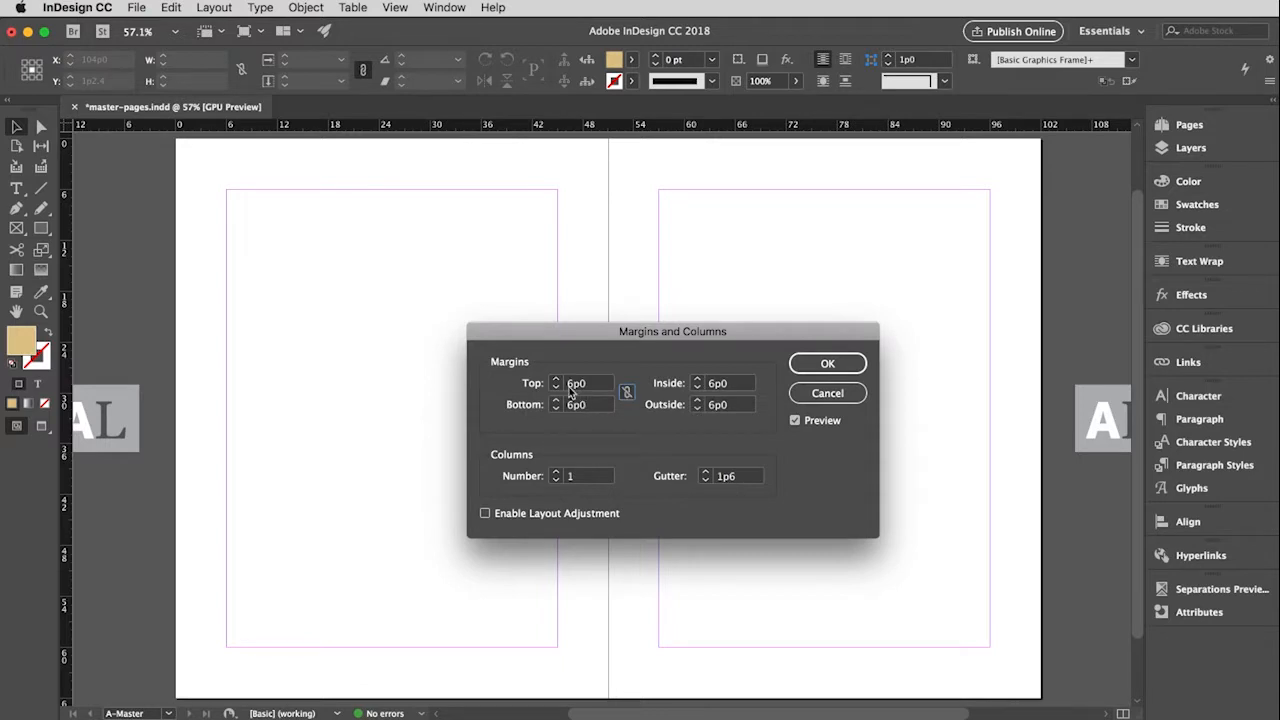
# - Enter A-Master margins of bottom 3p0, inside 2p6 and outside 4p6
pyautogui.click(584, 404)
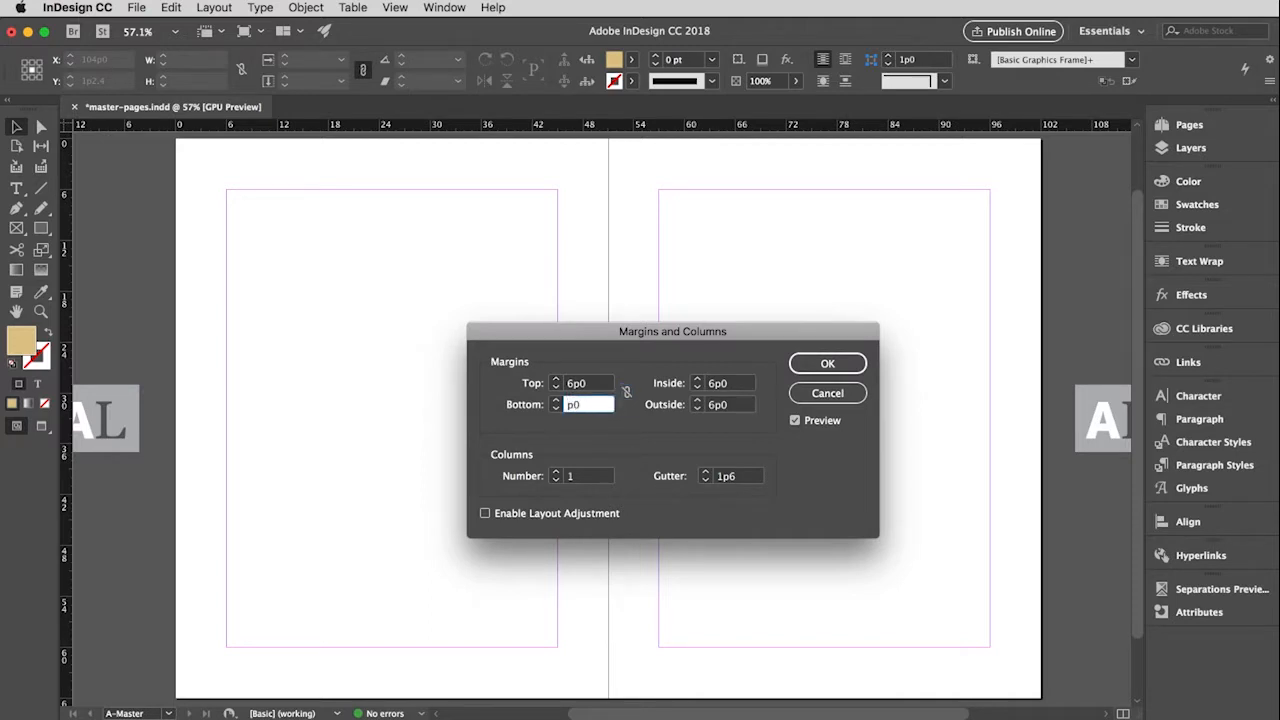
pyautogui.write('3p0')
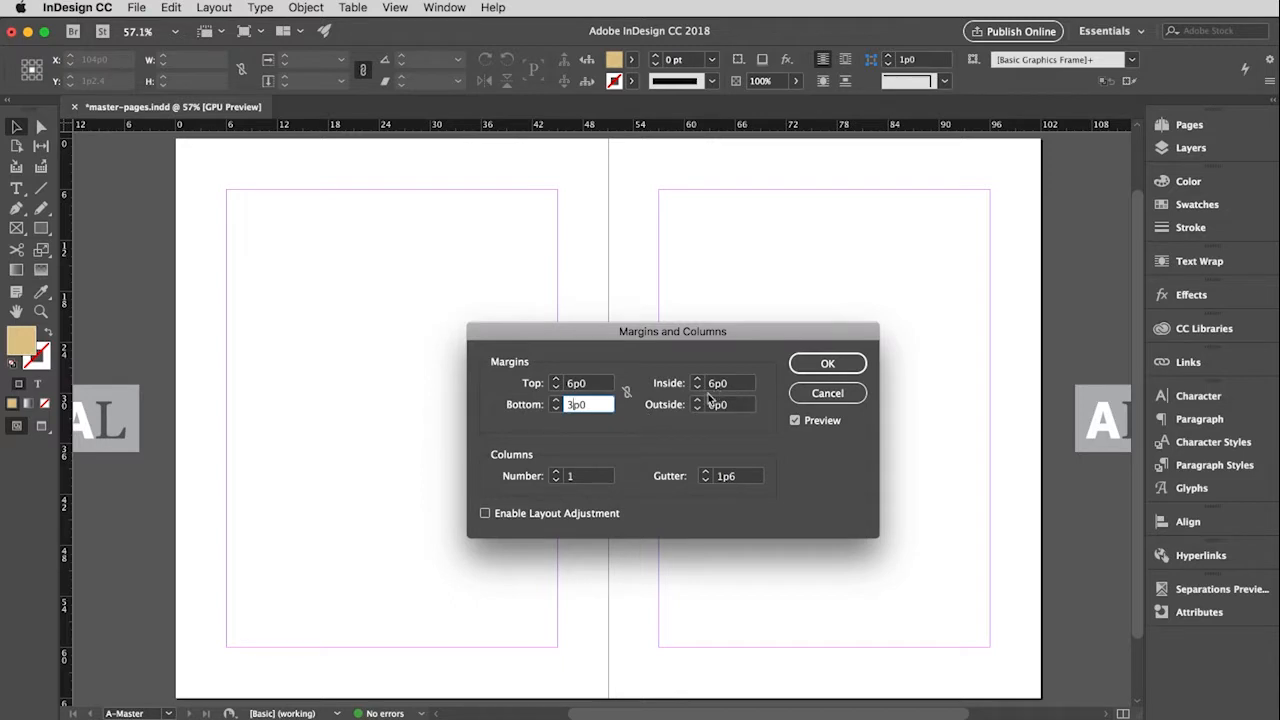
pyautogui.click(730, 384)
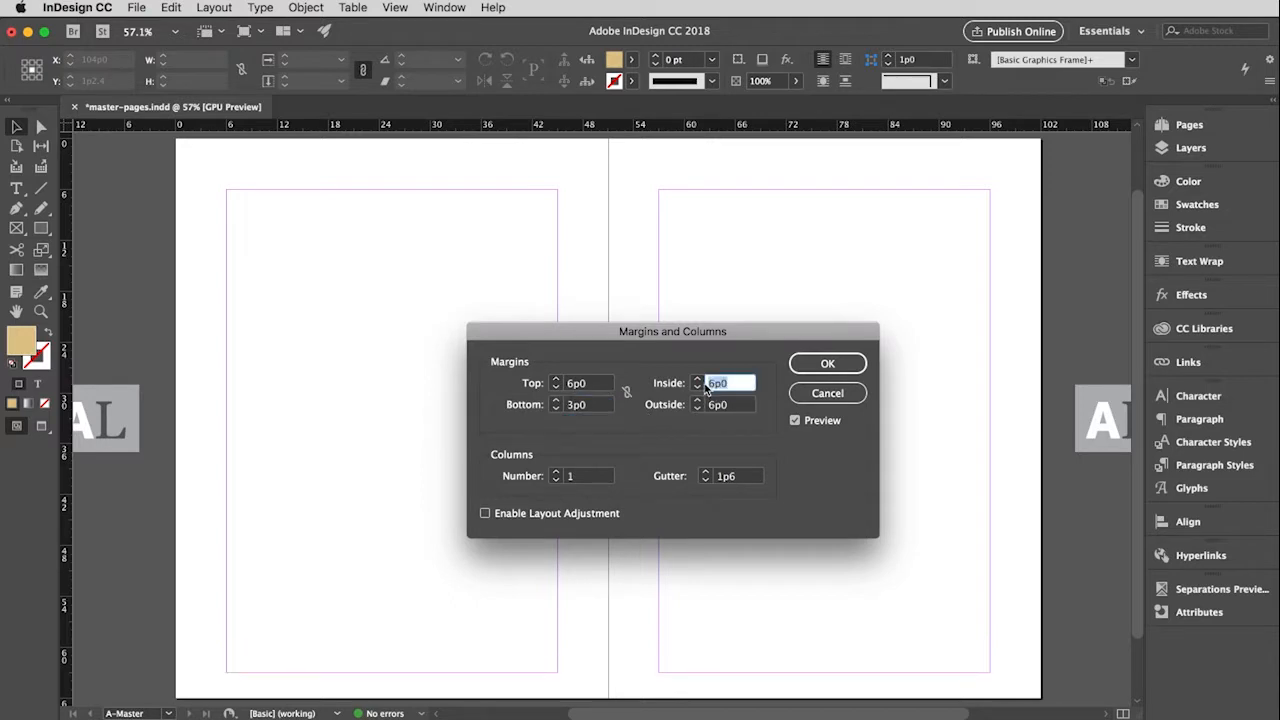
pyautogui.write('2p6')
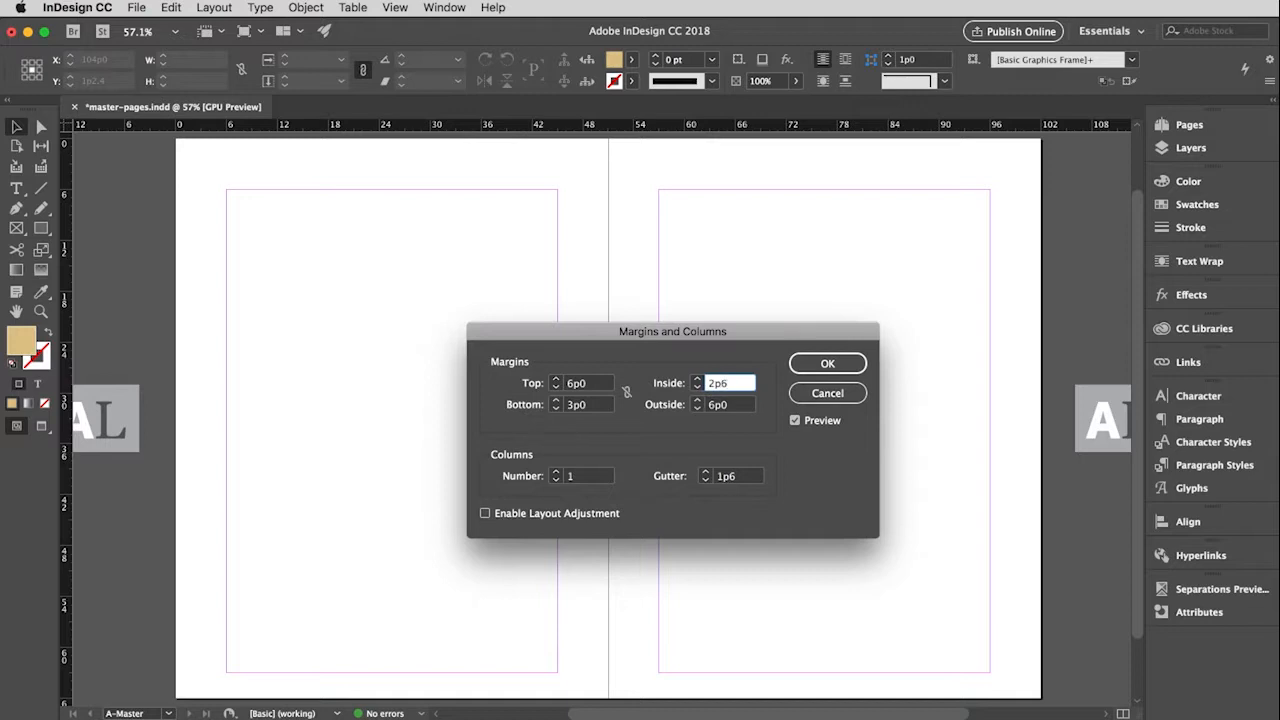
pyautogui.click(730, 404)
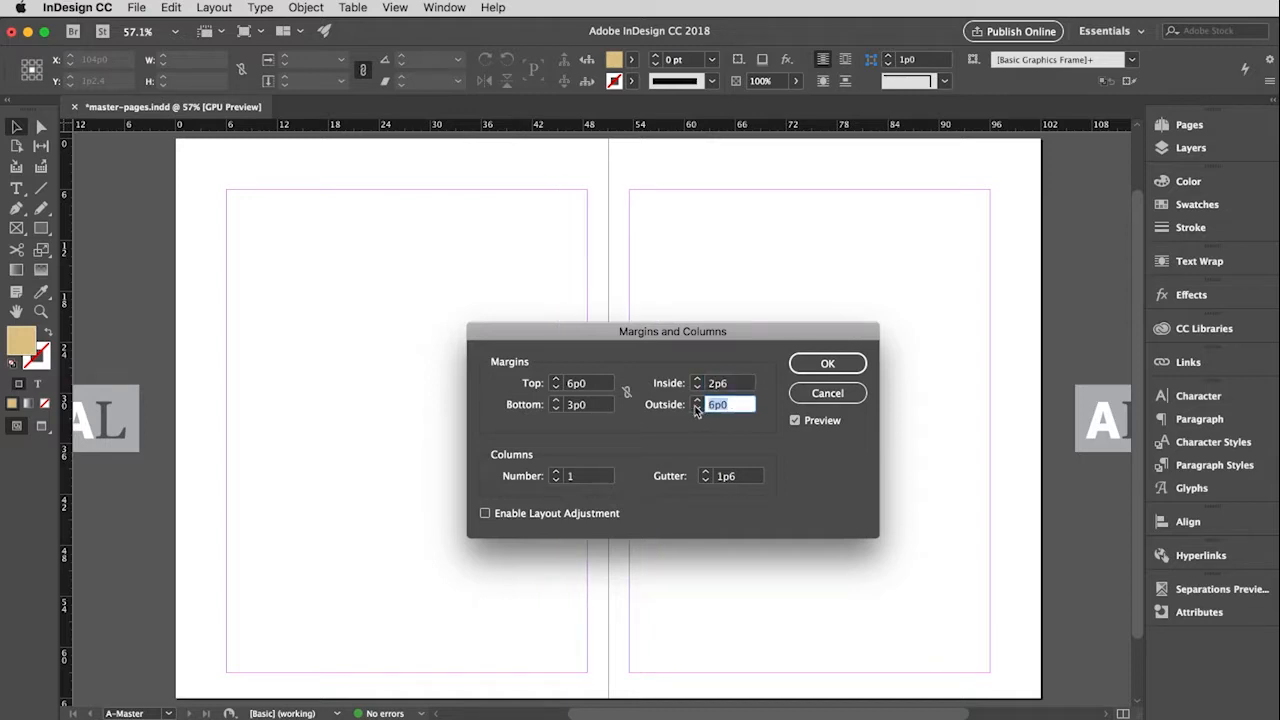
pyautogui.write('4p6')
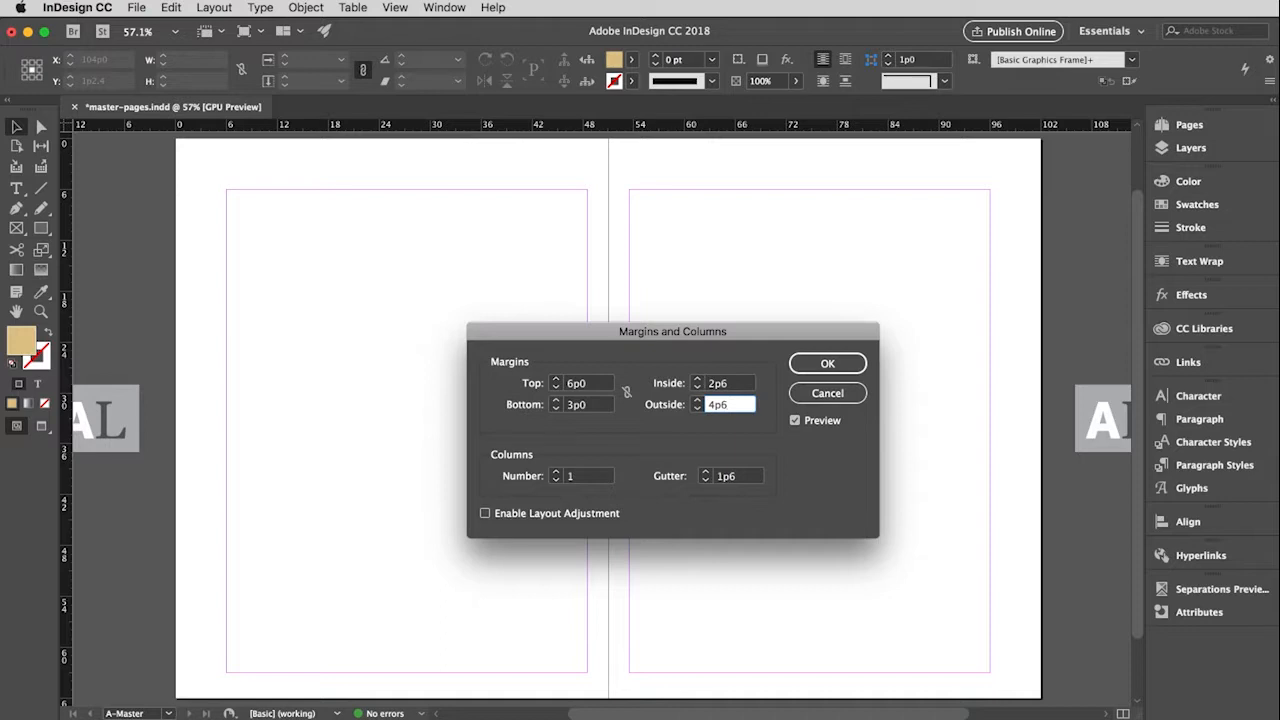
pyautogui.moveTo(584, 456)
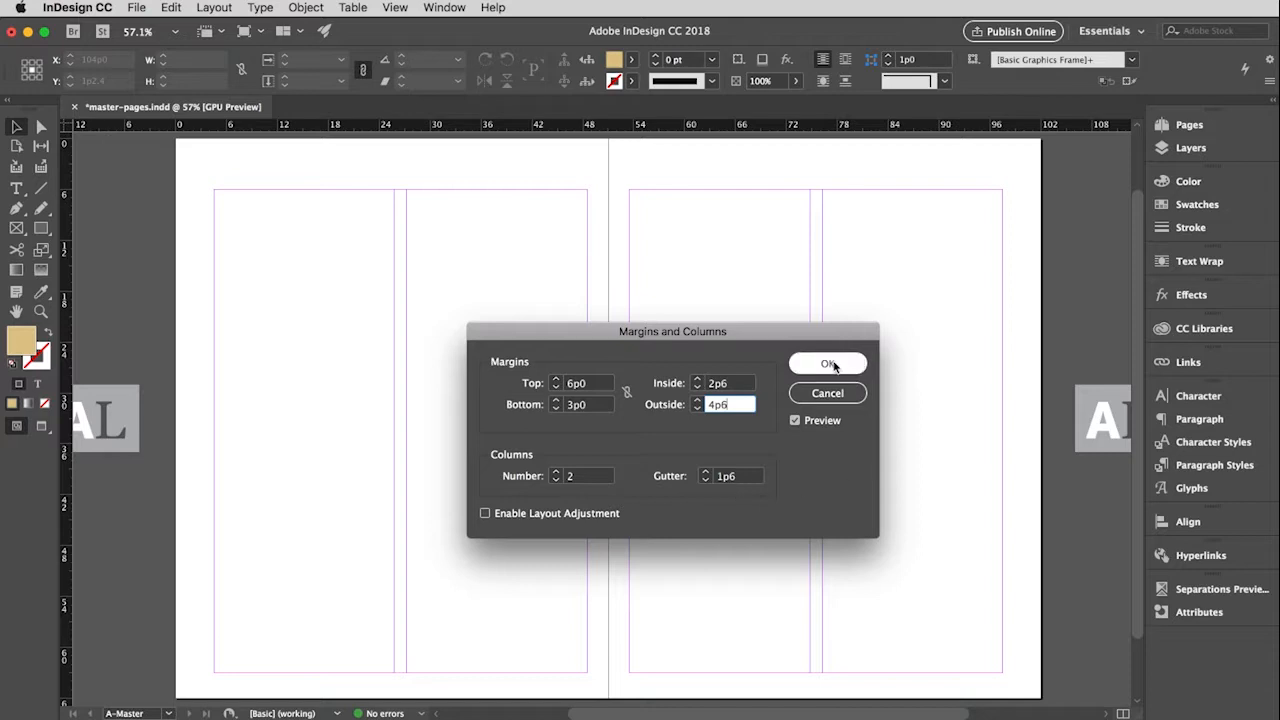
# - Apply the margins and columns, then place the AL and AR labels on the left and right master pages
pyautogui.click(828, 364)
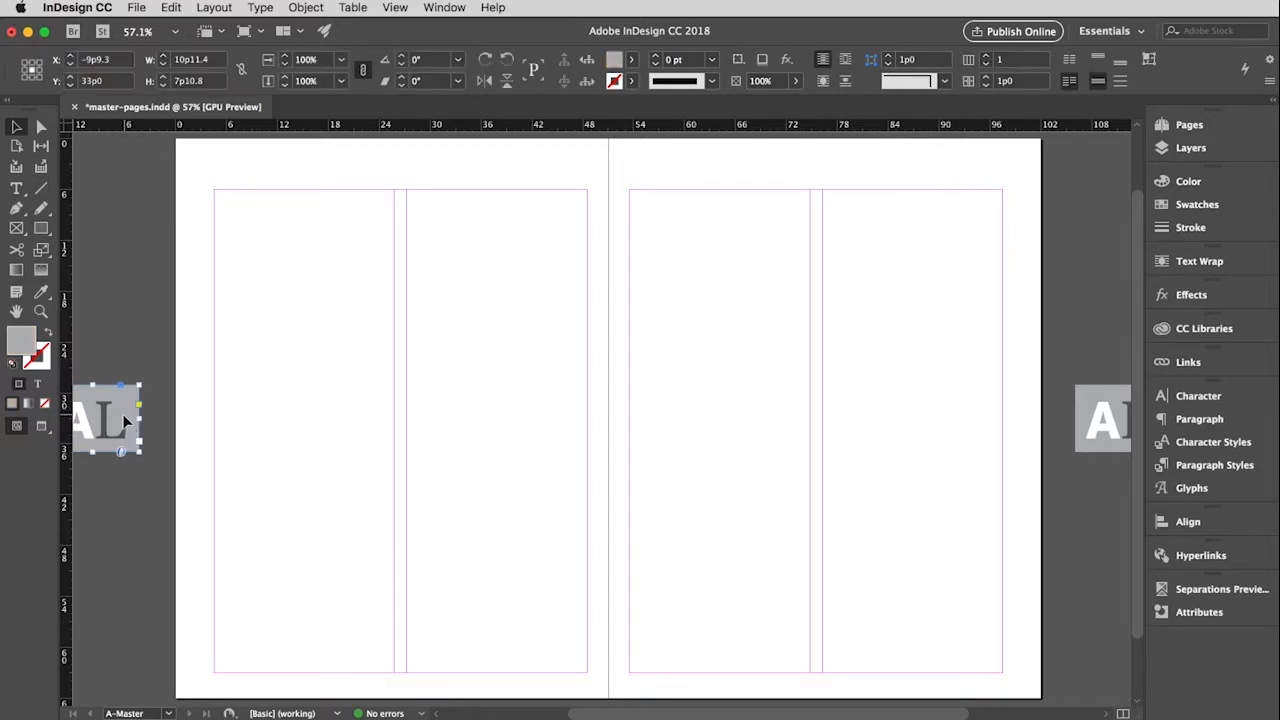
pyautogui.moveTo(108, 418); pyautogui.dragTo(360, 418)
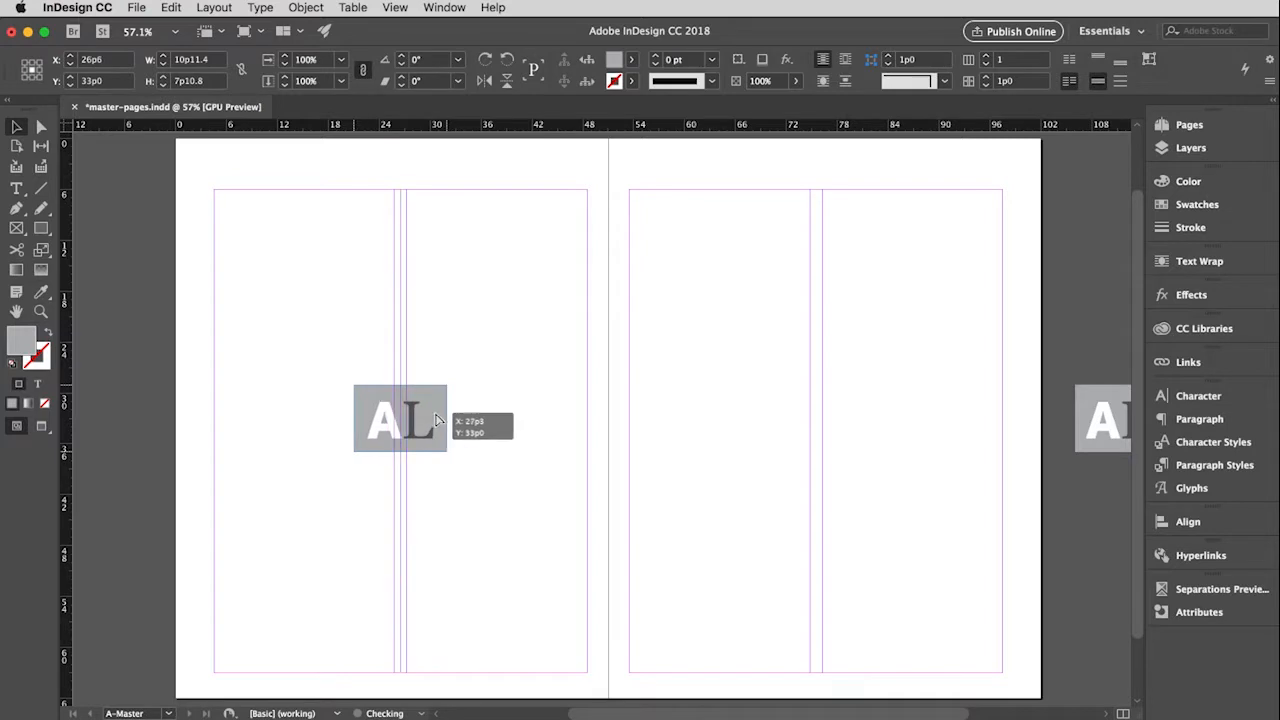
pyautogui.click(400, 418)
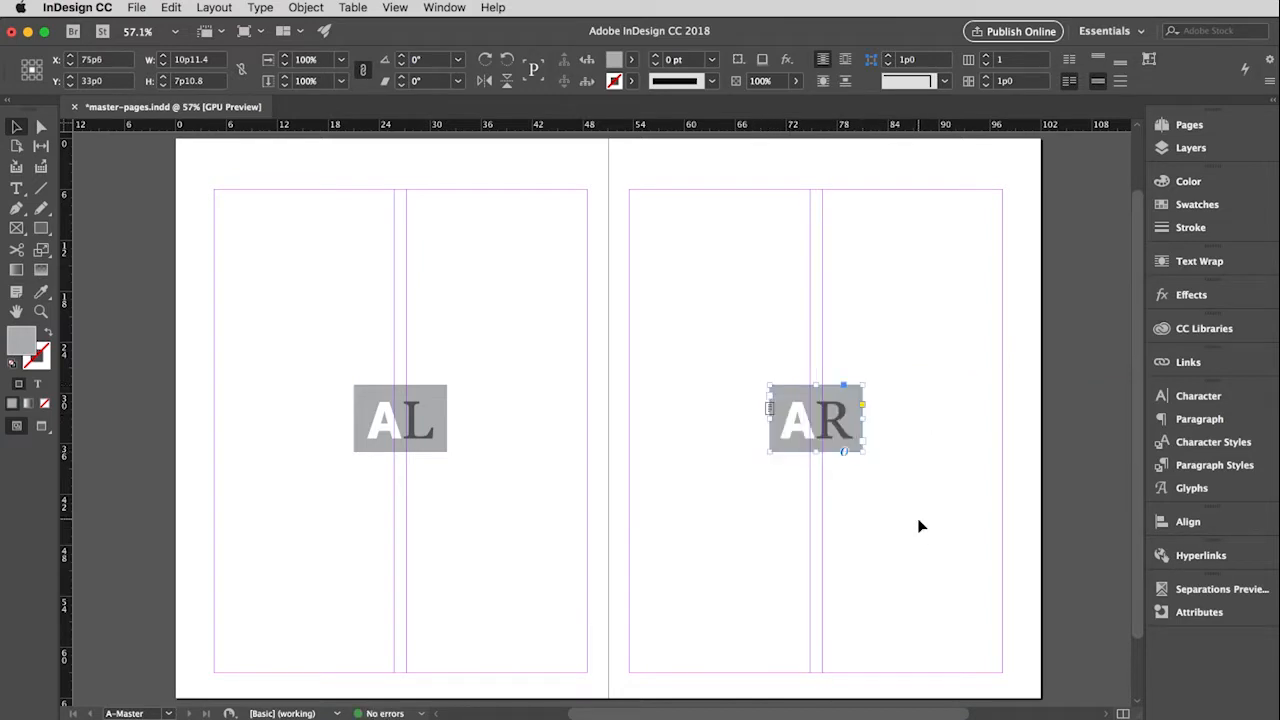
pyautogui.moveTo(858, 424)
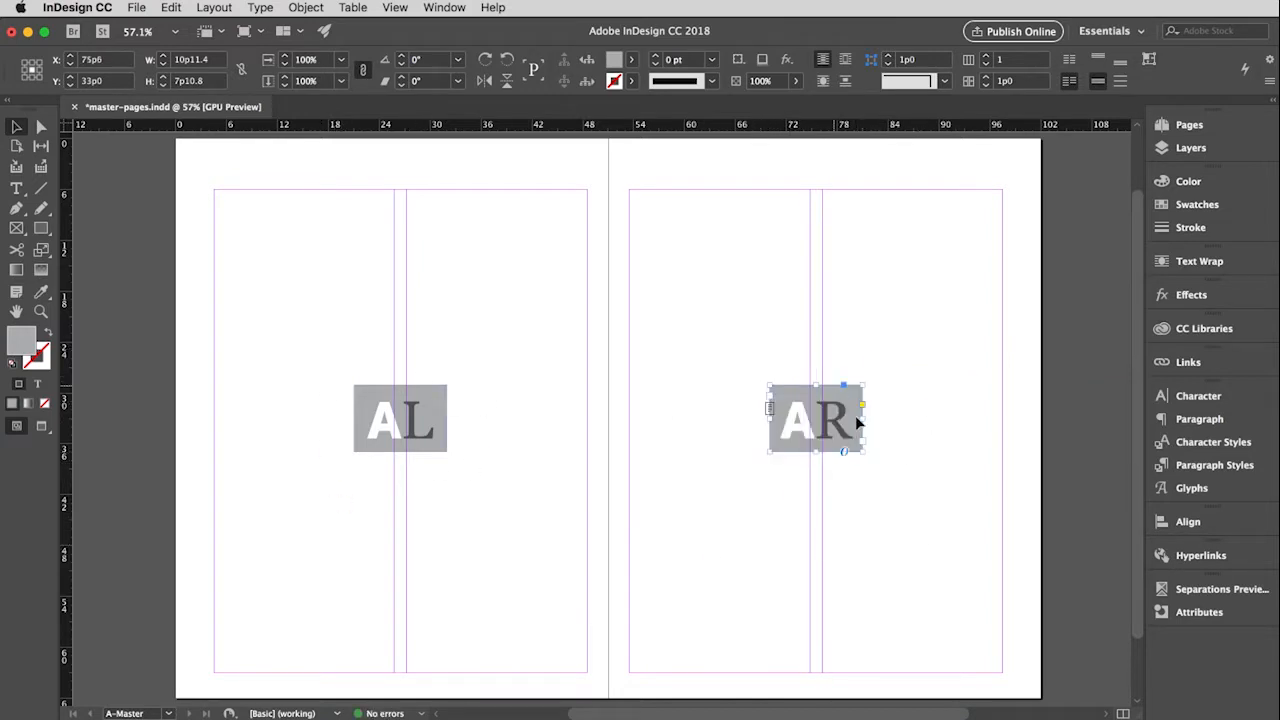
pyautogui.click(1096, 280)
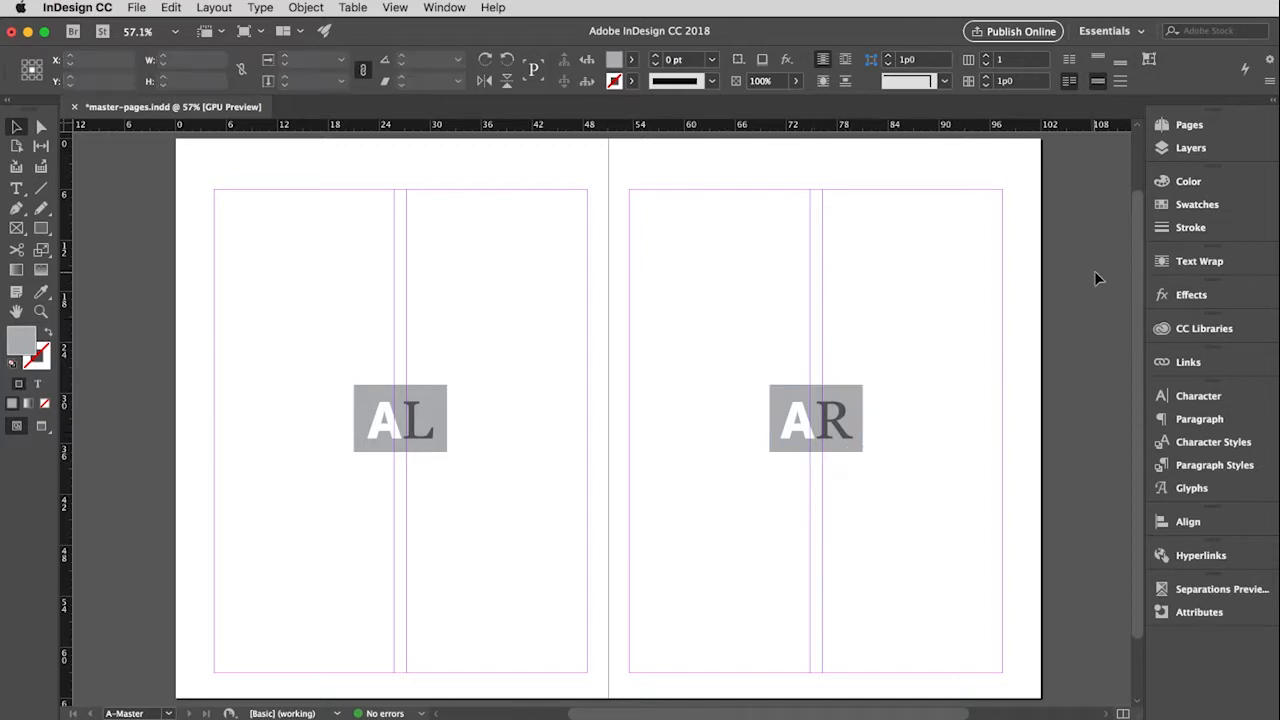
# - Return to the pages overview, whose thumbnails now carry the AL and AR labels
pyautogui.click(1188, 124)
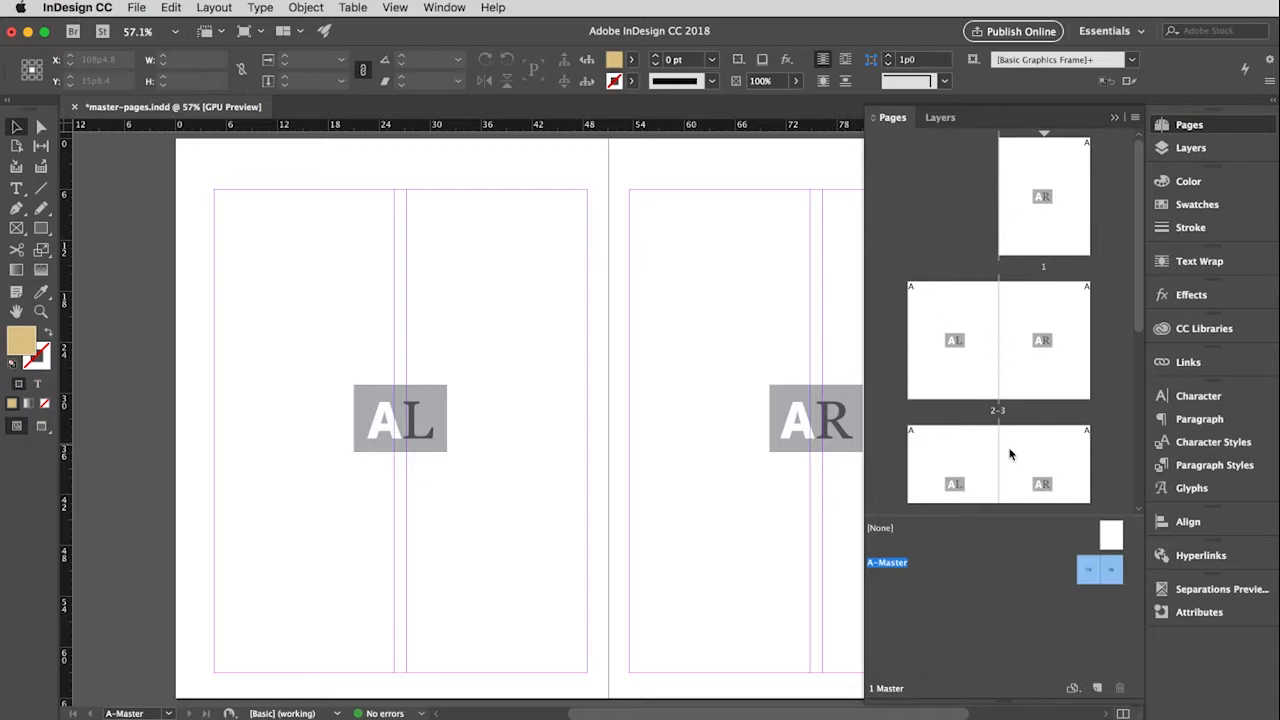
pyautogui.moveTo(1100, 476)
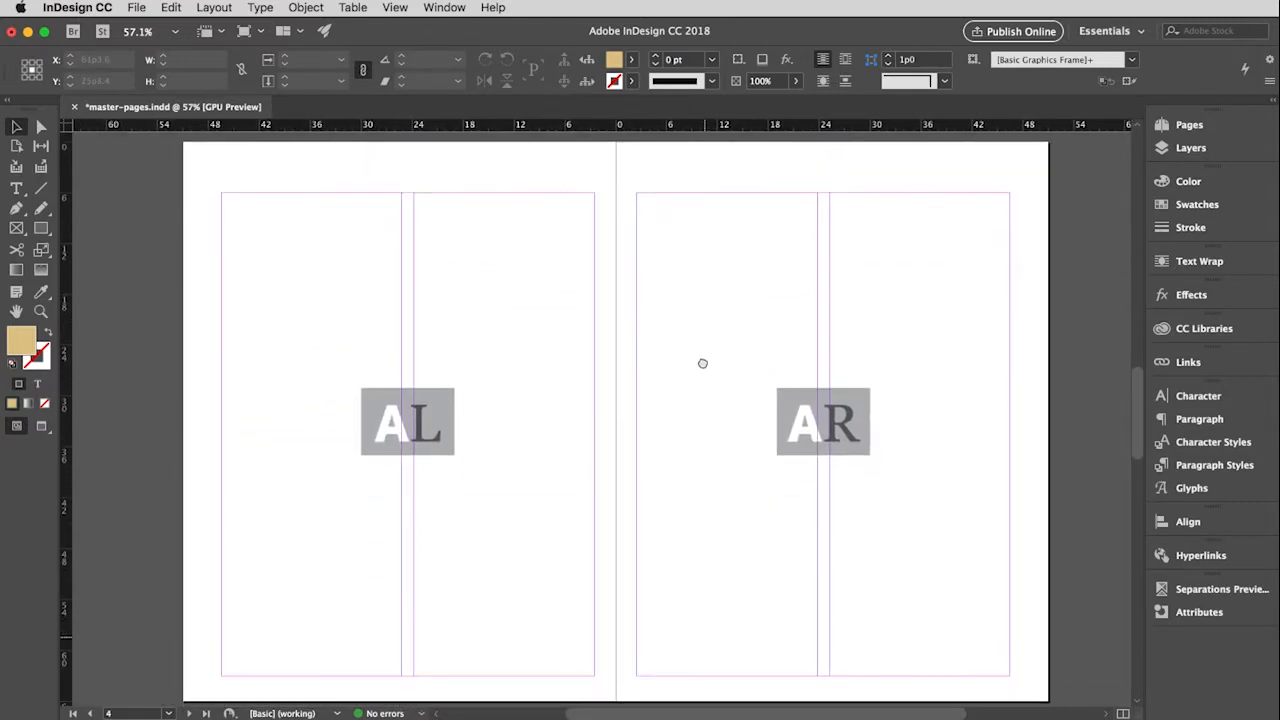
# - Scroll through the document's spreads to review the inherited master labels
pyautogui.scroll(-3)
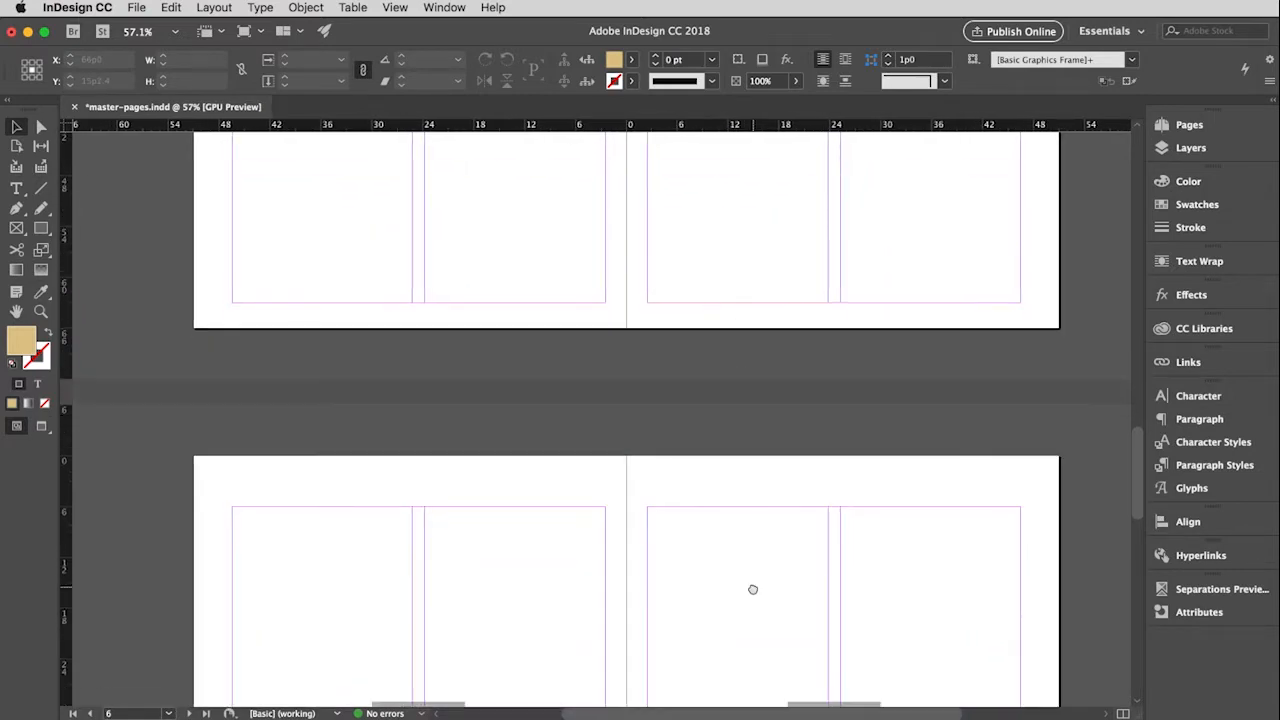
pyautogui.scroll(-3)
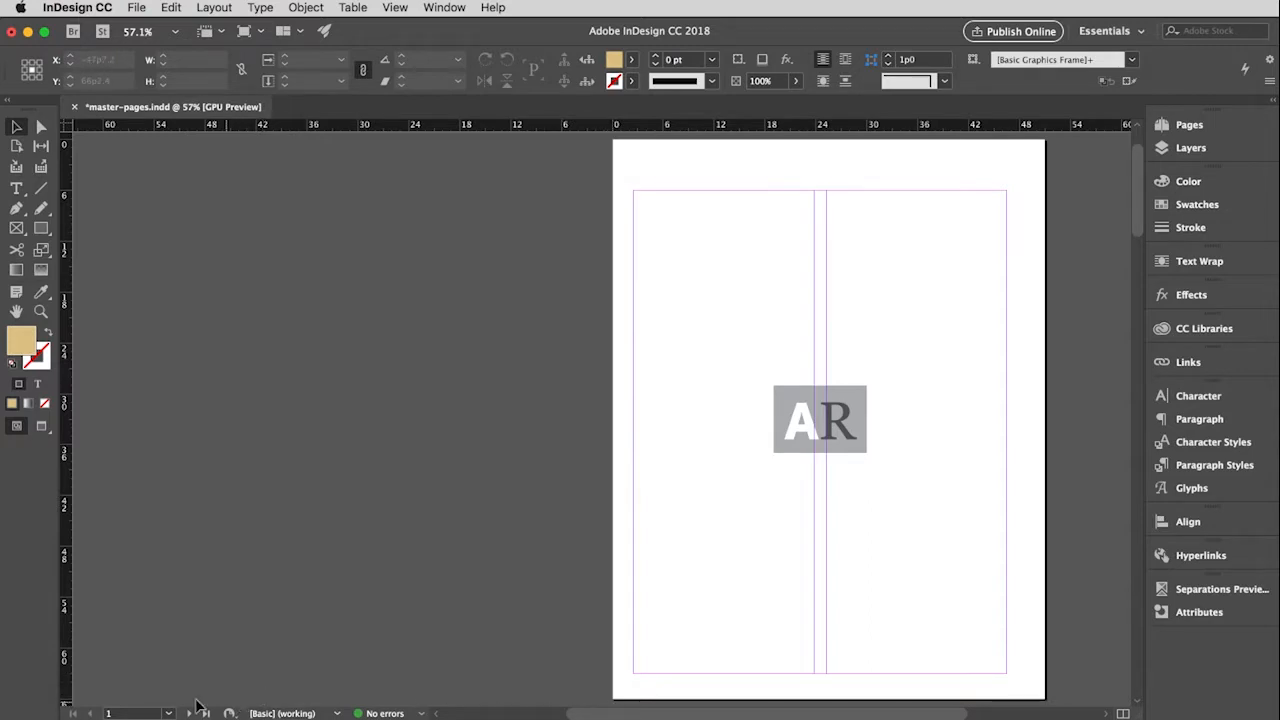
pyautogui.moveTo(390, 400)
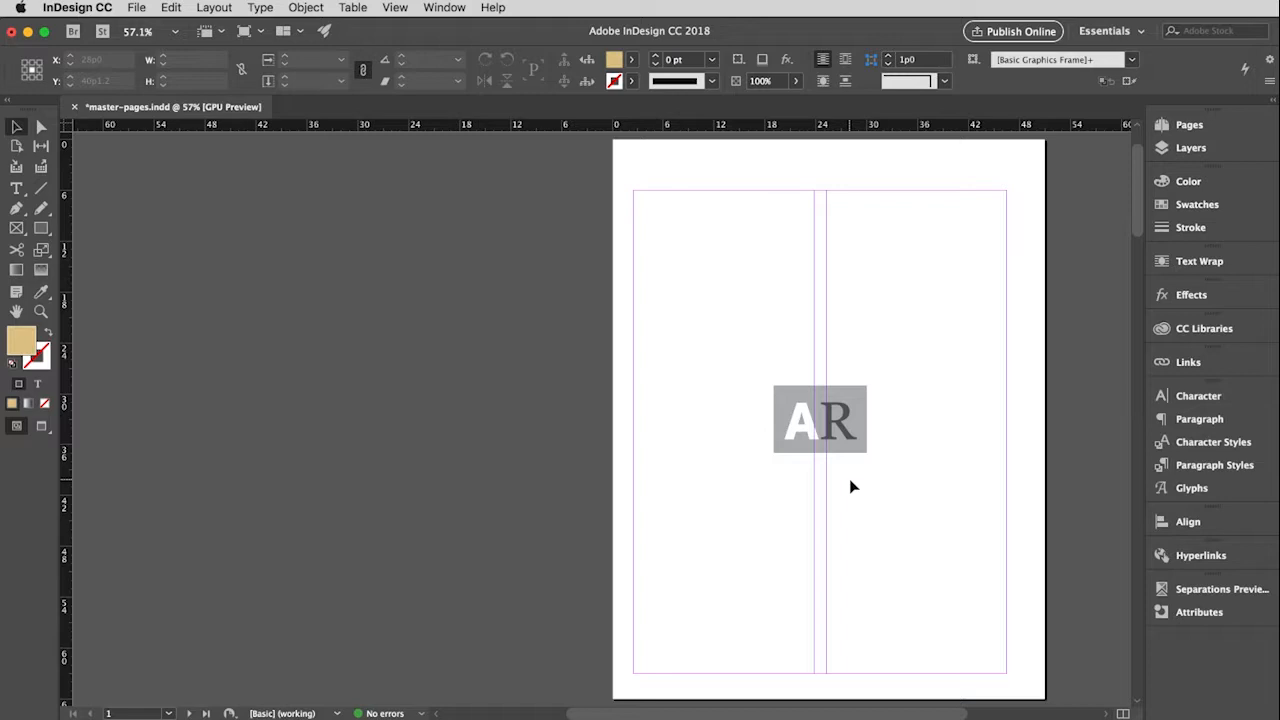
# - Bring up the Pages panel's list of page and master commands
pyautogui.click(1160, 124)
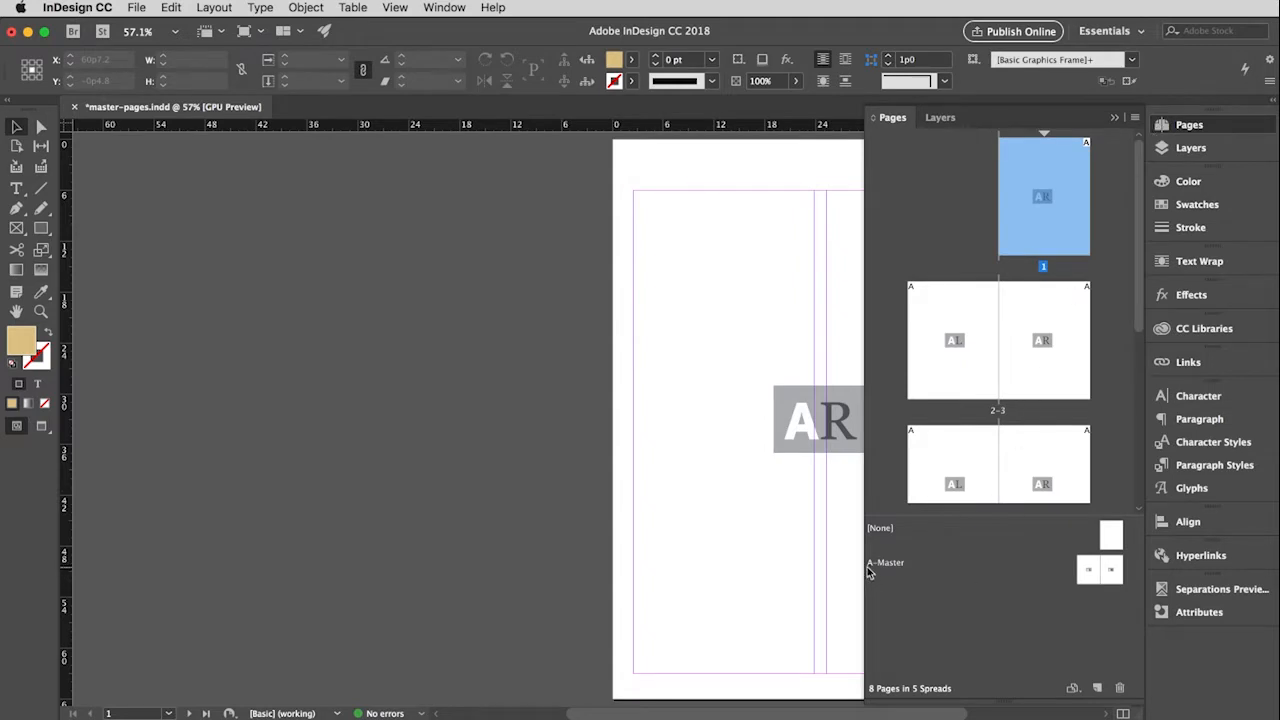
pyautogui.moveTo(972, 642)
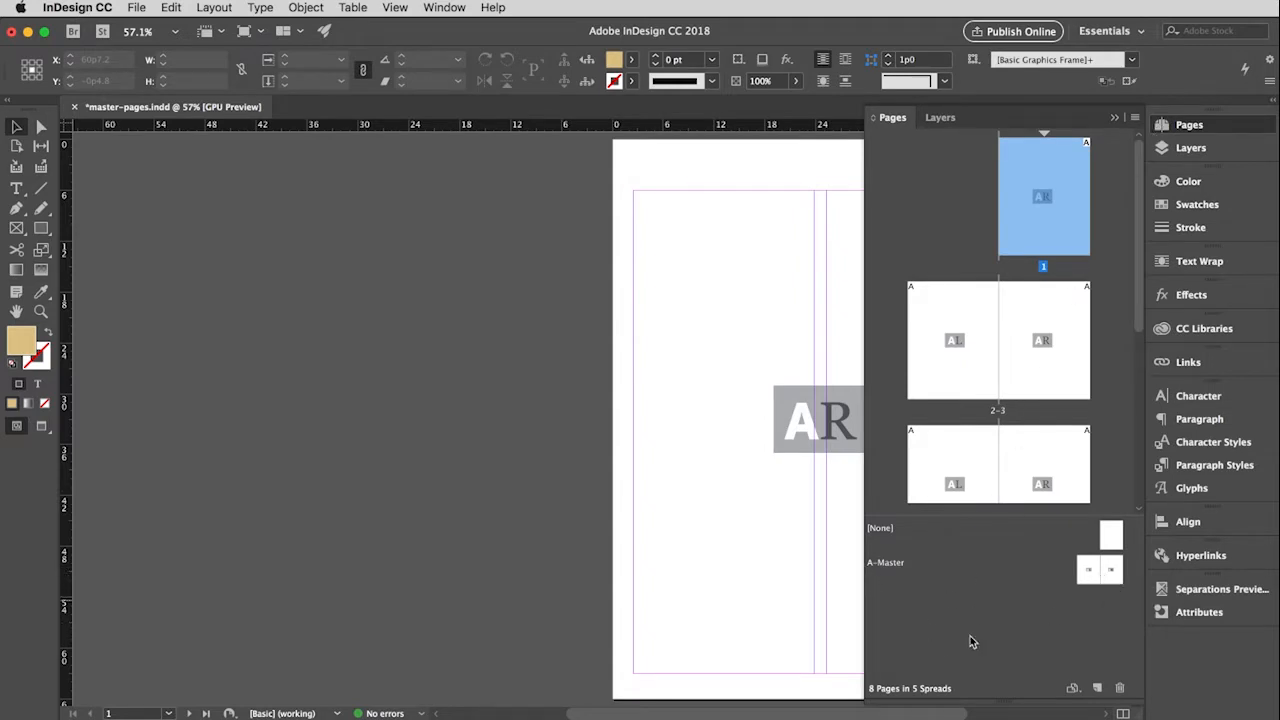
pyautogui.moveTo(918, 628)
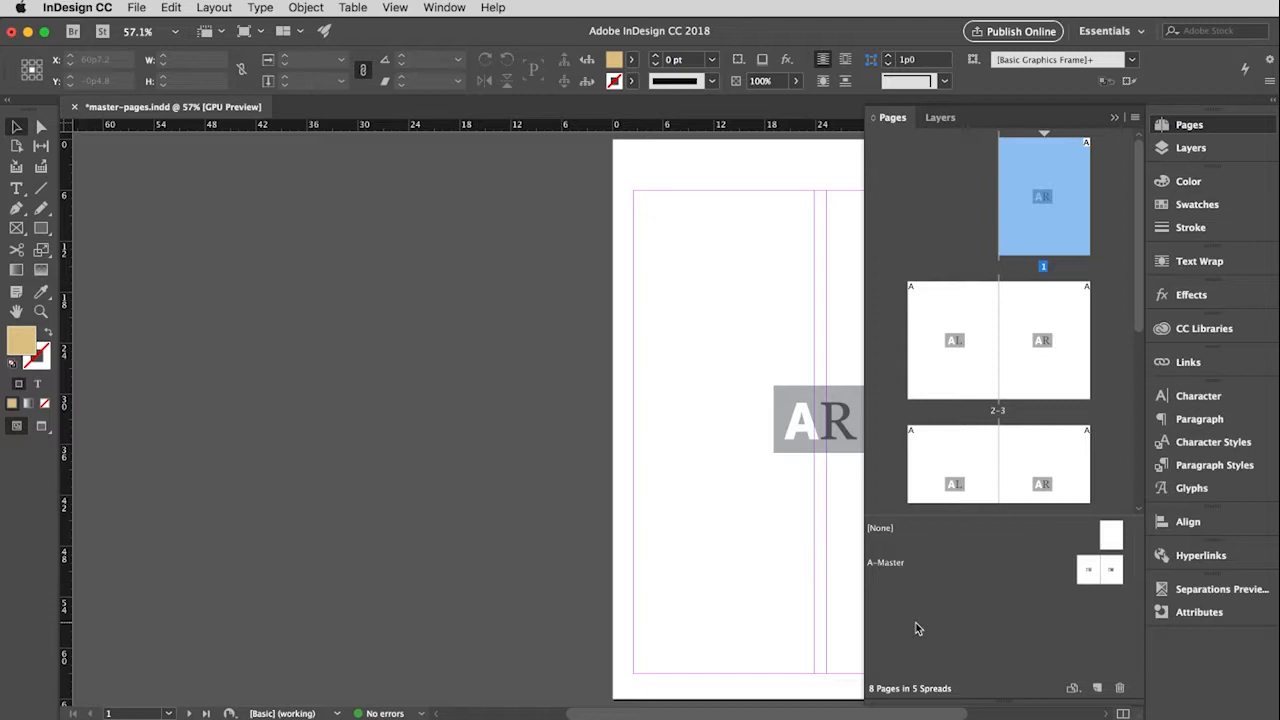
pyautogui.moveTo(900, 624)
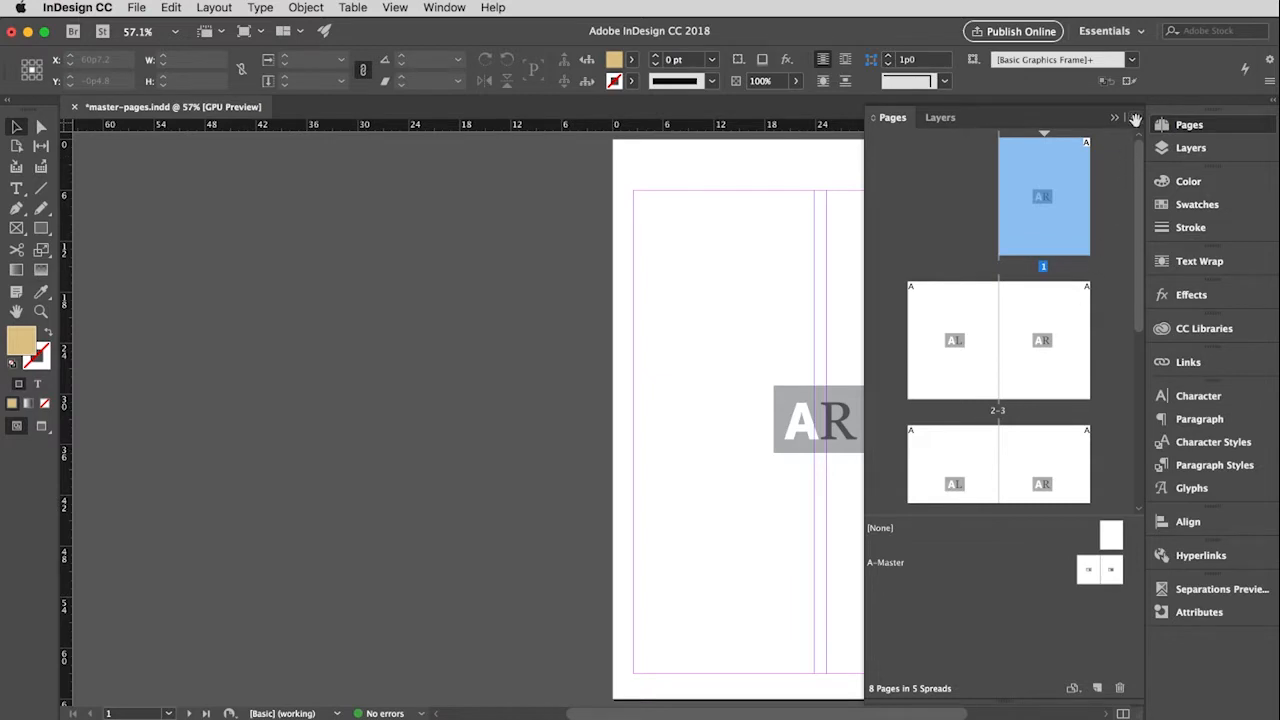
pyautogui.click(1136, 118)
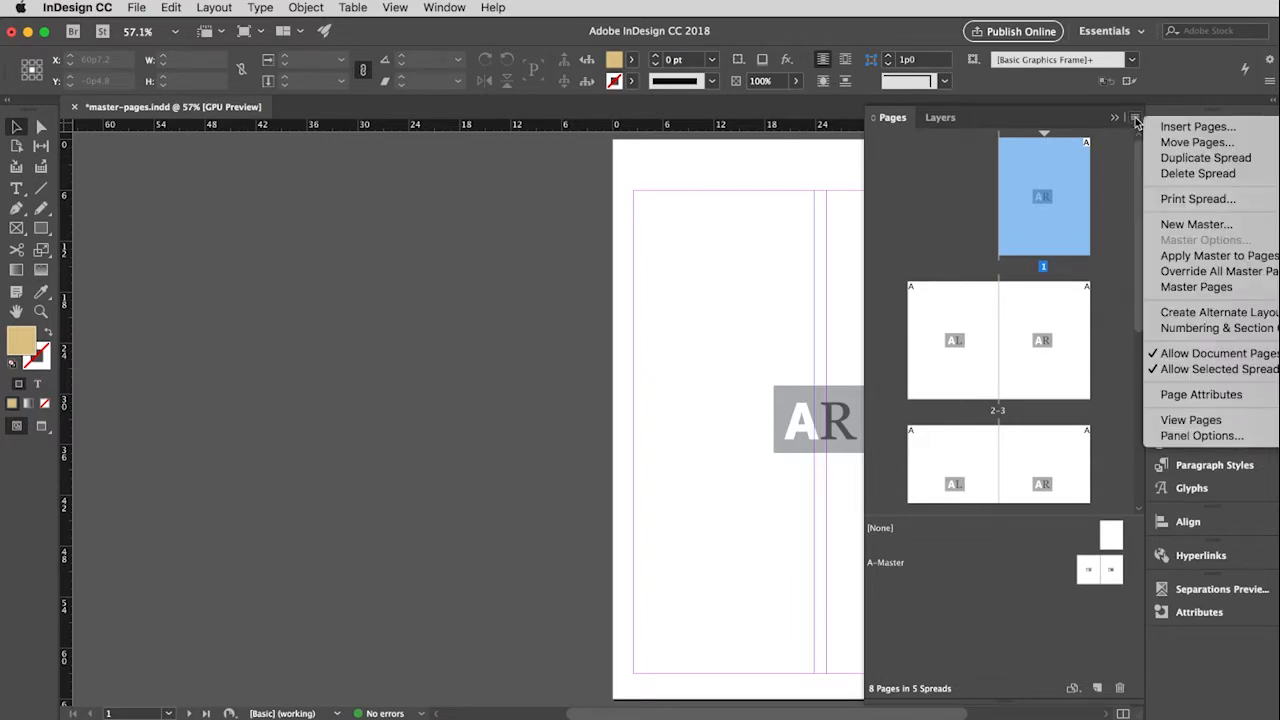
pyautogui.moveTo(1196, 224)
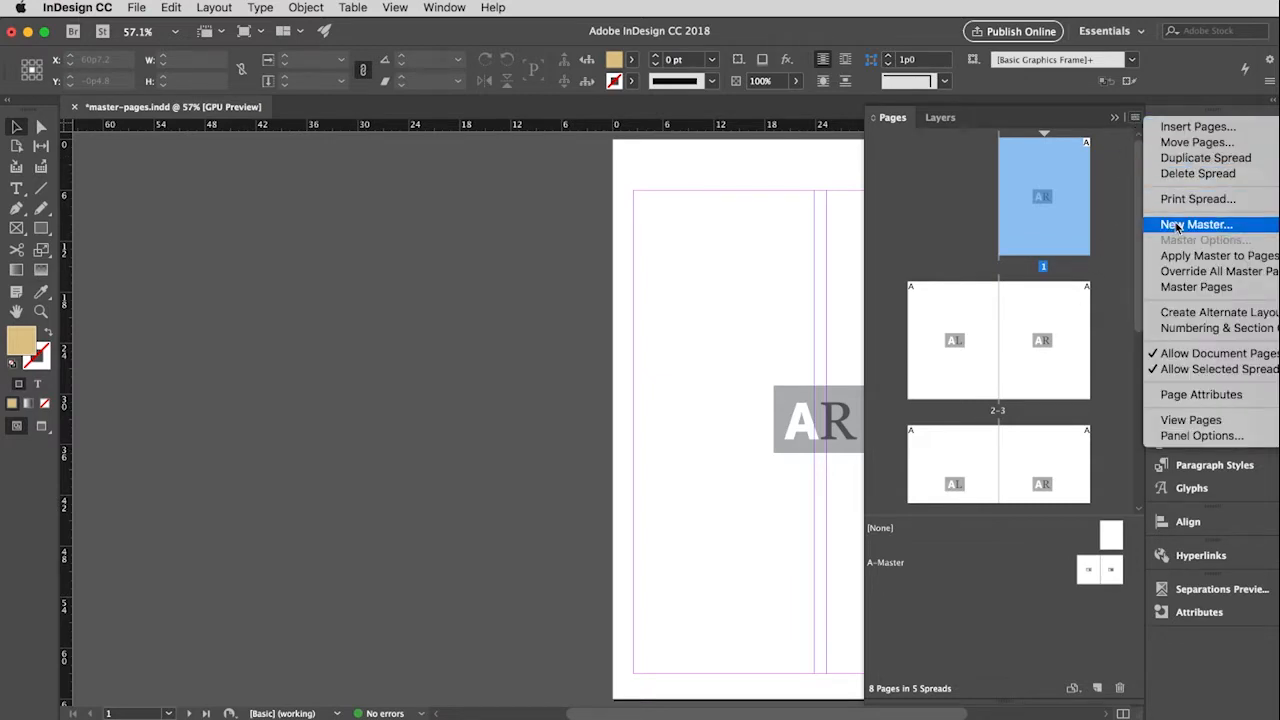
# - Start creating a new master spread via New Master
pyautogui.click(1196, 224)
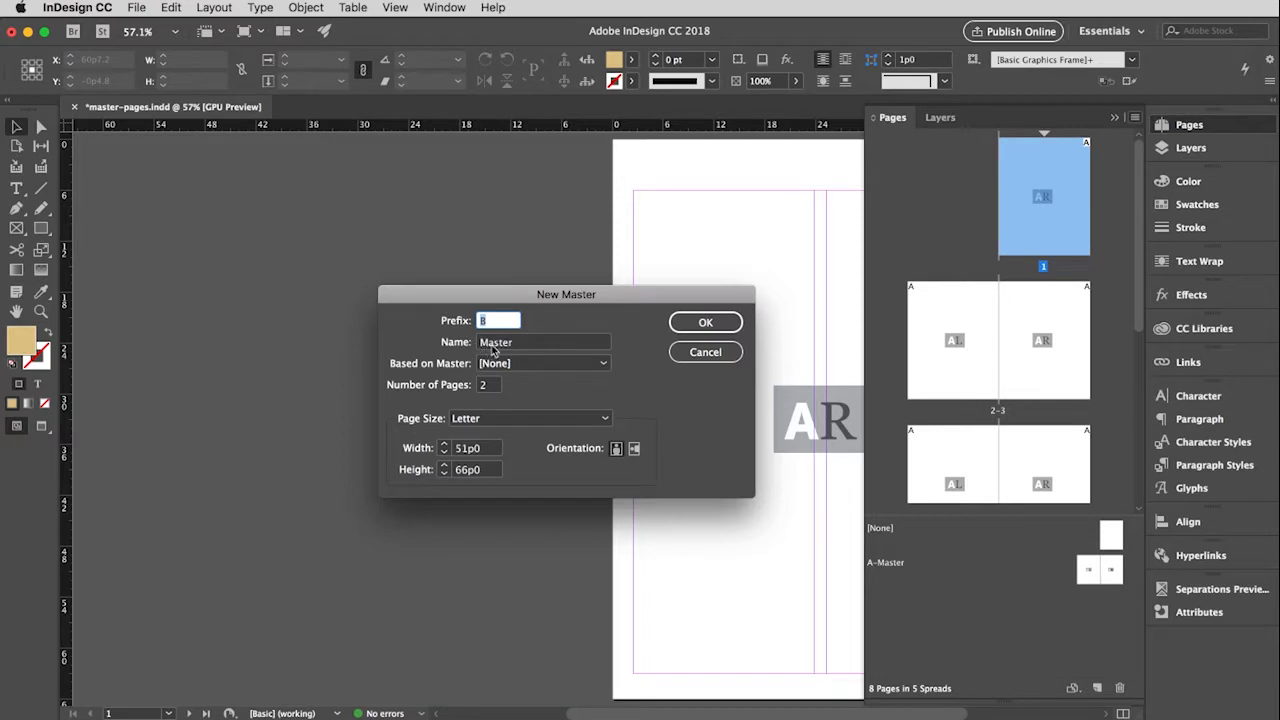
pyautogui.moveTo(532, 326)
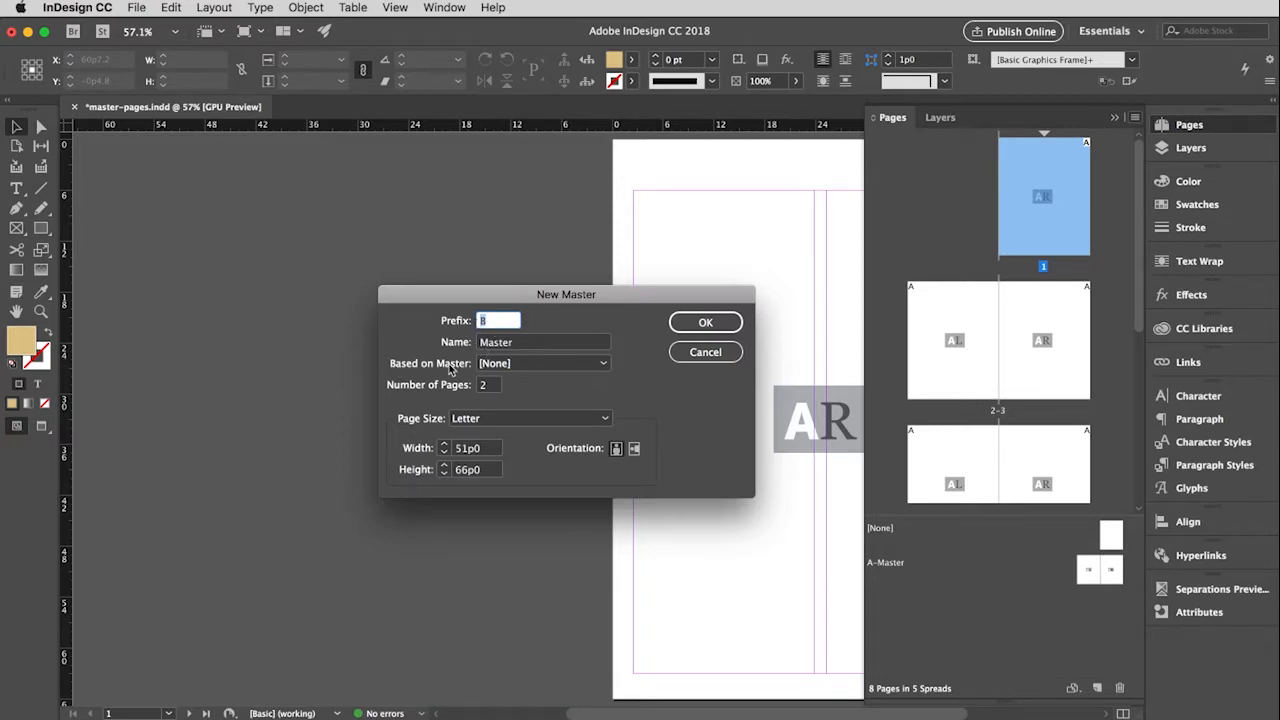
pyautogui.moveTo(464, 370)
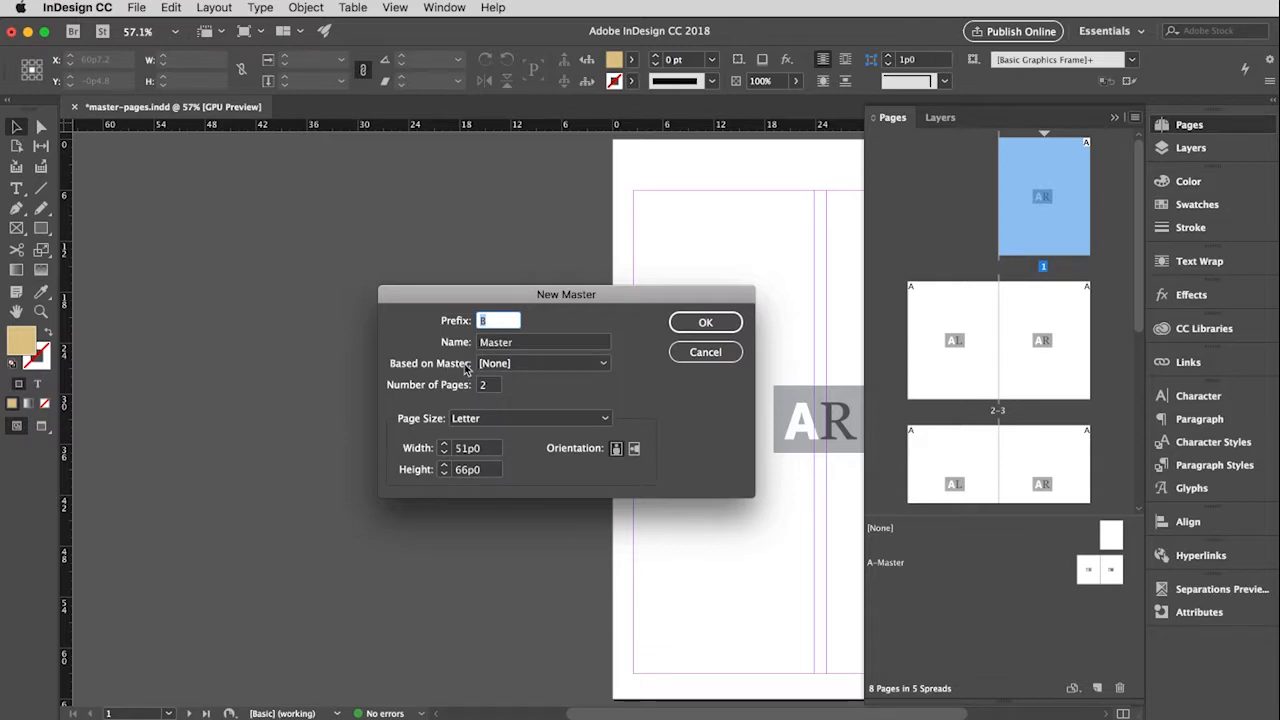
pyautogui.moveTo(452, 400)
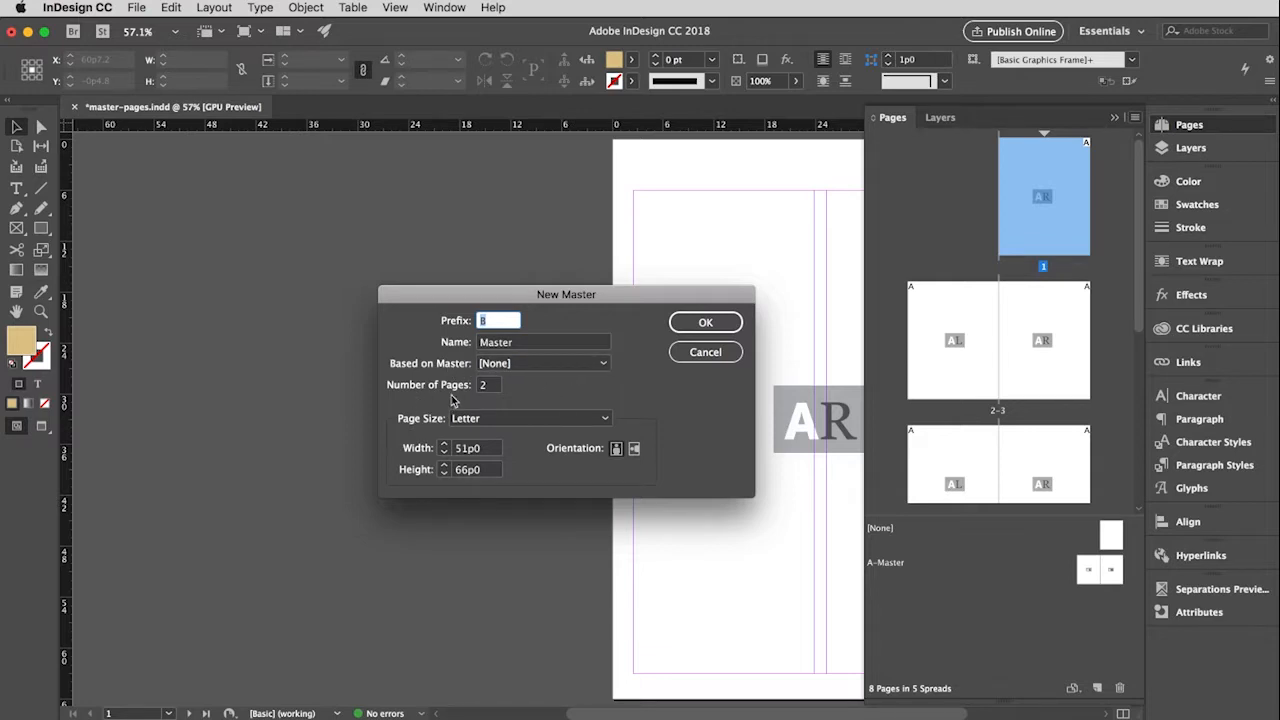
pyautogui.moveTo(548, 394)
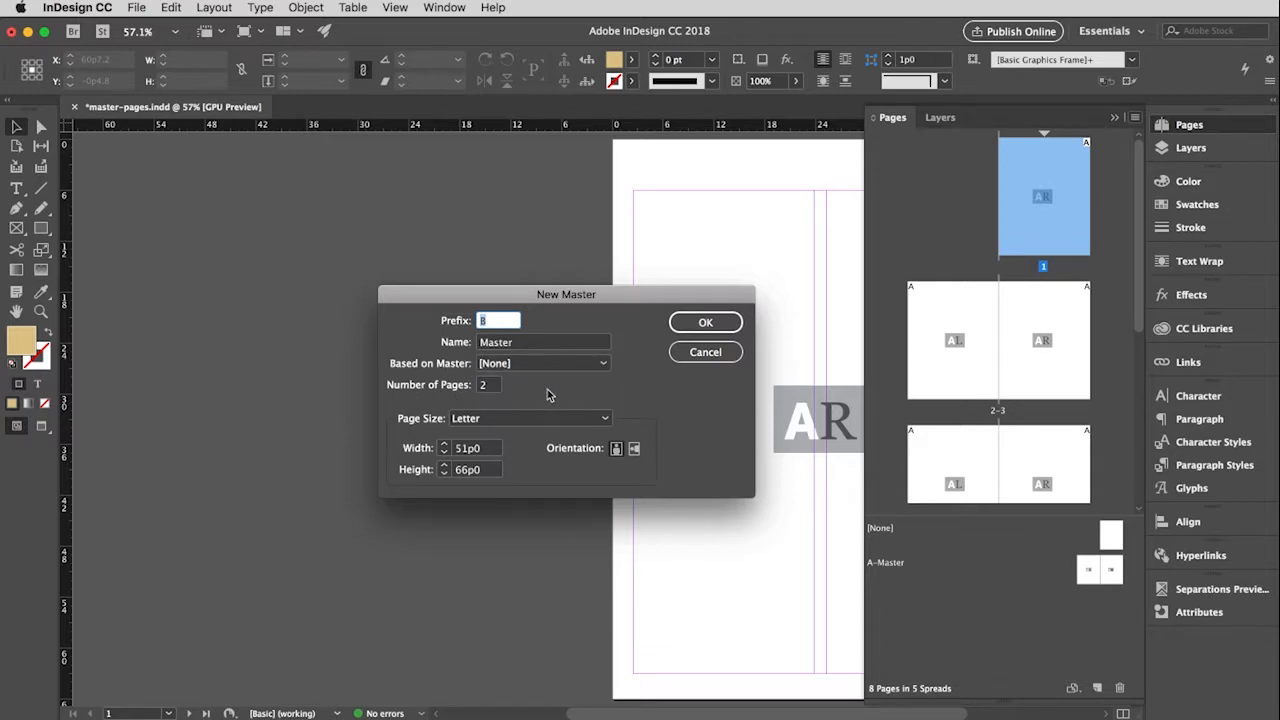
pyautogui.moveTo(470, 468)
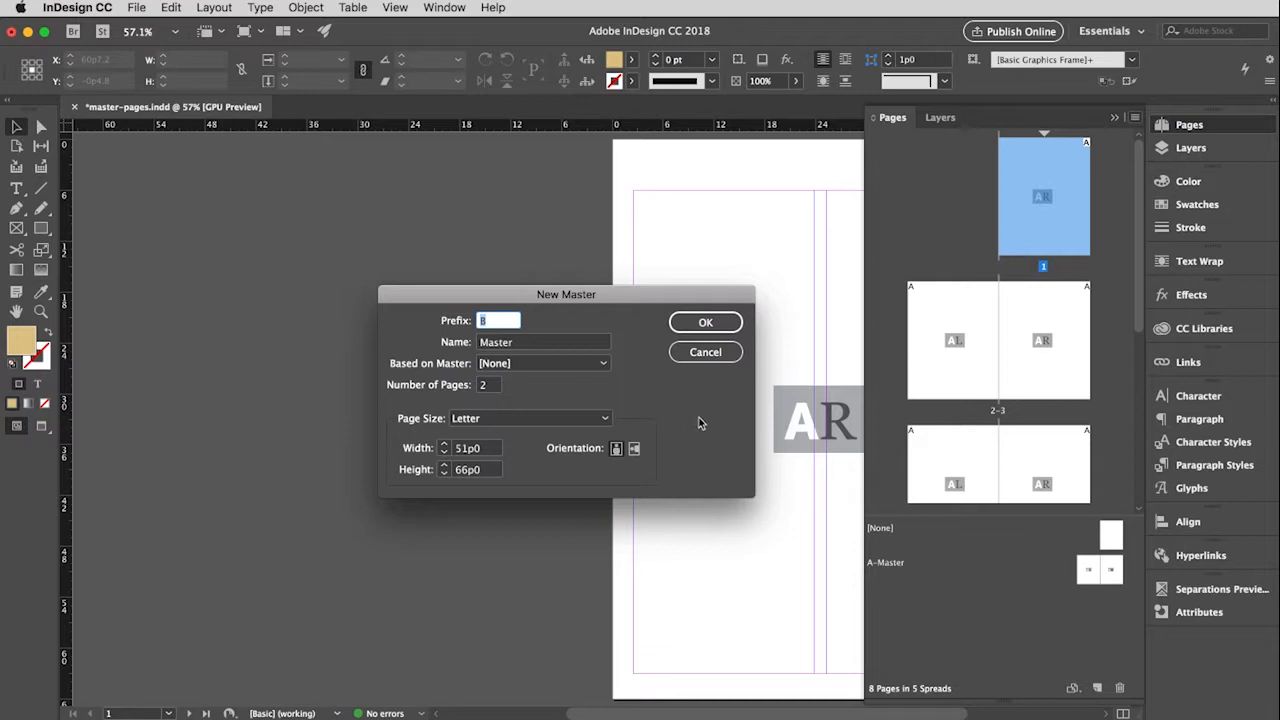
# - Confirm the new B-Master in the dialog and select its spread in the Pages panel
pyautogui.click(704, 322)
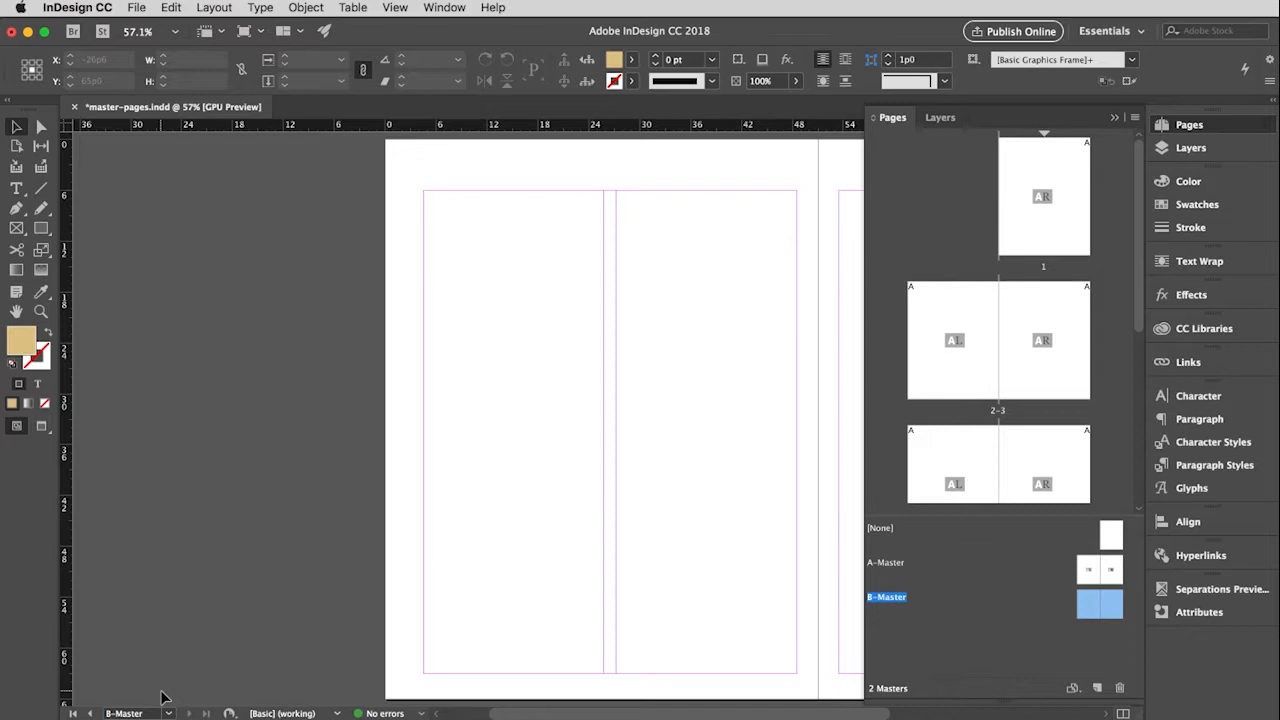
pyautogui.moveTo(884, 374)
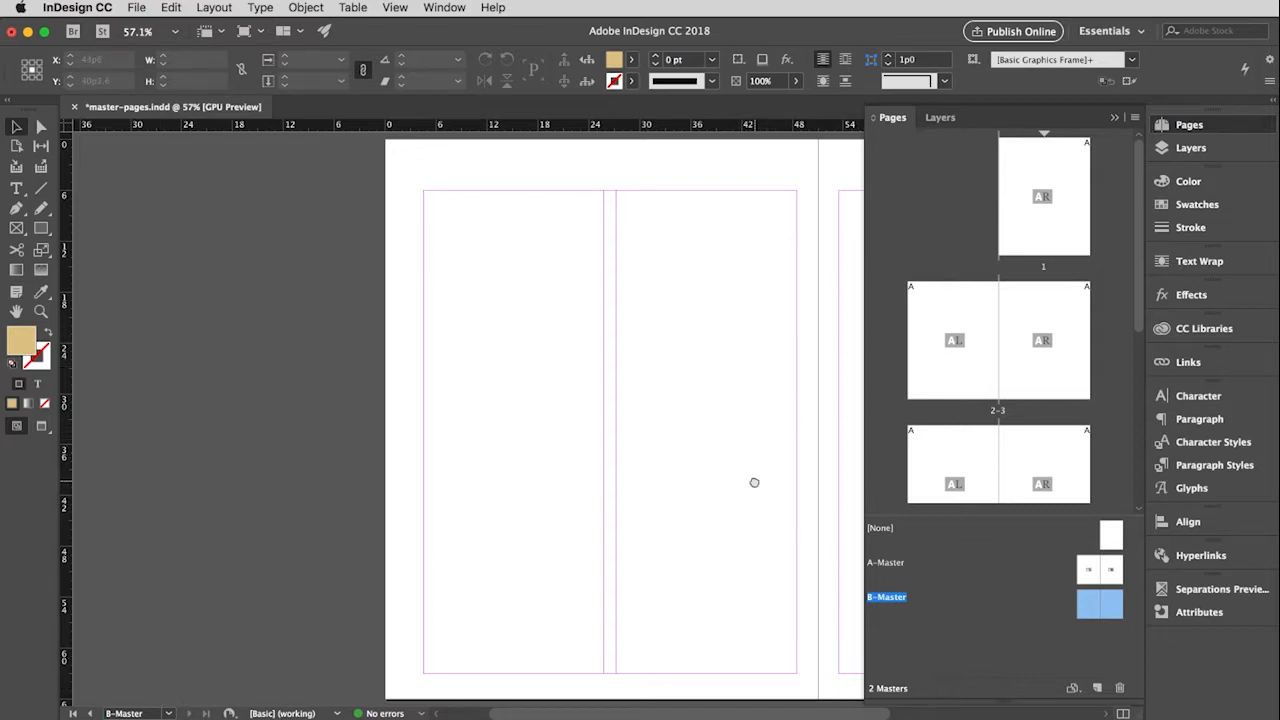
pyautogui.hscroll(3)
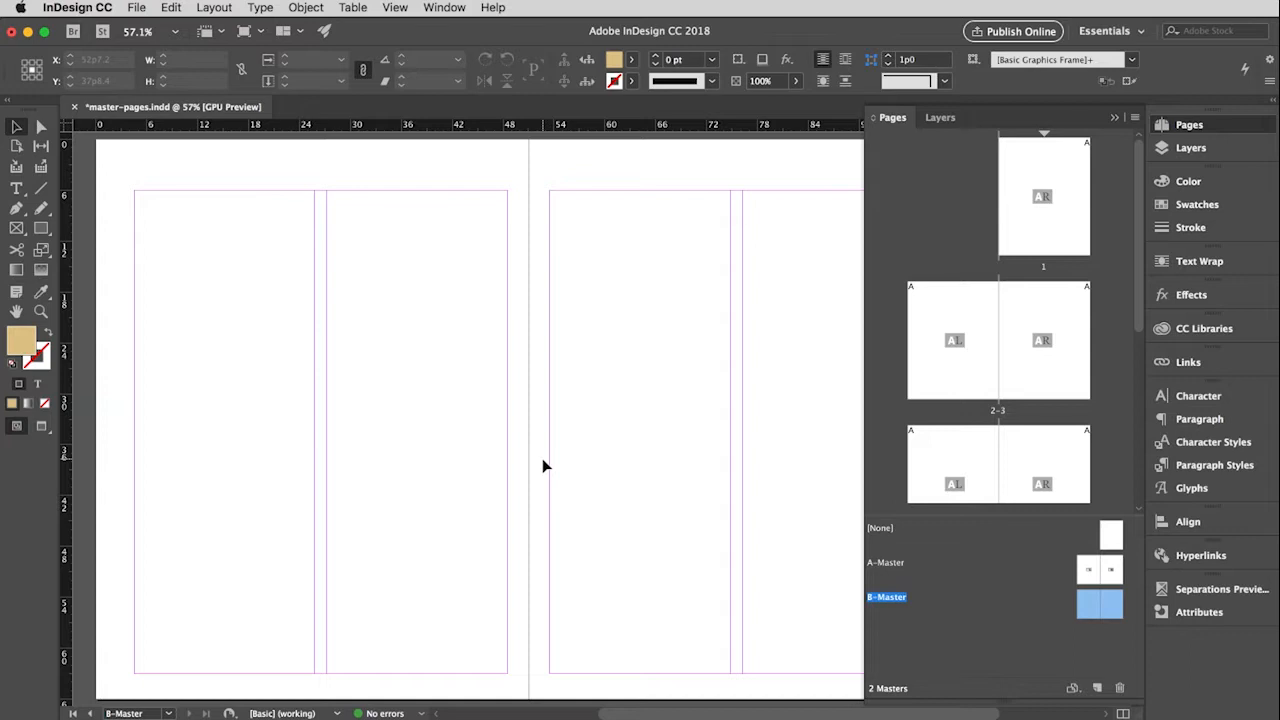
pyautogui.moveTo(548, 464)
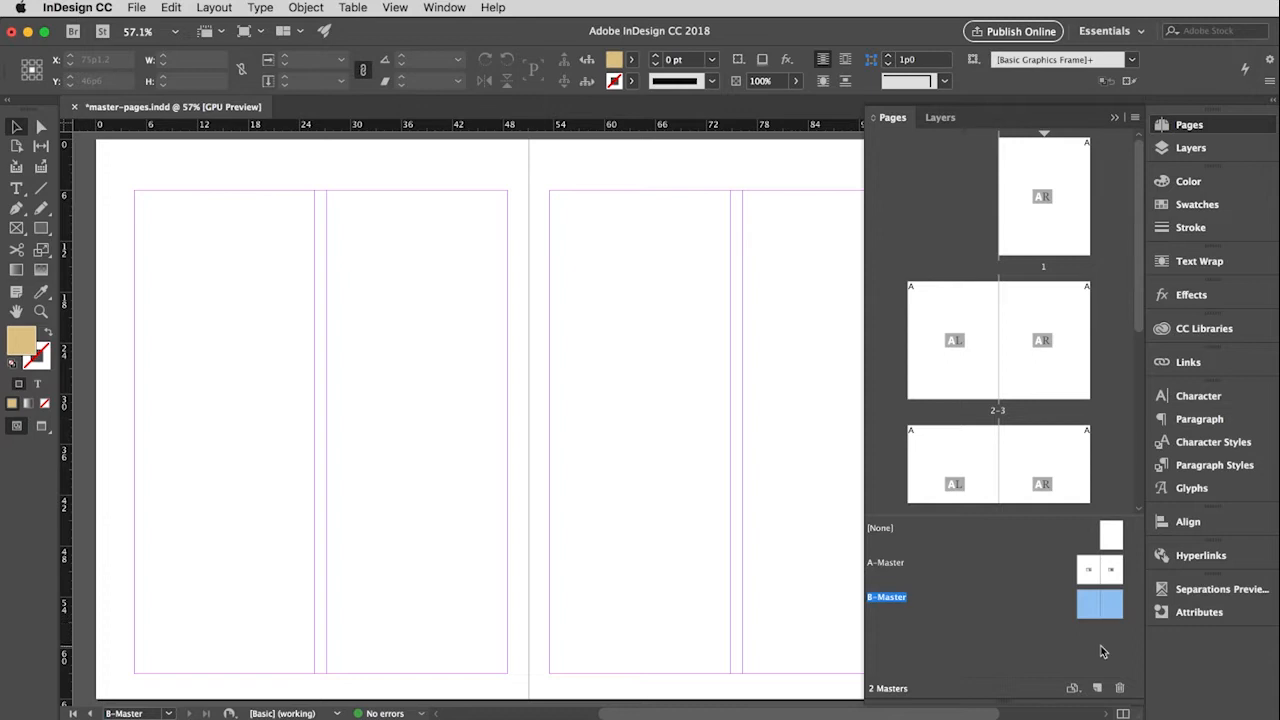
pyautogui.click(1100, 604)
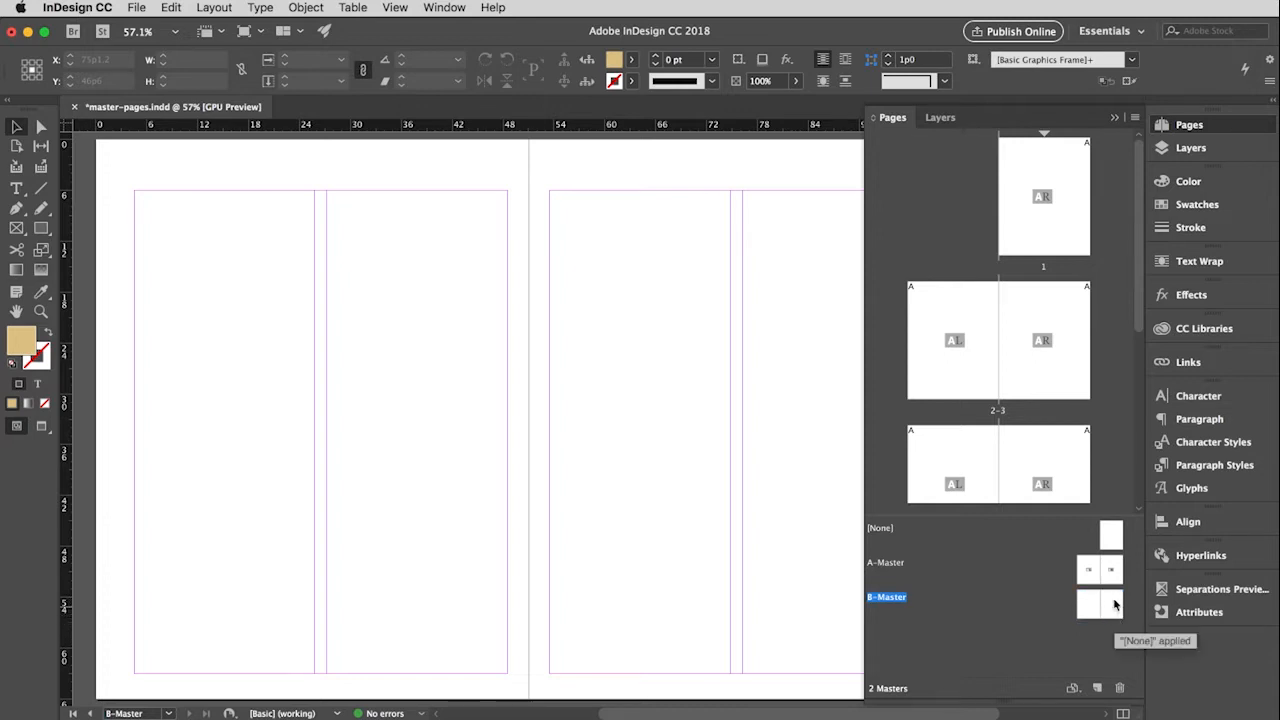
pyautogui.click(1112, 604)
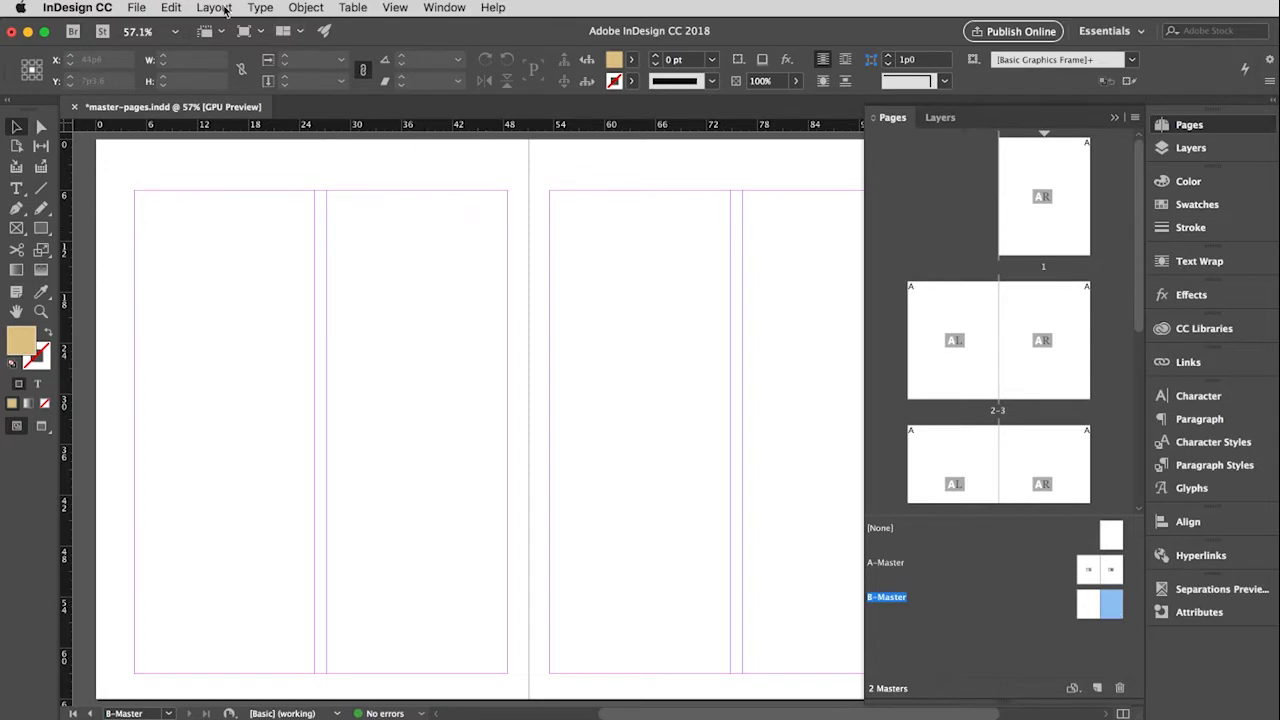
# - Set the B-Master right page to 3 columns via Margins and Columns
pyautogui.click(214, 8)
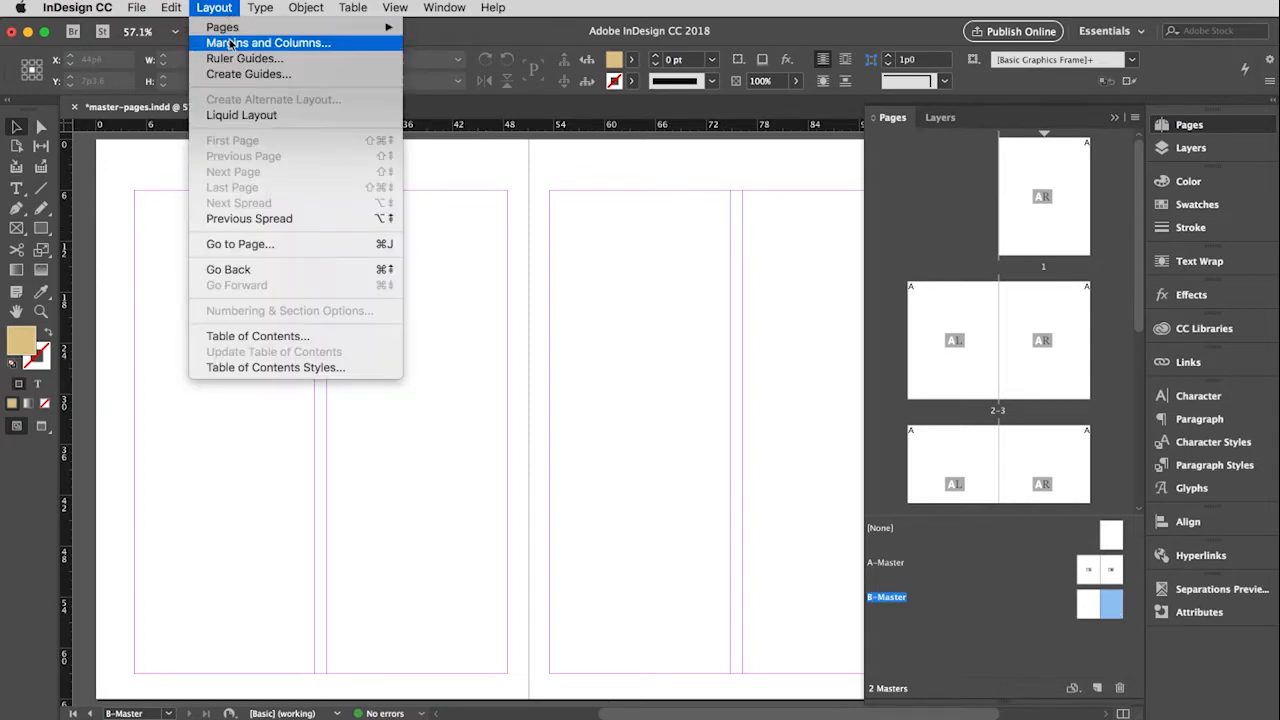
pyautogui.click(268, 42)
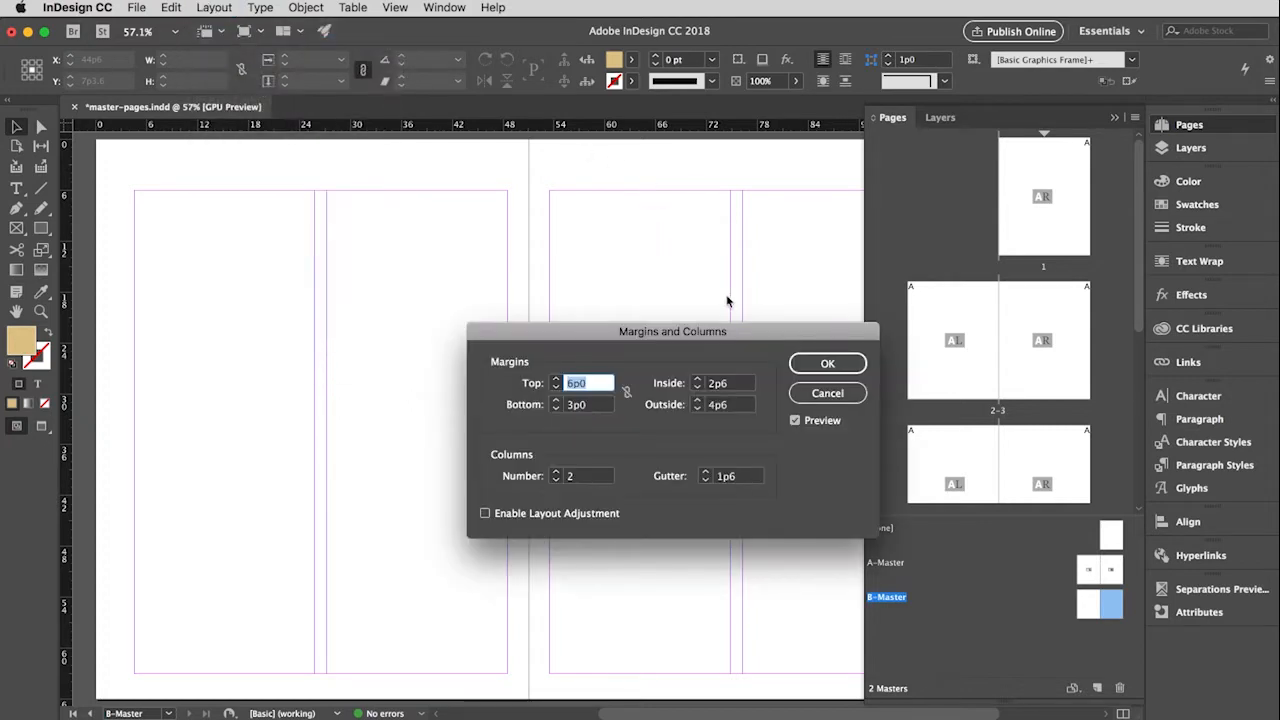
pyautogui.moveTo(672, 332); pyautogui.dragTo(436, 292)
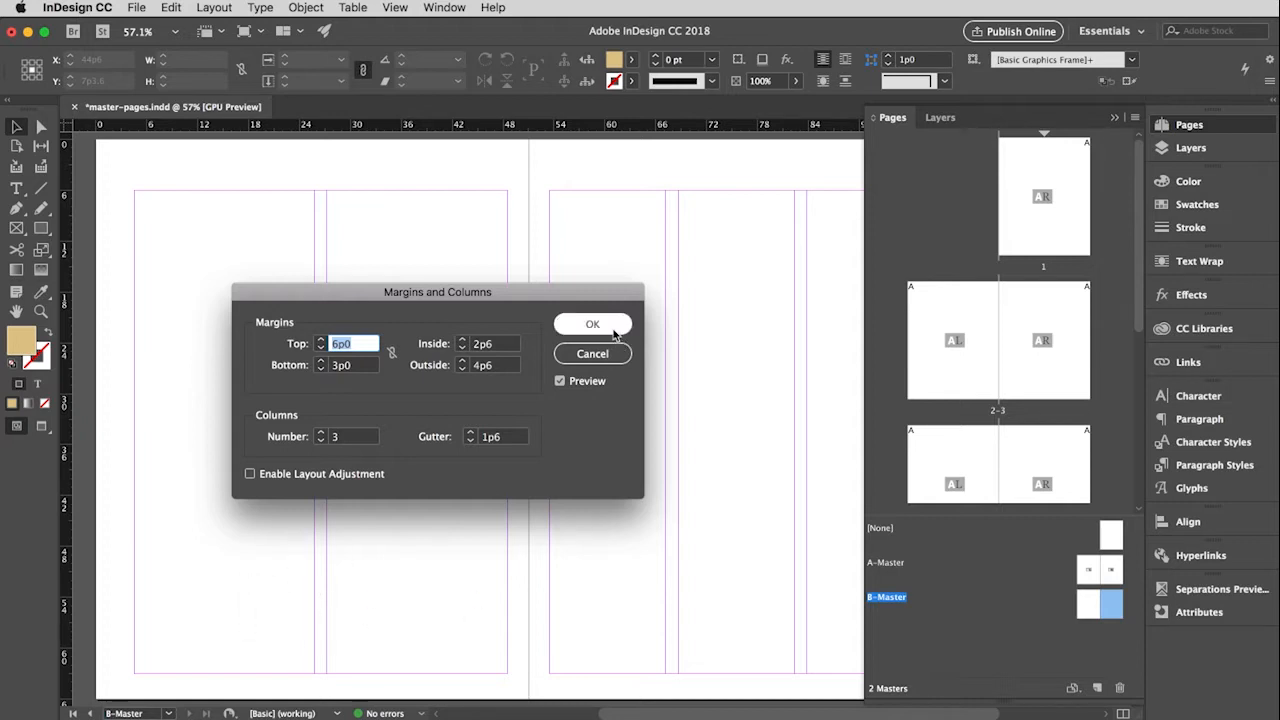
pyautogui.click(592, 324)
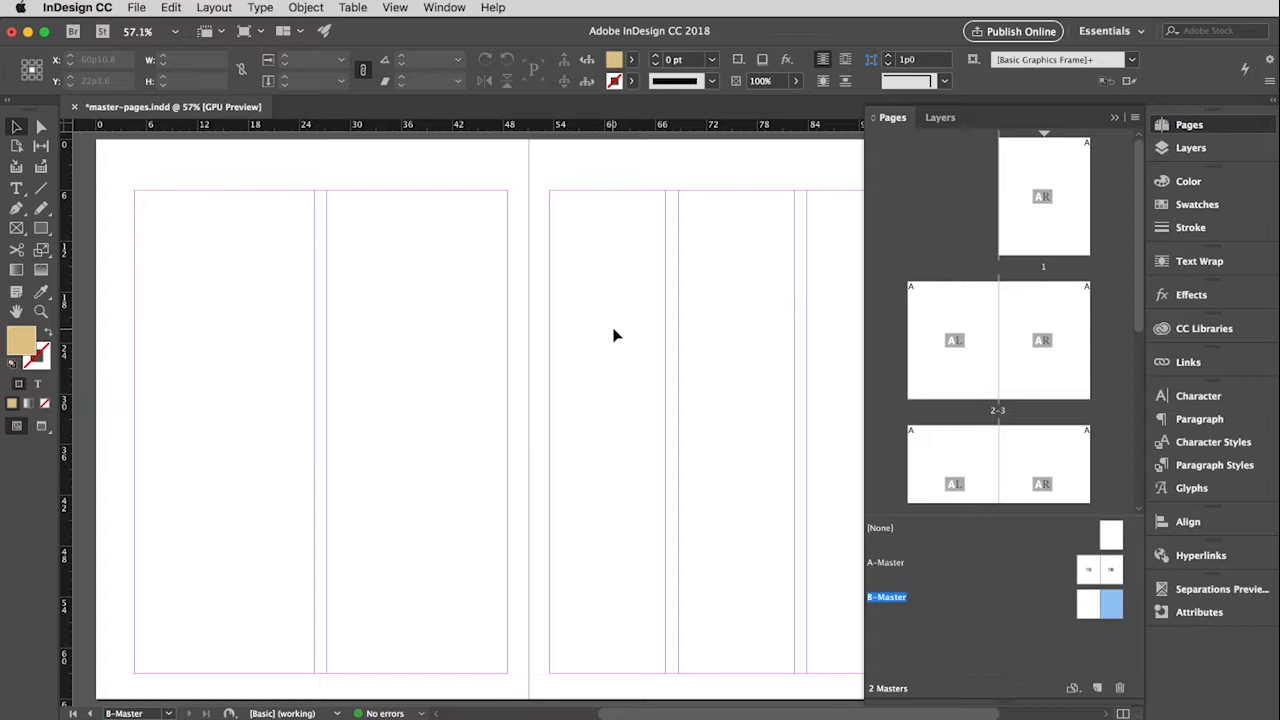
pyautogui.moveTo(676, 210)
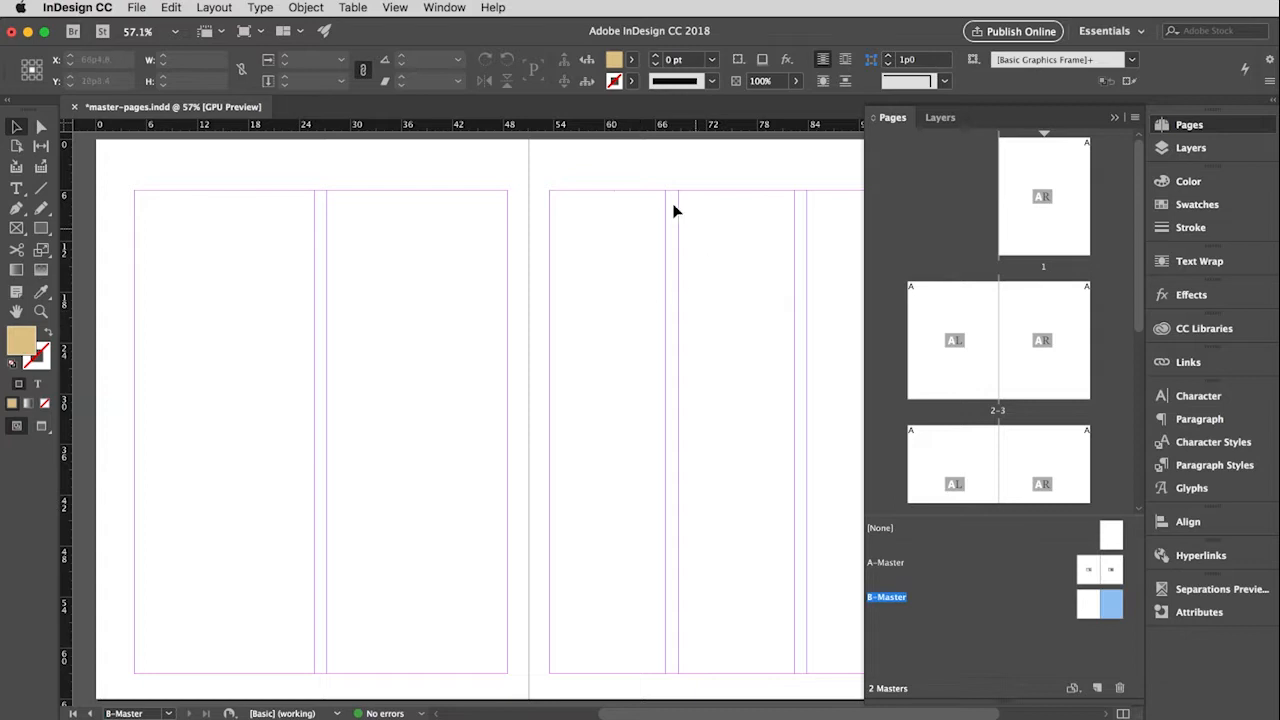
pyautogui.moveTo(42, 228)
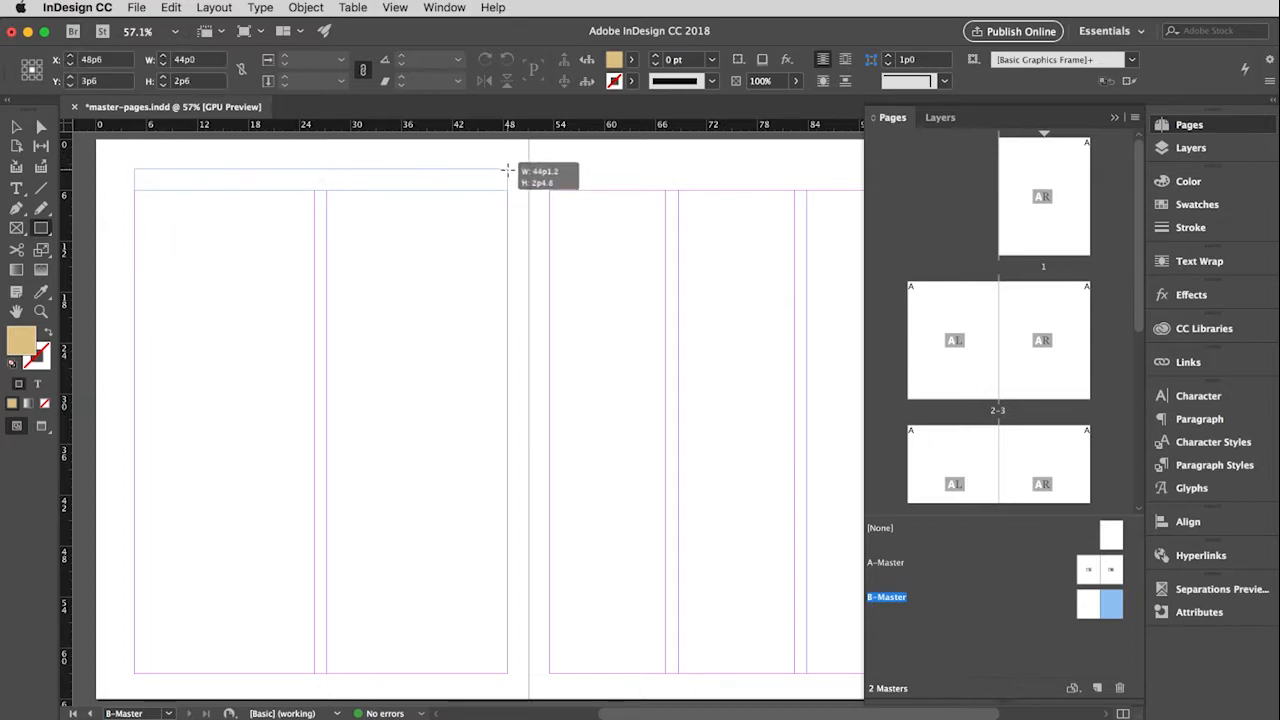
# - Draw a rectangle across the top of the left page and fill it with the tan swatch
pyautogui.moveTo(136, 180); pyautogui.dragTo(508, 190)
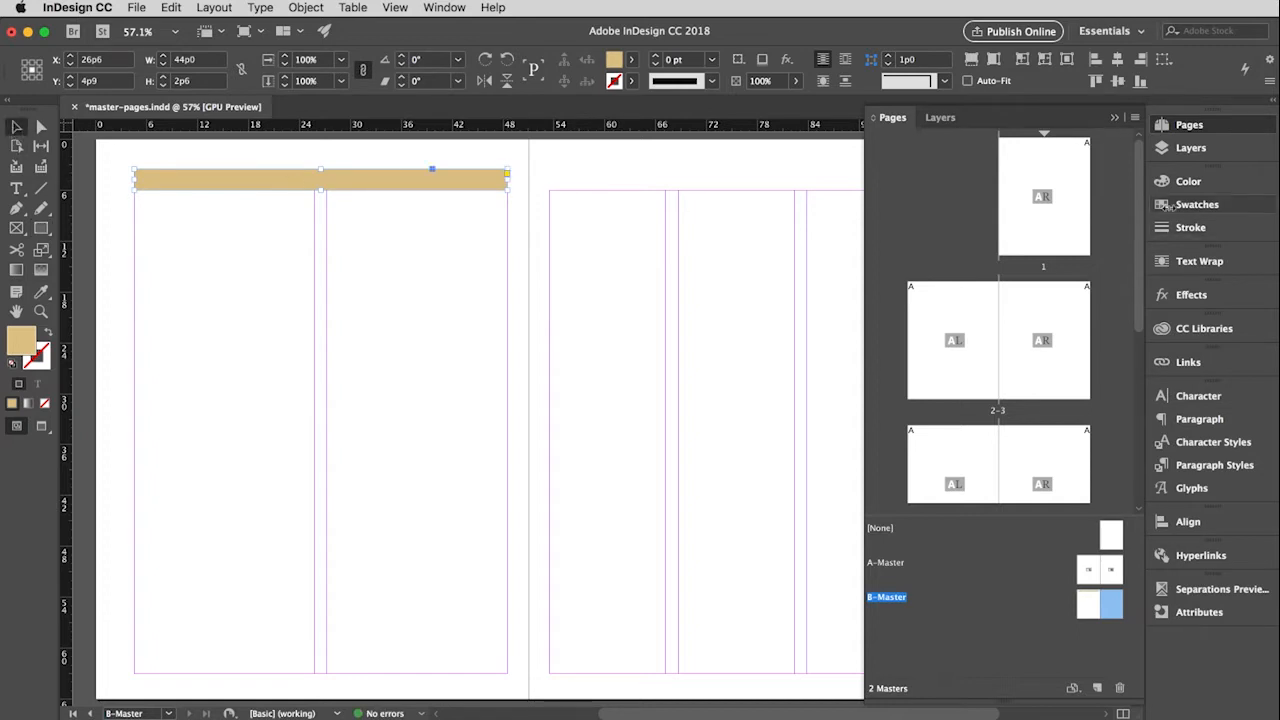
pyautogui.click(1196, 204)
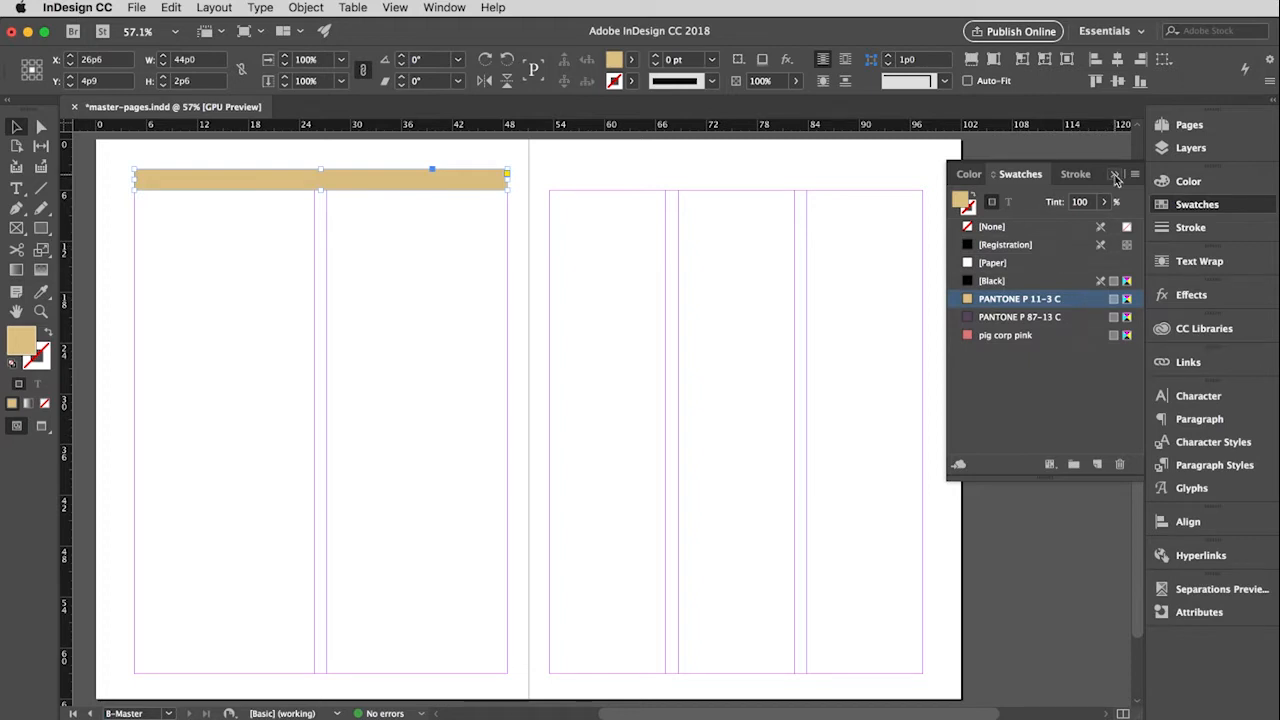
pyautogui.click(1116, 174)
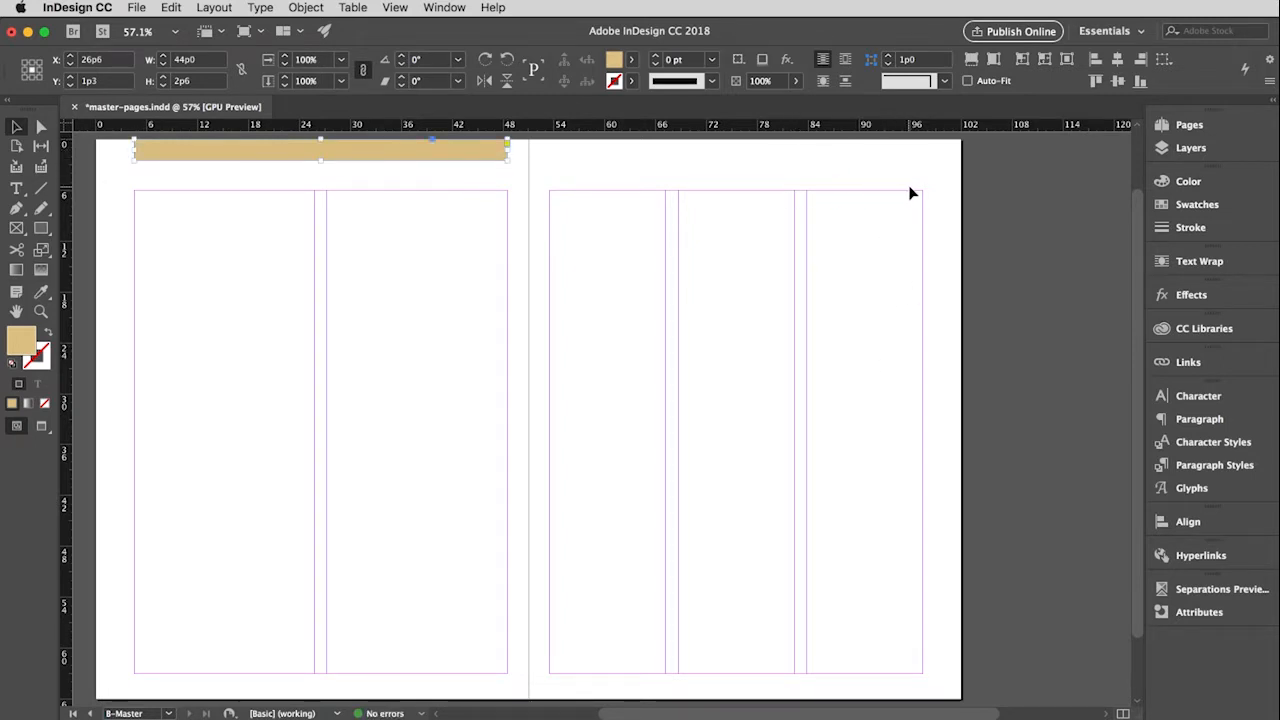
pyautogui.moveTo(868, 640)
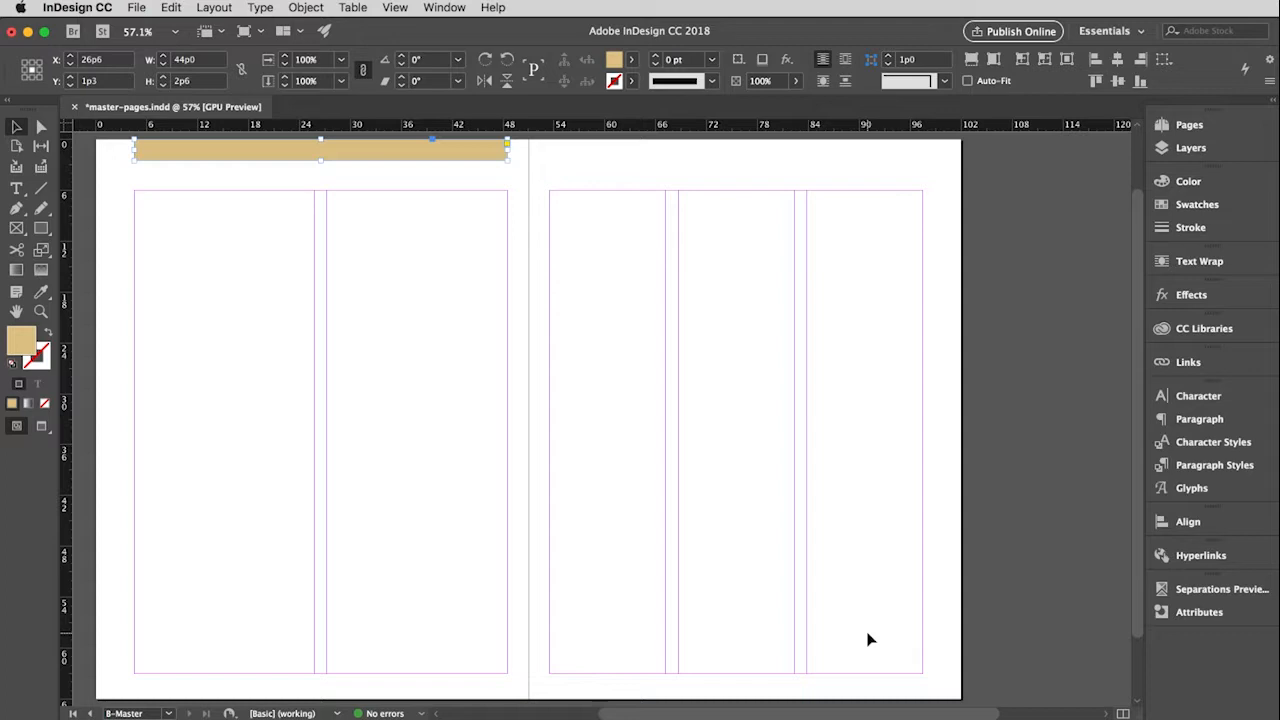
pyautogui.moveTo(128, 226)
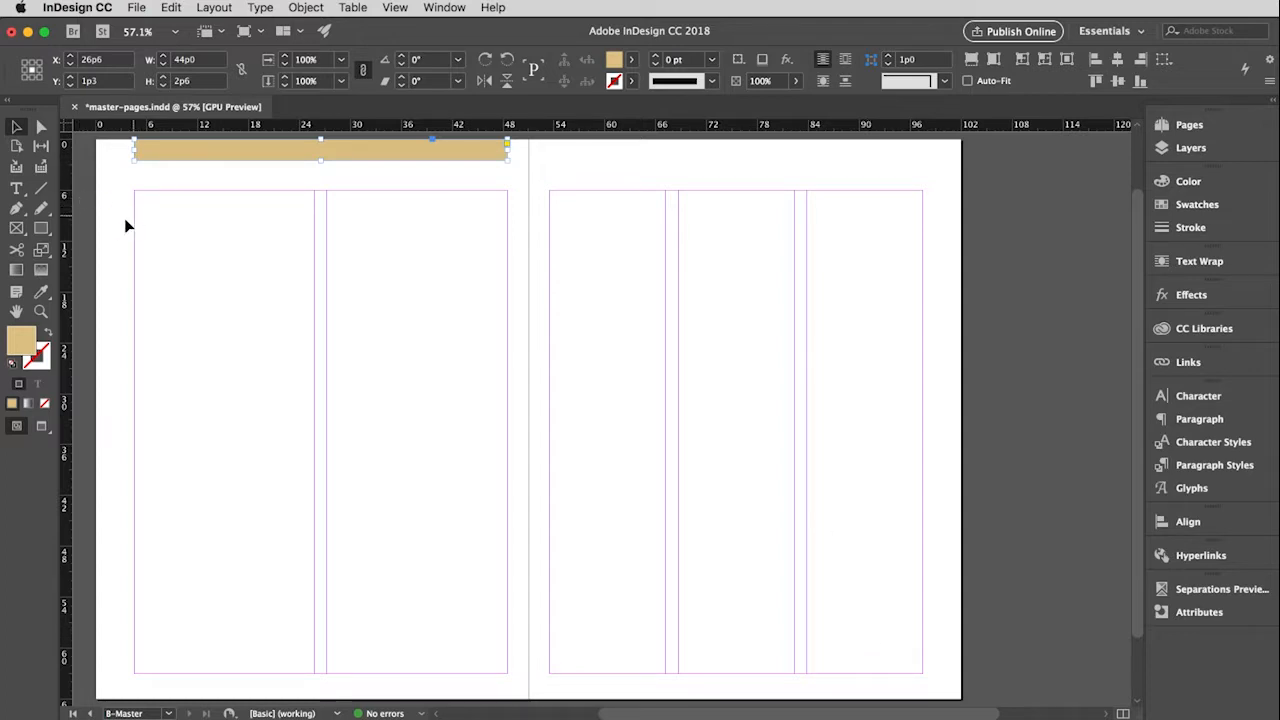
pyautogui.moveTo(792, 228)
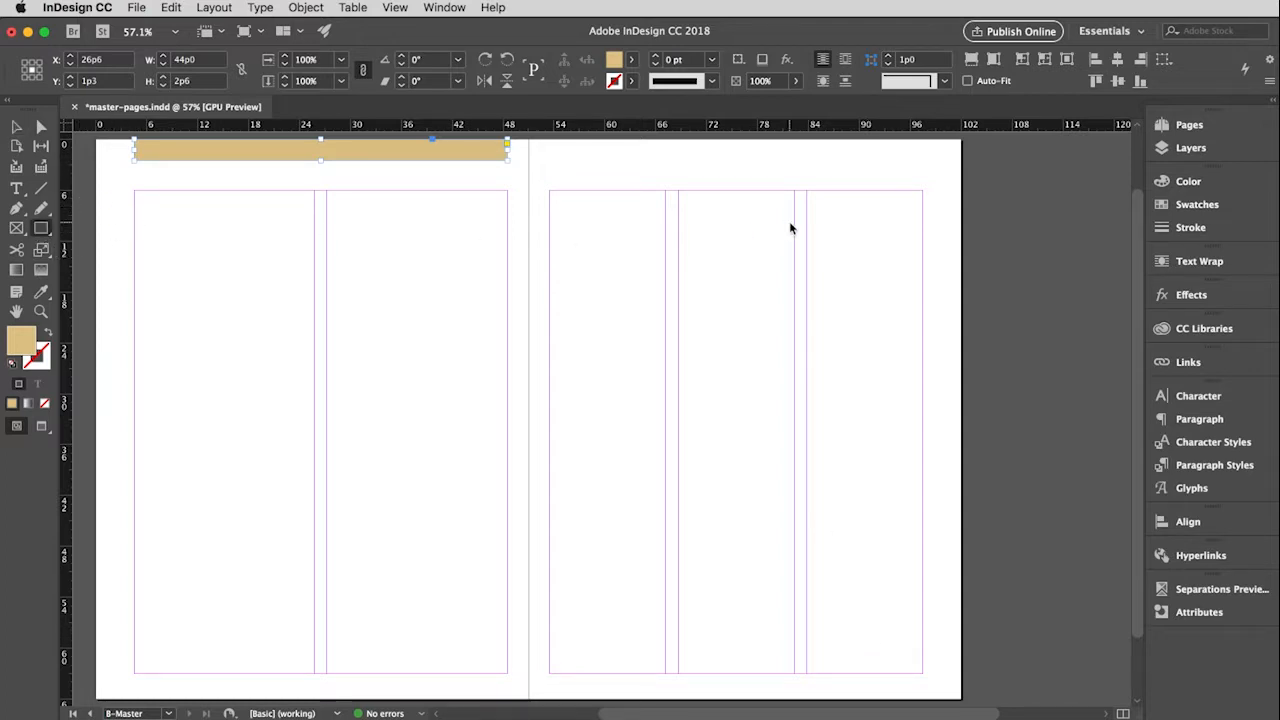
pyautogui.moveTo(808, 192)
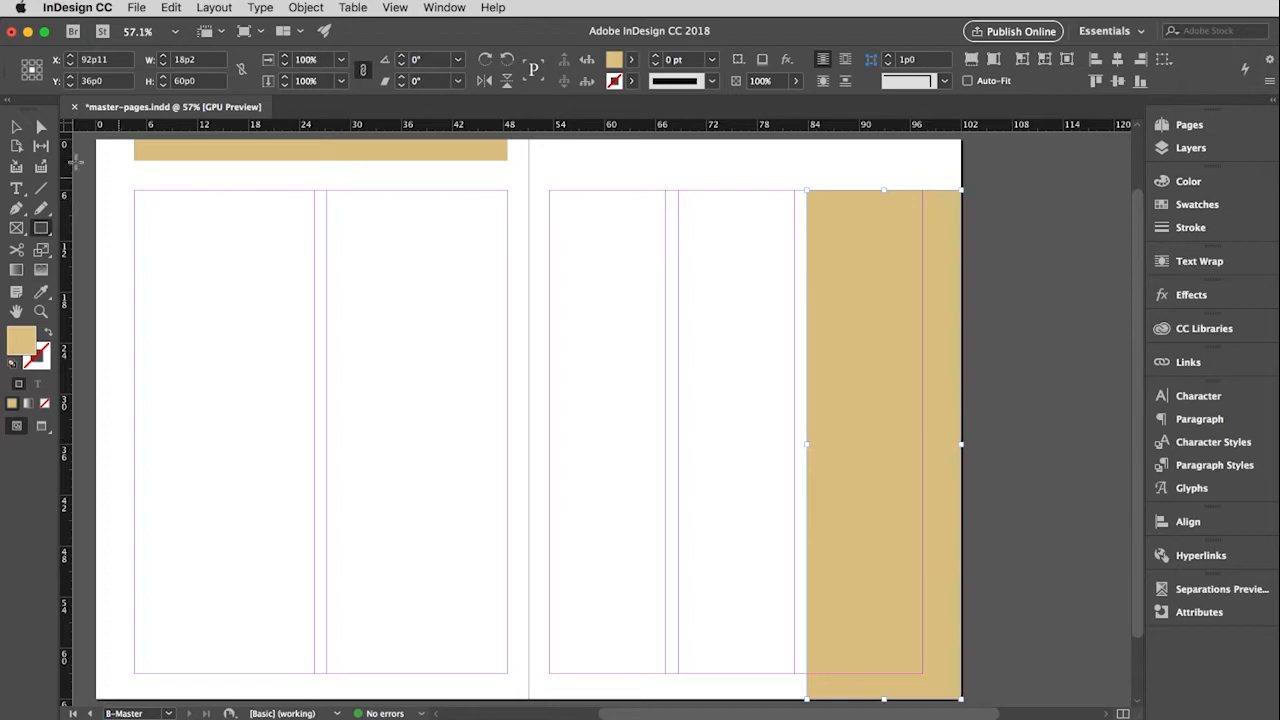
pyautogui.moveTo(536, 448)
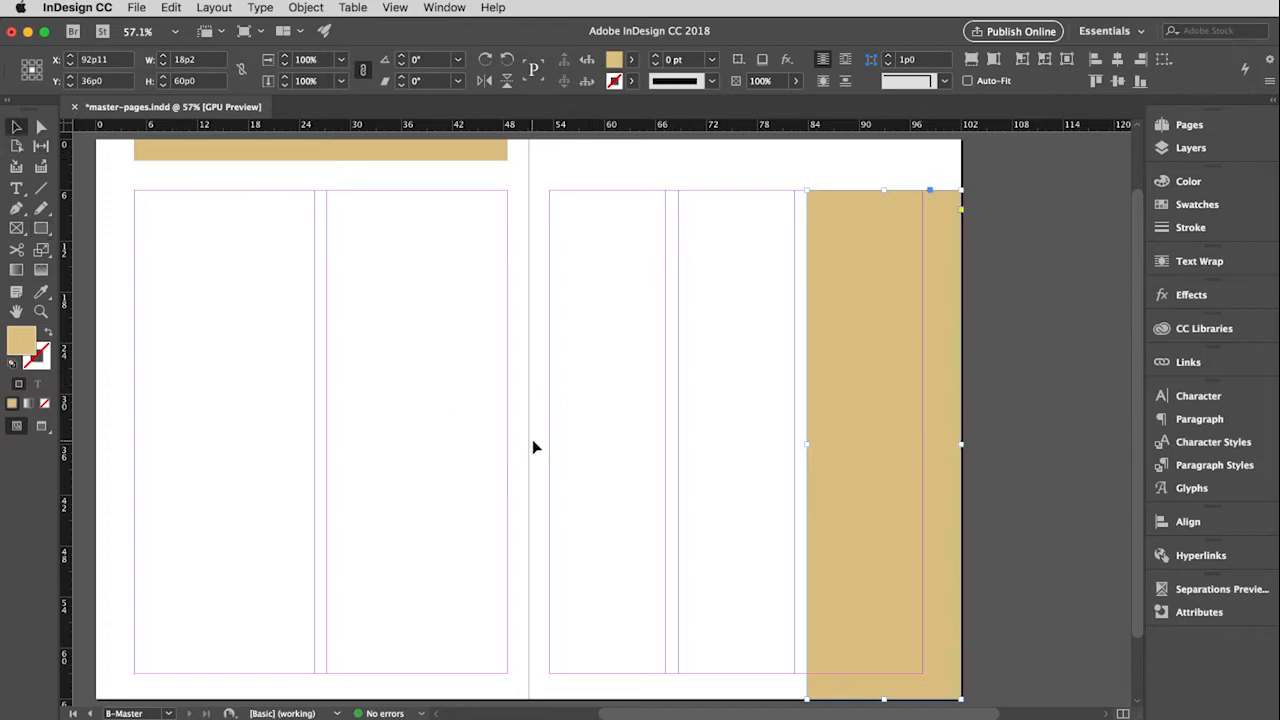
pyautogui.moveTo(910, 444)
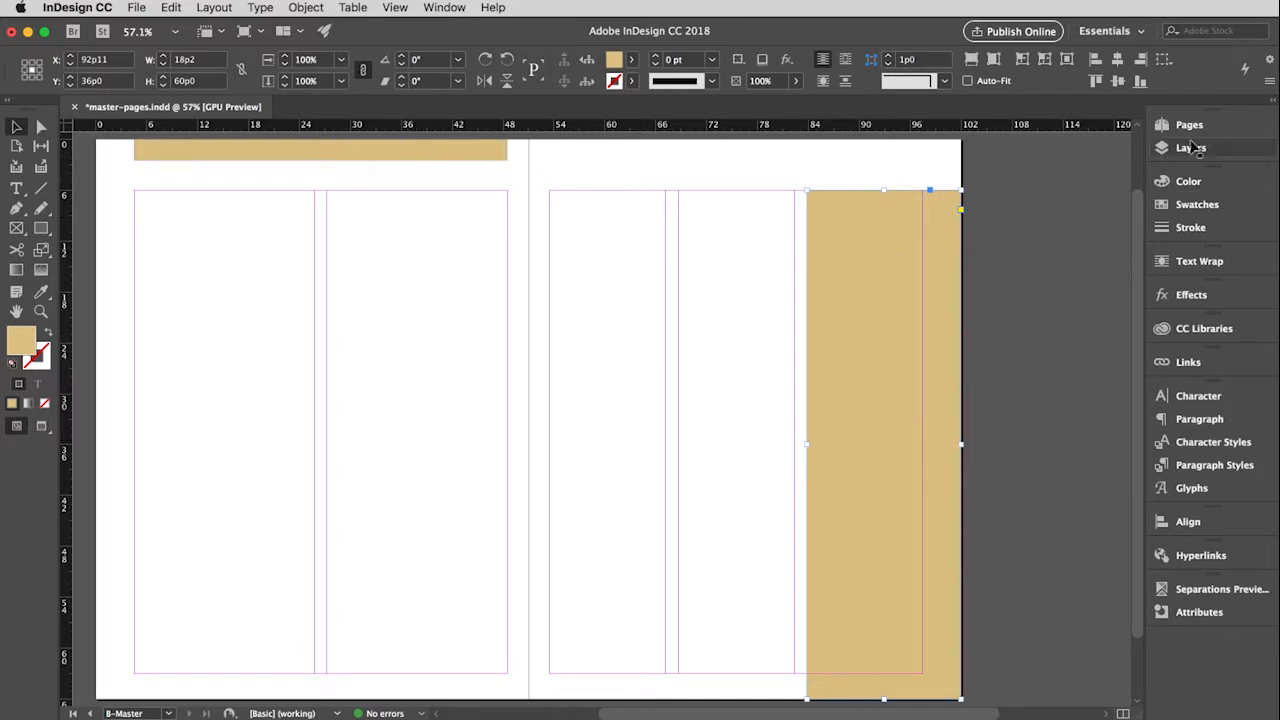
# - Drag B-Master onto the pages 2–3 spread so it shows the tan bars
pyautogui.click(1188, 124)
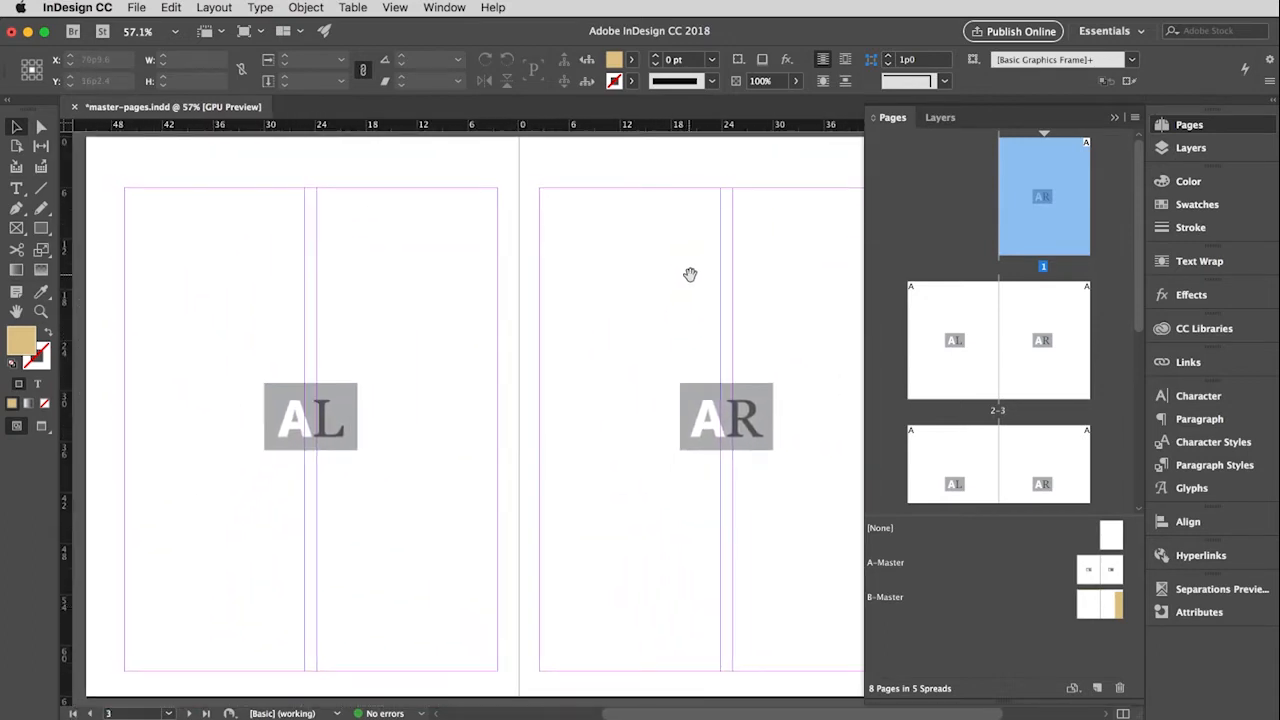
pyautogui.moveTo(828, 368)
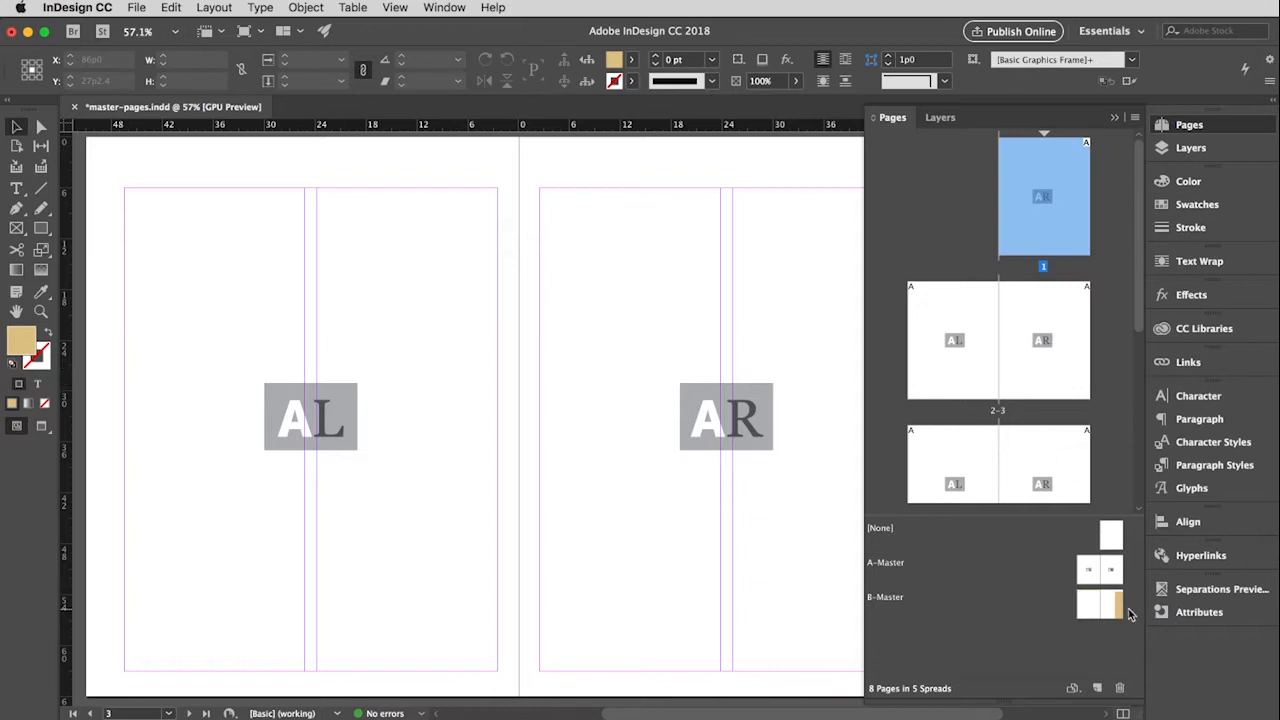
pyautogui.click(1112, 604)
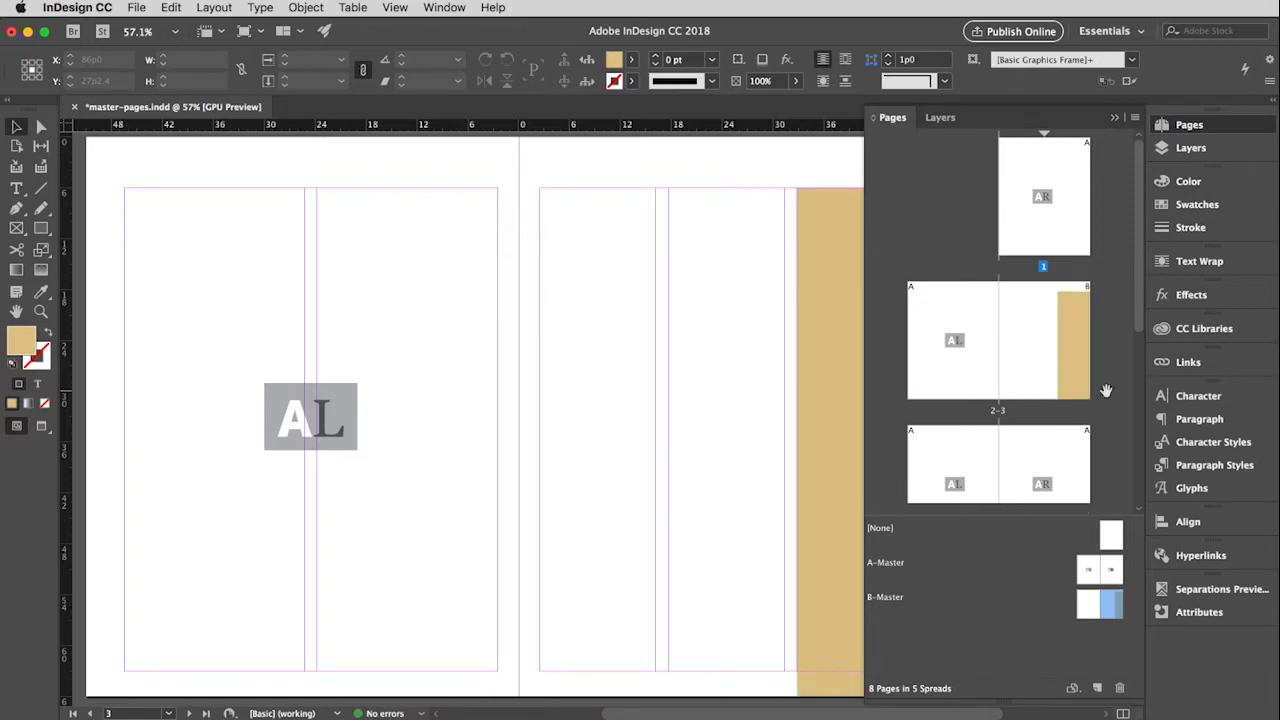
pyautogui.click(1088, 602)
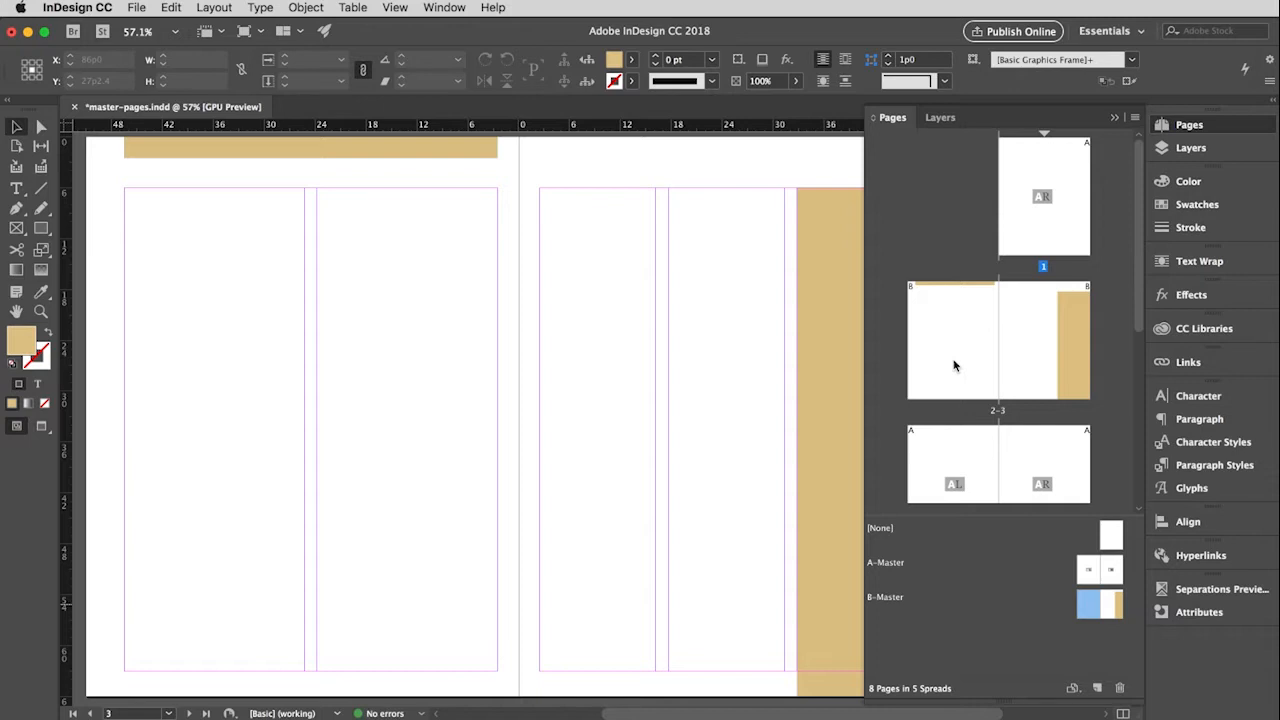
pyautogui.moveTo(1024, 378)
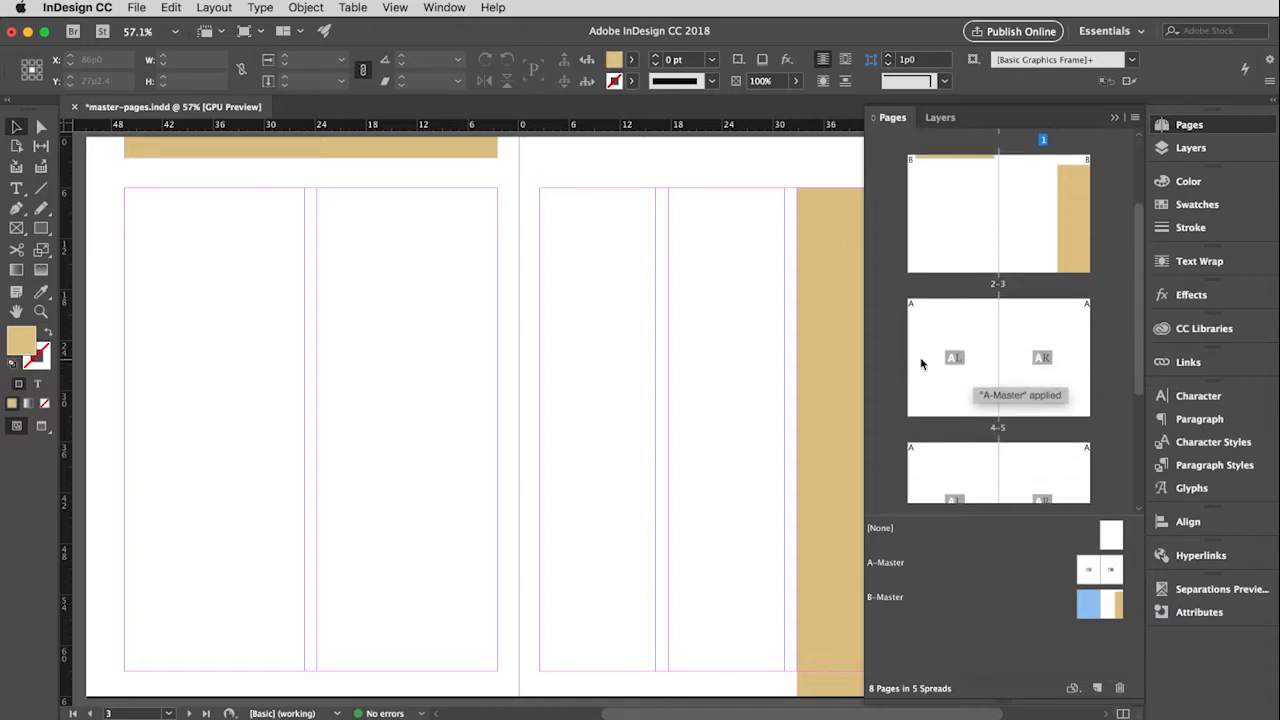
pyautogui.scroll(-3)
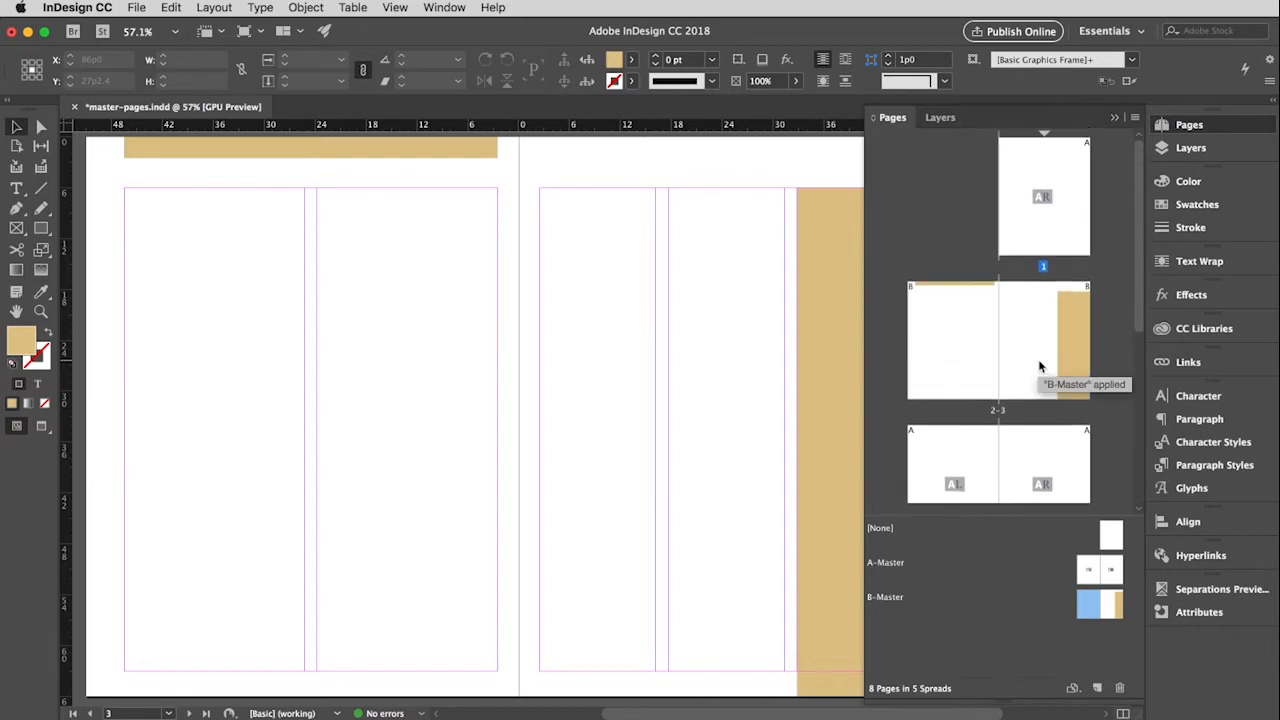
pyautogui.scroll(-3)
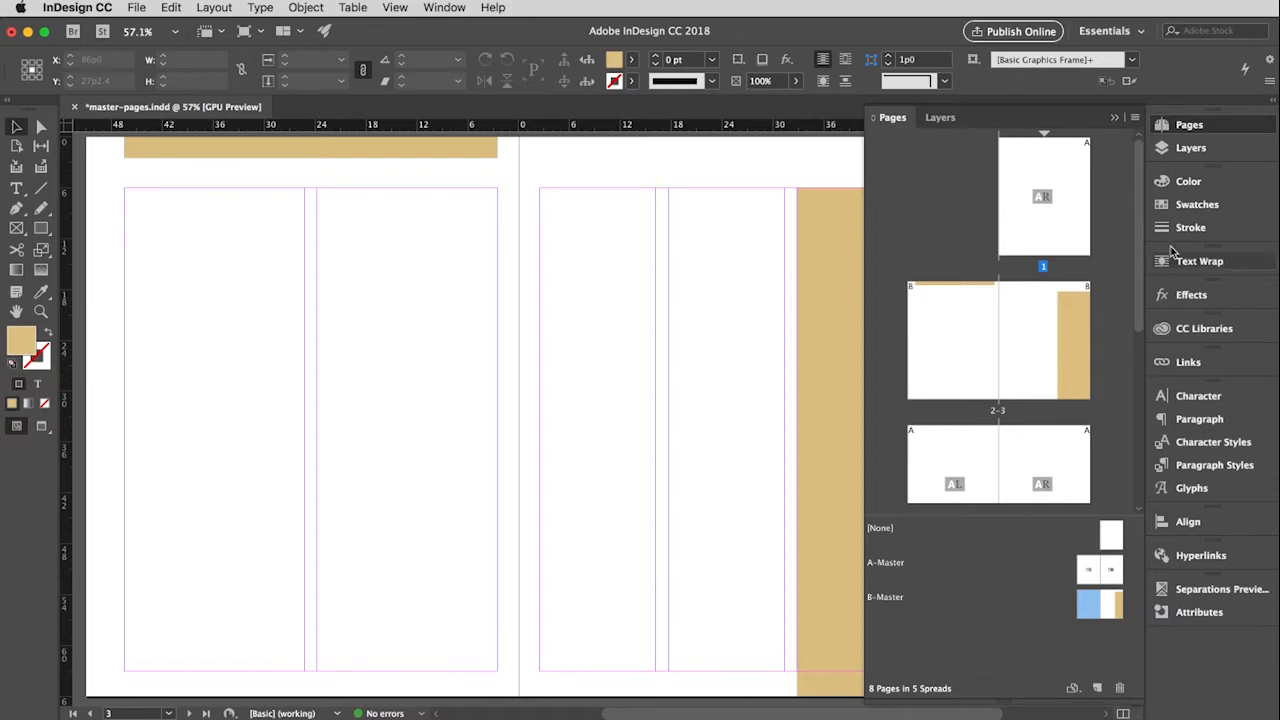
# - Create a new master with prefix P and 1 page from the Pages panel menu
pyautogui.click(1132, 116)
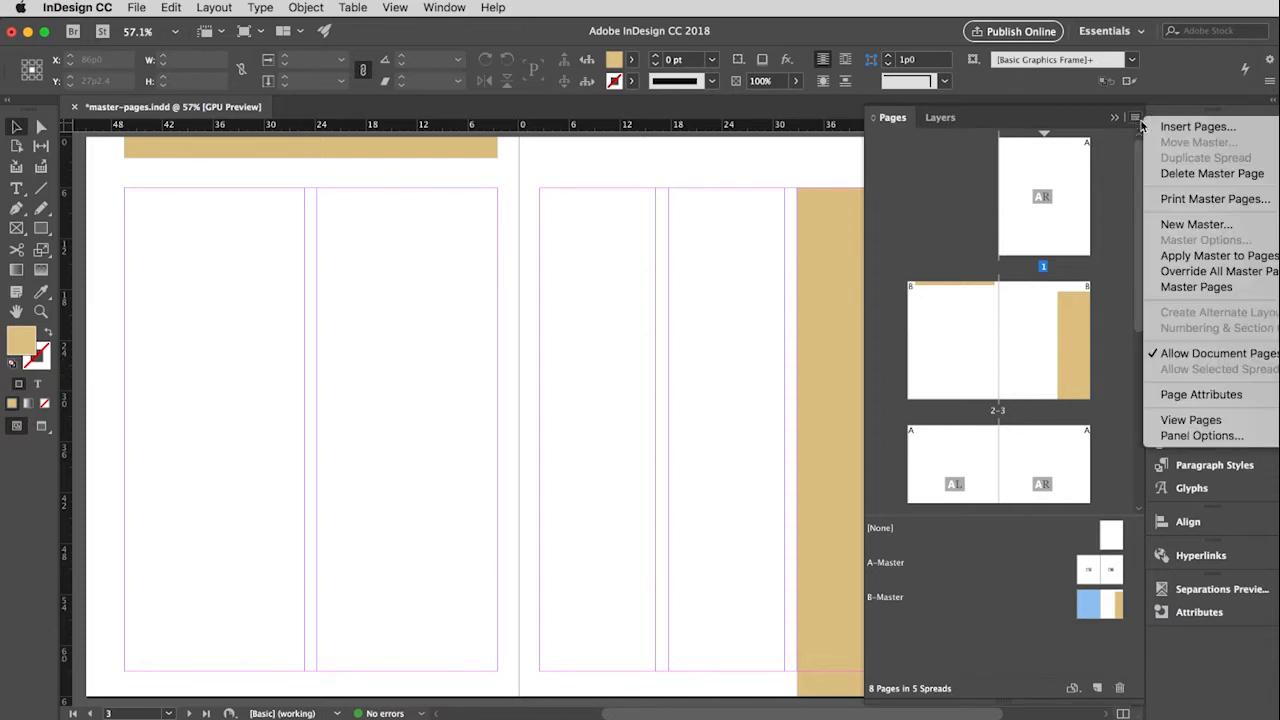
pyautogui.click(1140, 116)
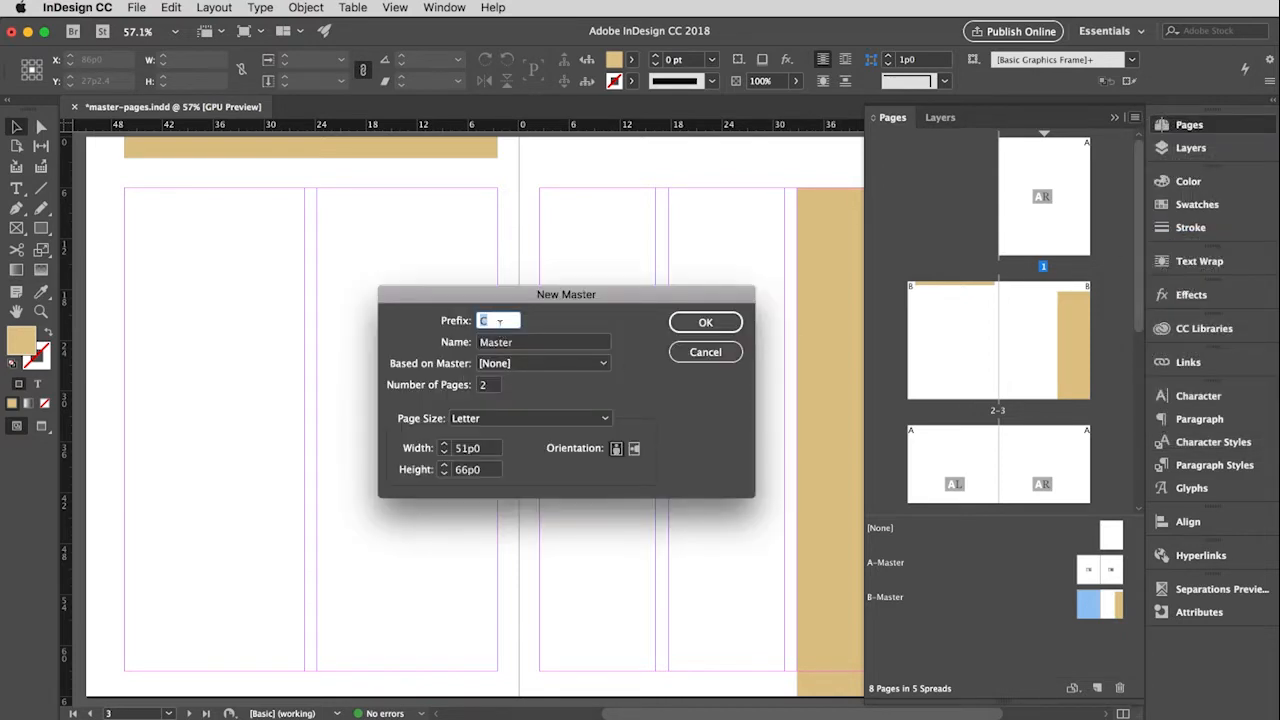
pyautogui.write('P')
pyautogui.click(488, 384)
pyautogui.write('1')
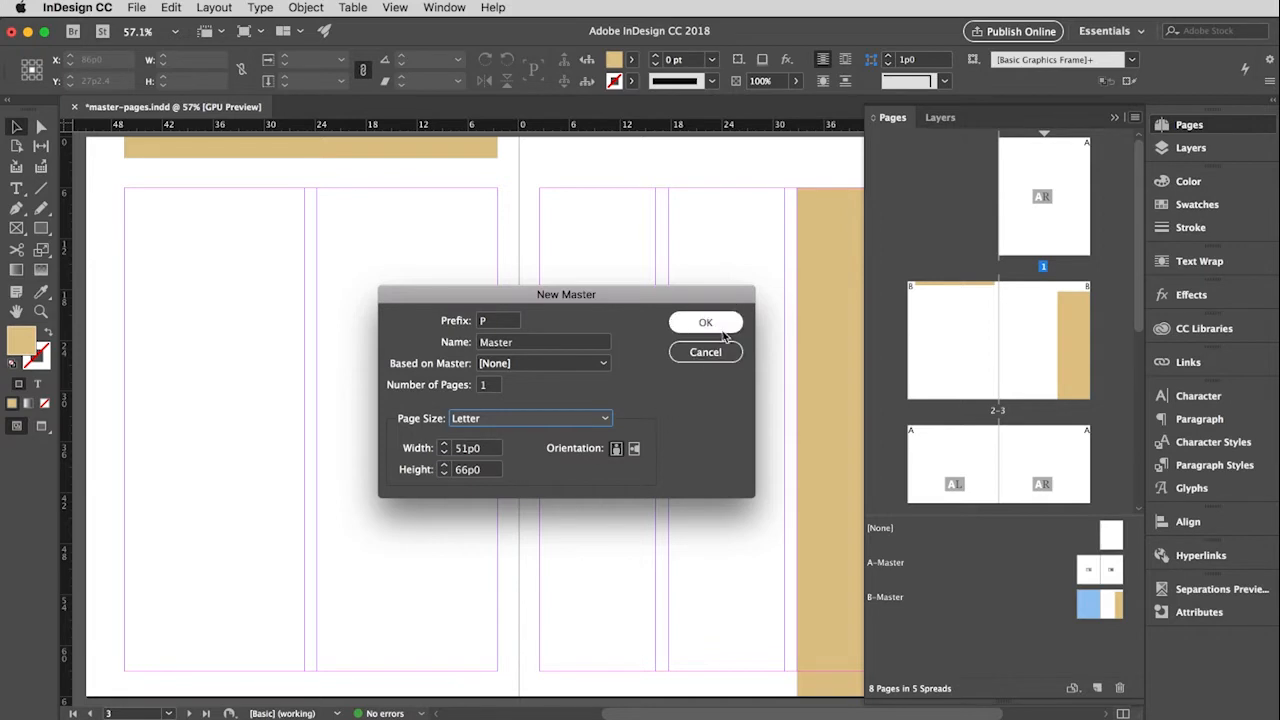
pyautogui.click(704, 320)
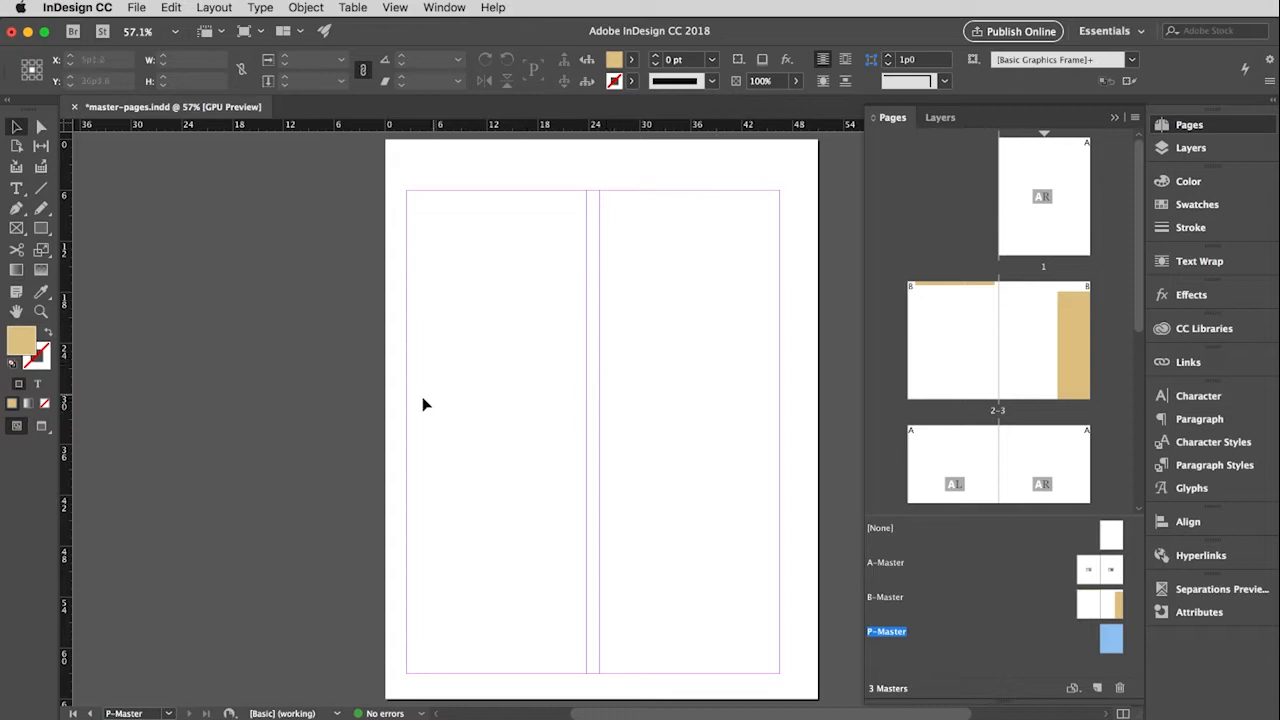
pyautogui.moveTo(790, 412)
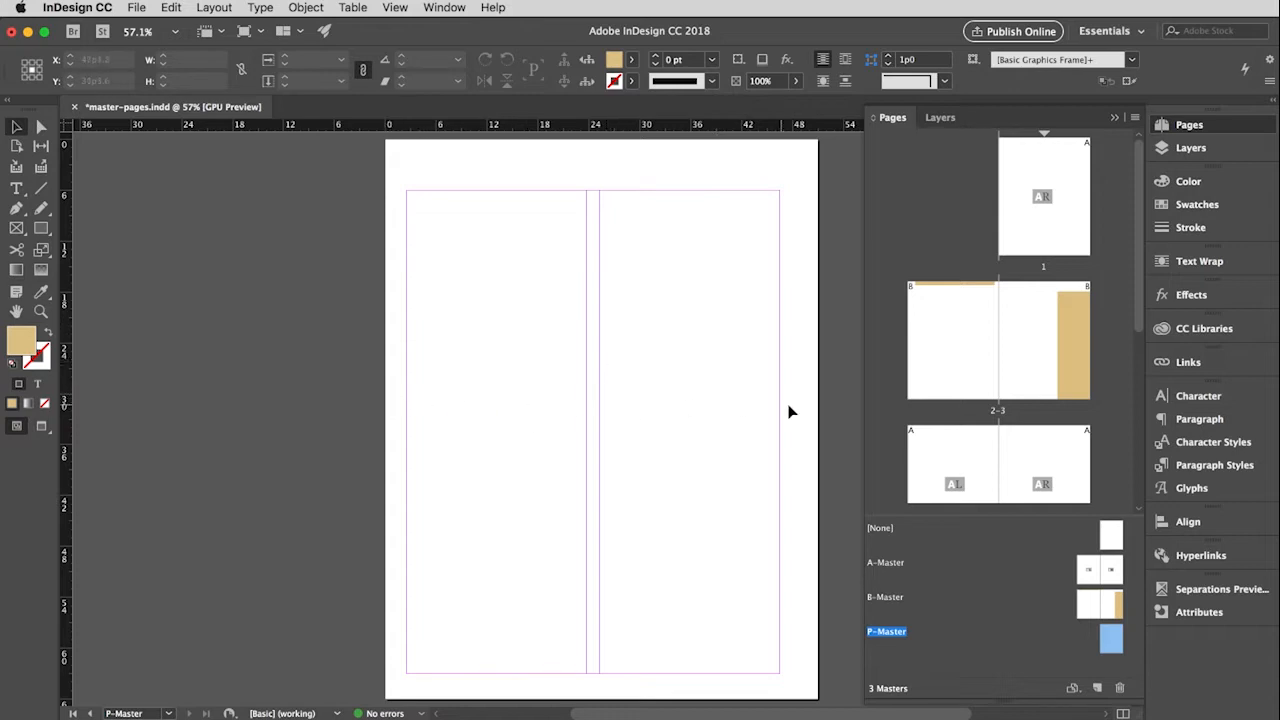
pyautogui.moveTo(772, 412)
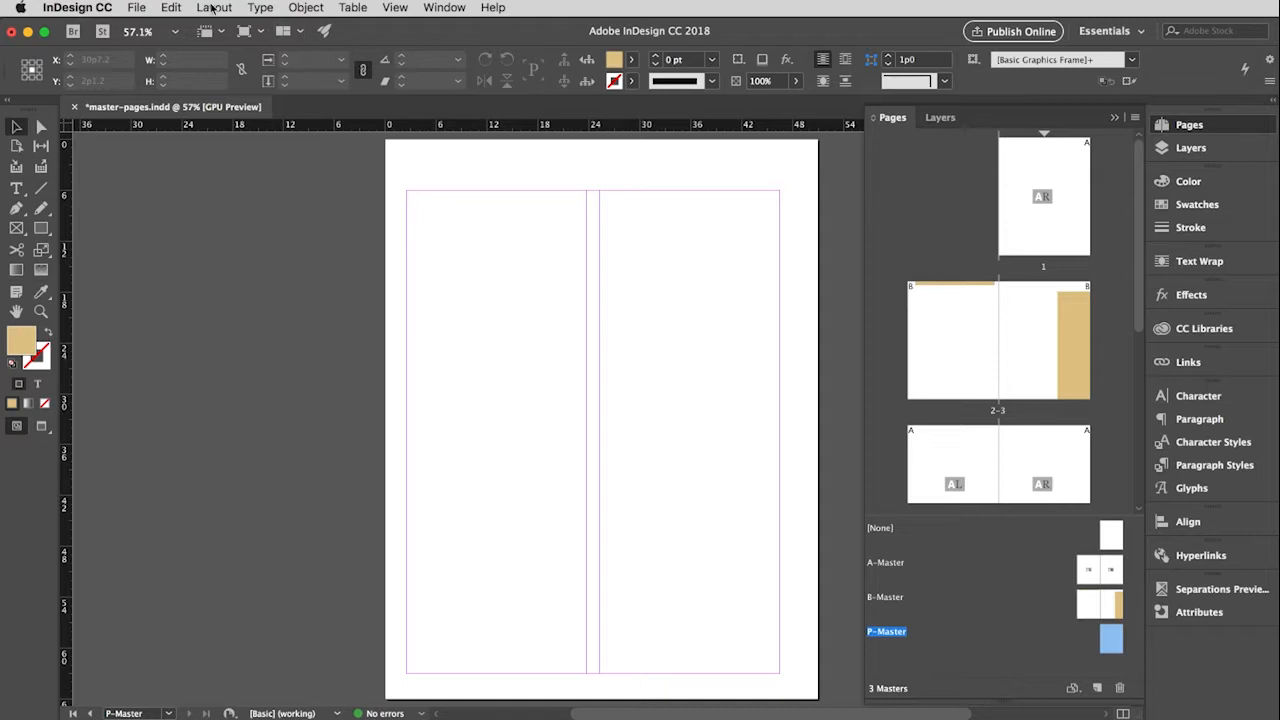
# - Give P-Master linked 2p6 margins on all sides and 1 column
pyautogui.click(212, 8)
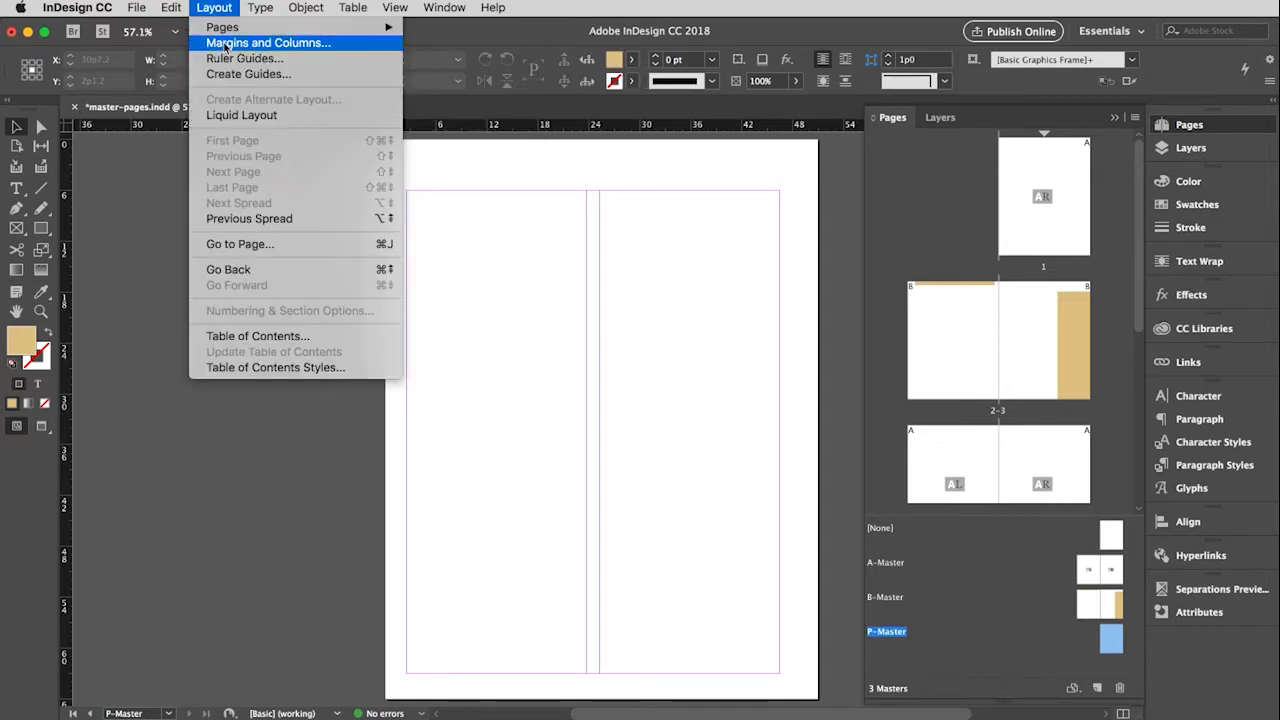
pyautogui.click(268, 42)
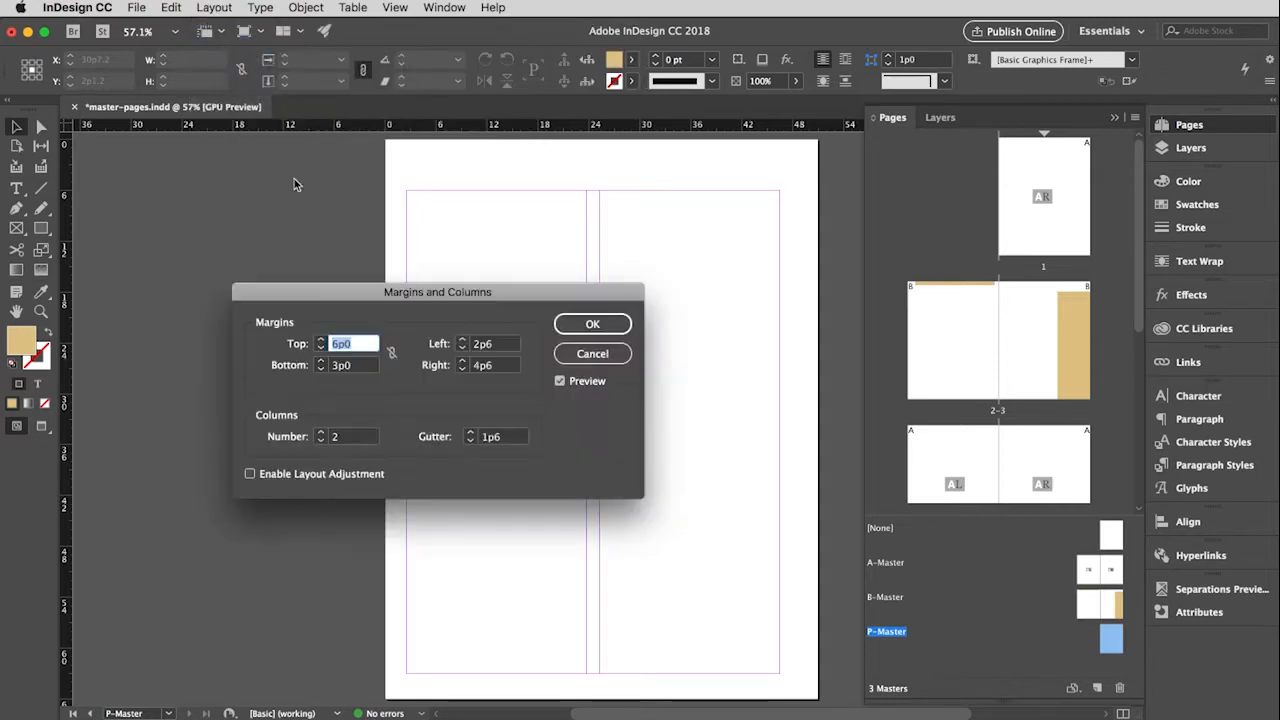
pyautogui.moveTo(392, 352)
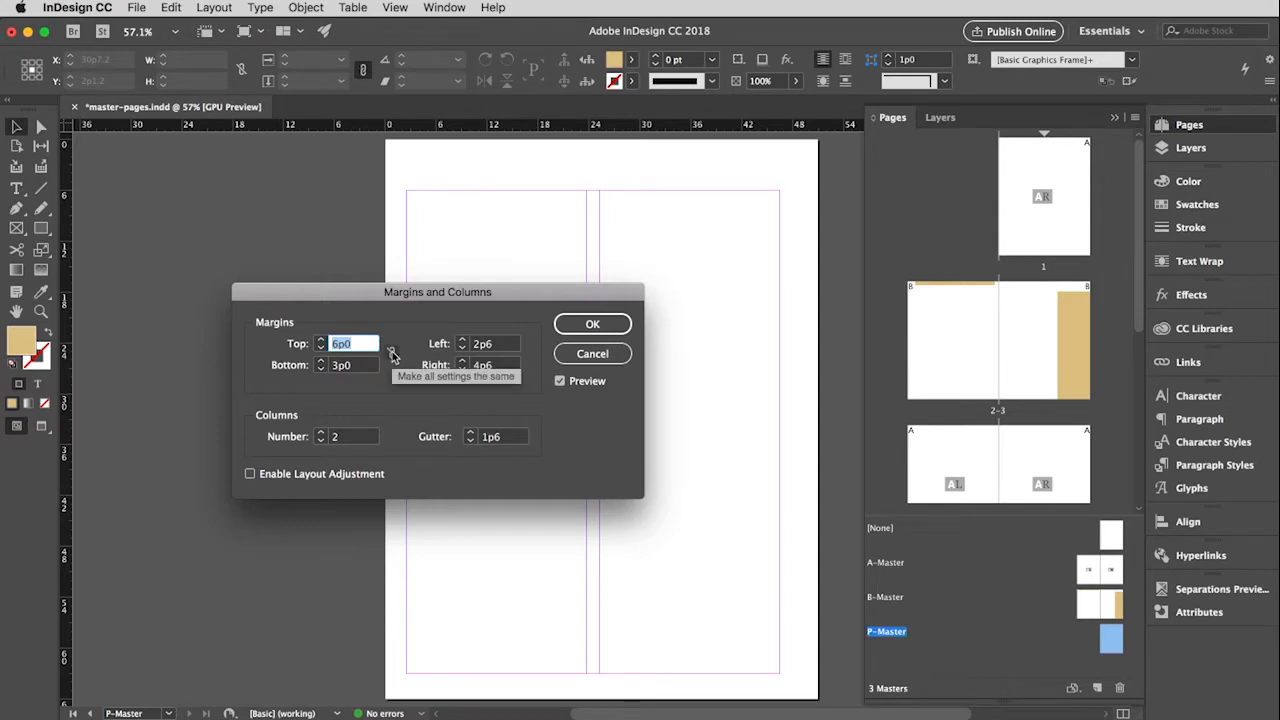
pyautogui.click(390, 352)
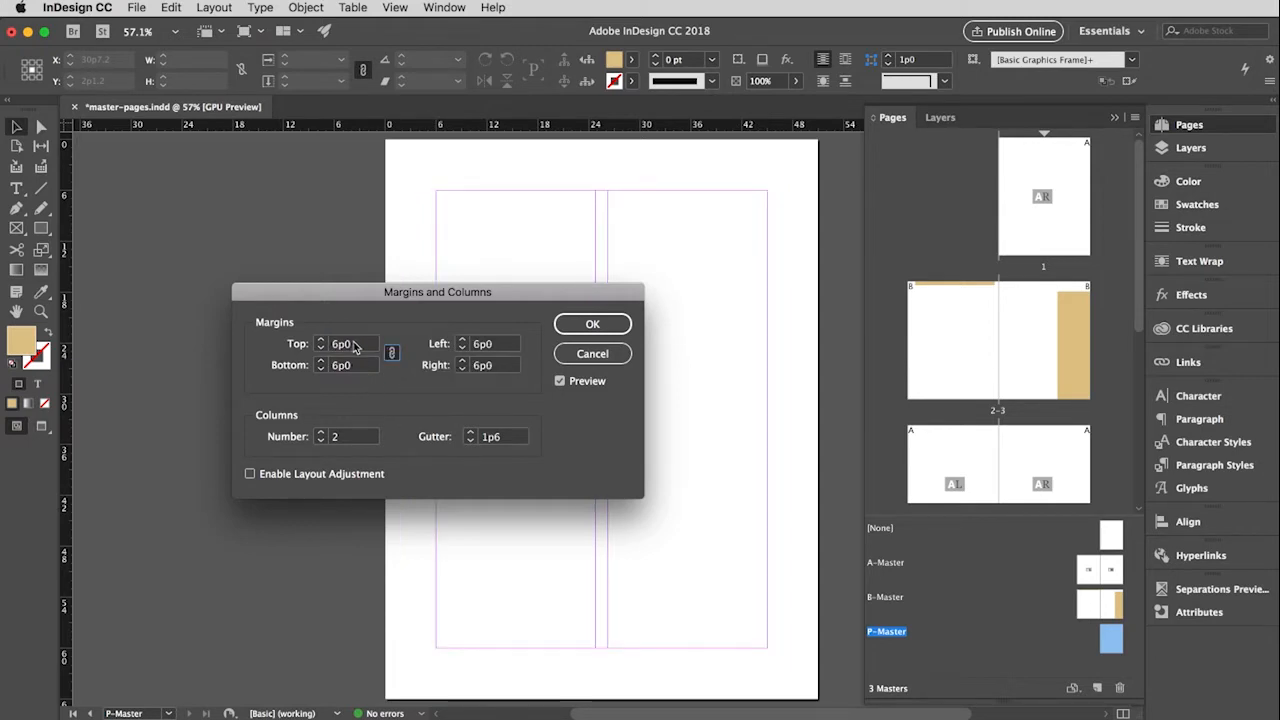
pyautogui.click(348, 344)
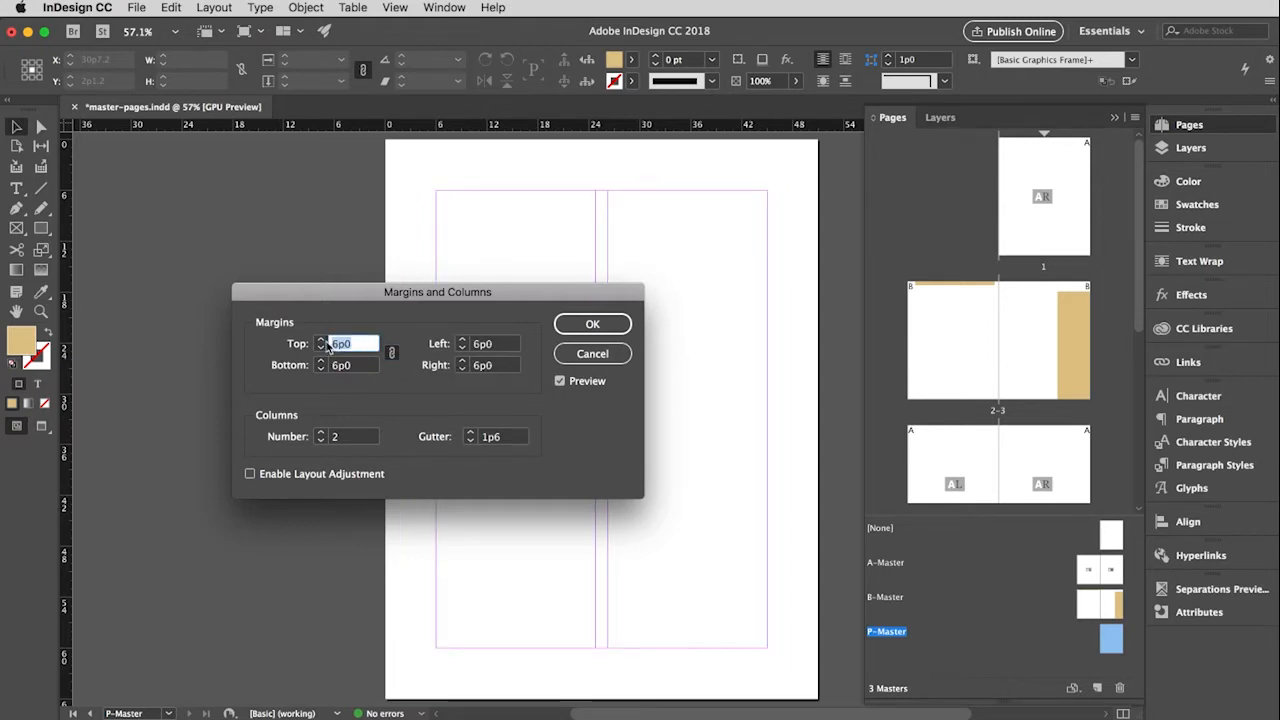
pyautogui.write('2p6')
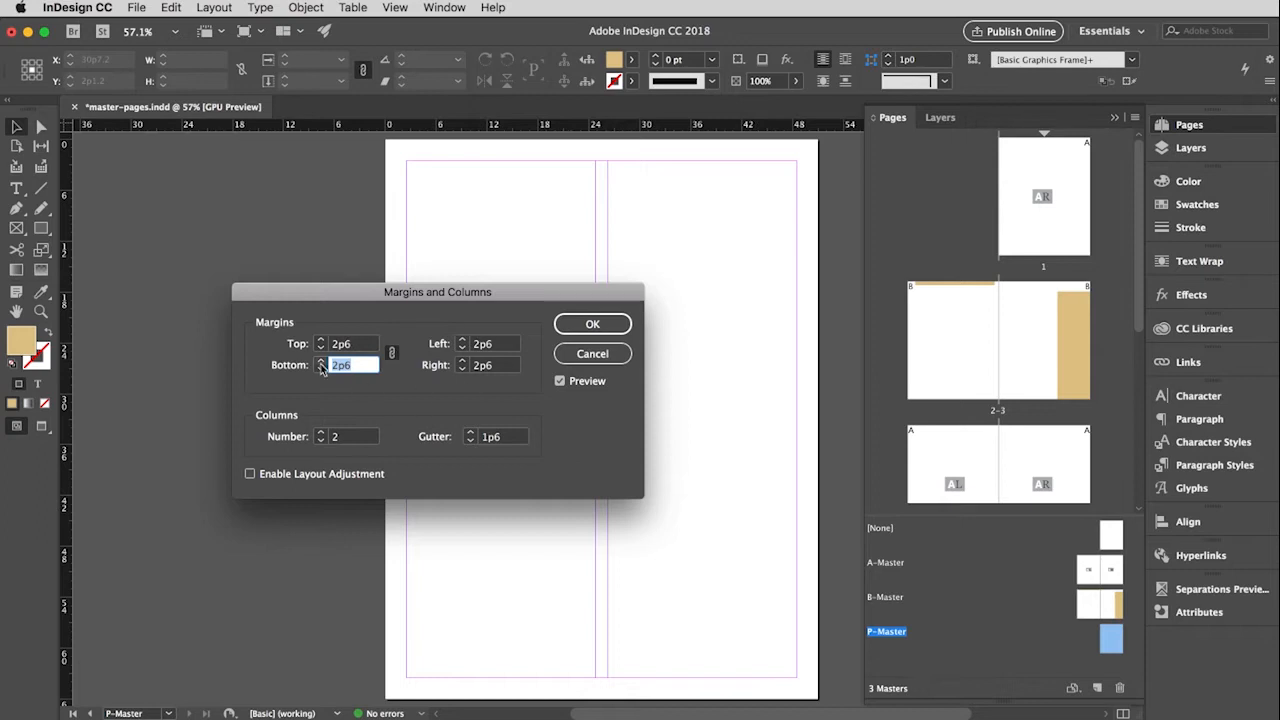
pyautogui.moveTo(364, 436)
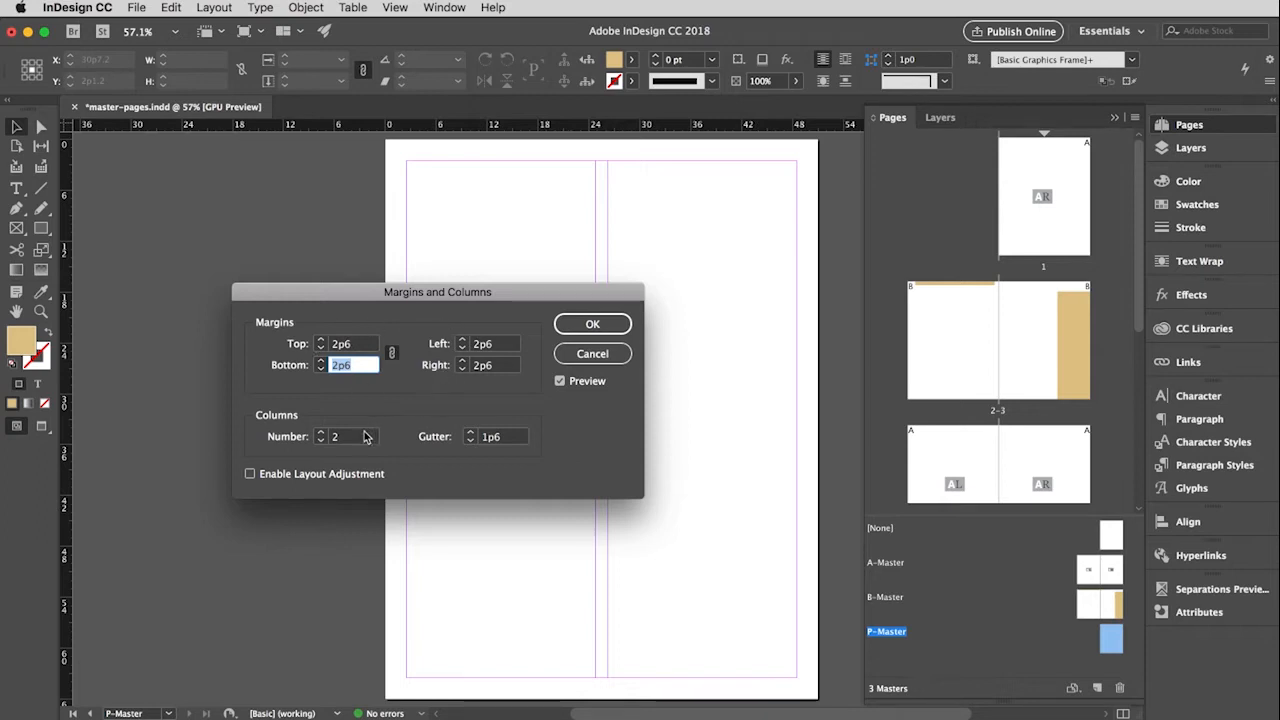
pyautogui.click(320, 442)
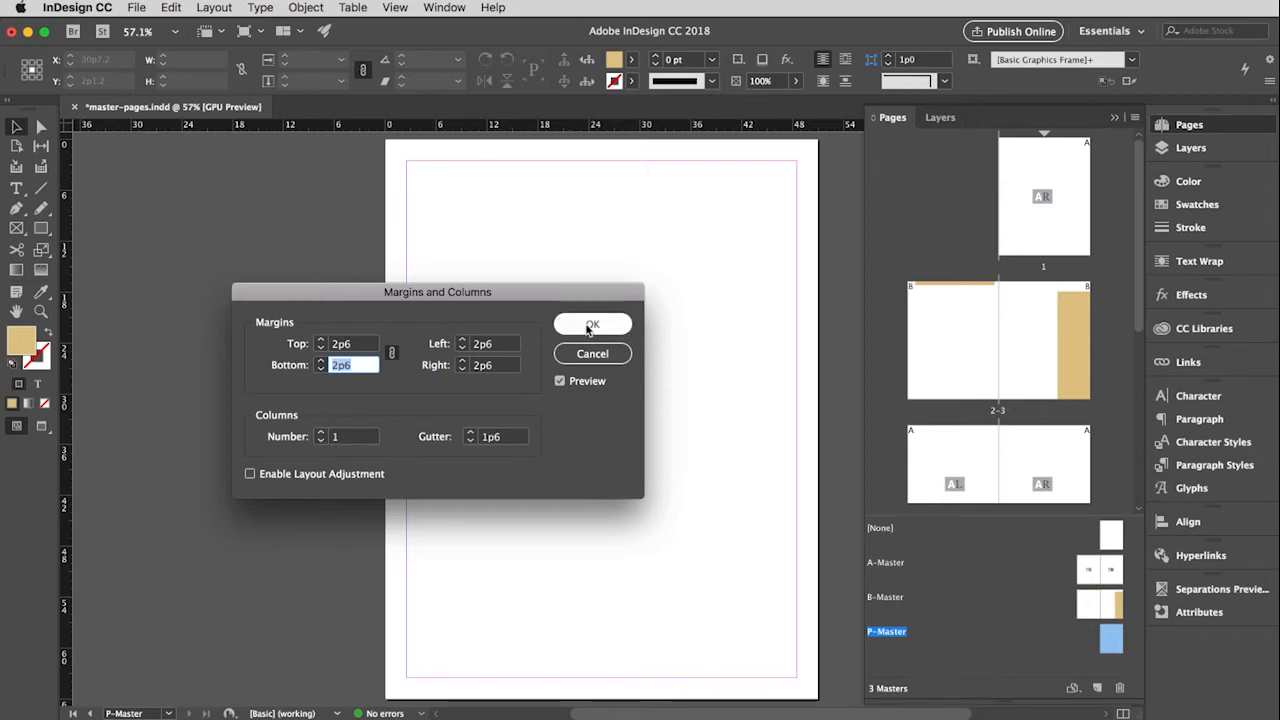
pyautogui.click(592, 324)
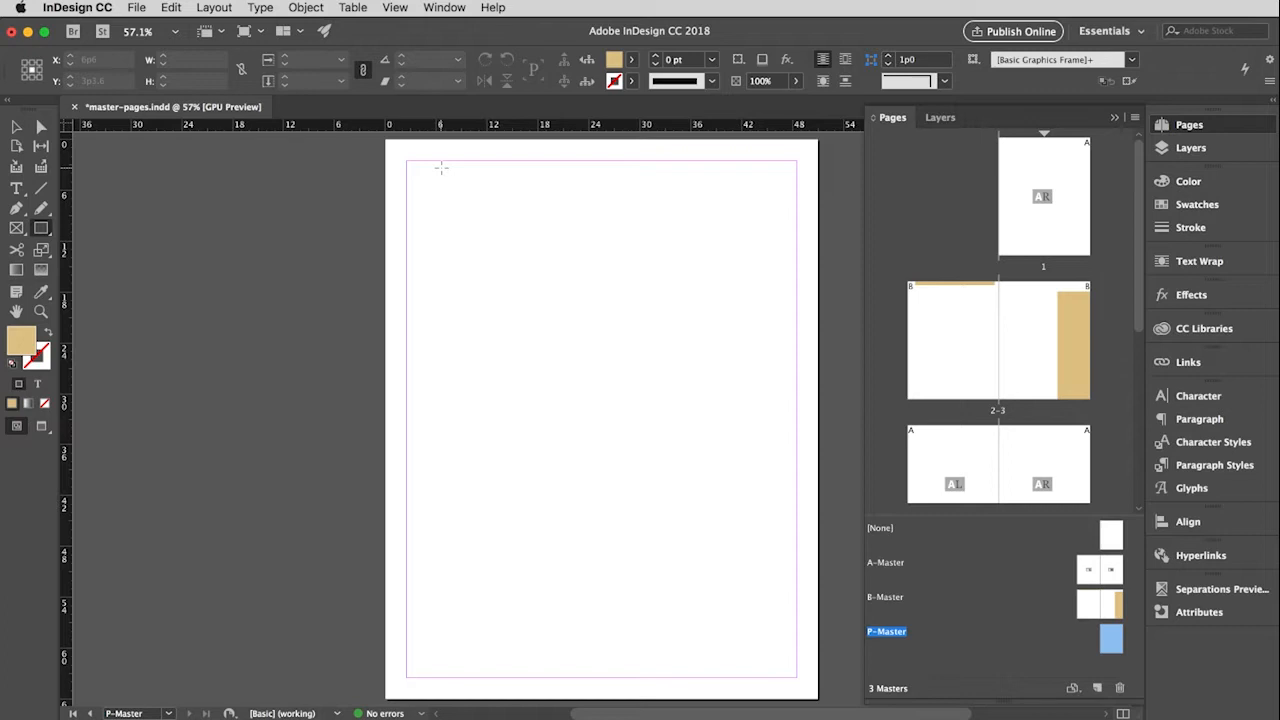
pyautogui.moveTo(472, 182)
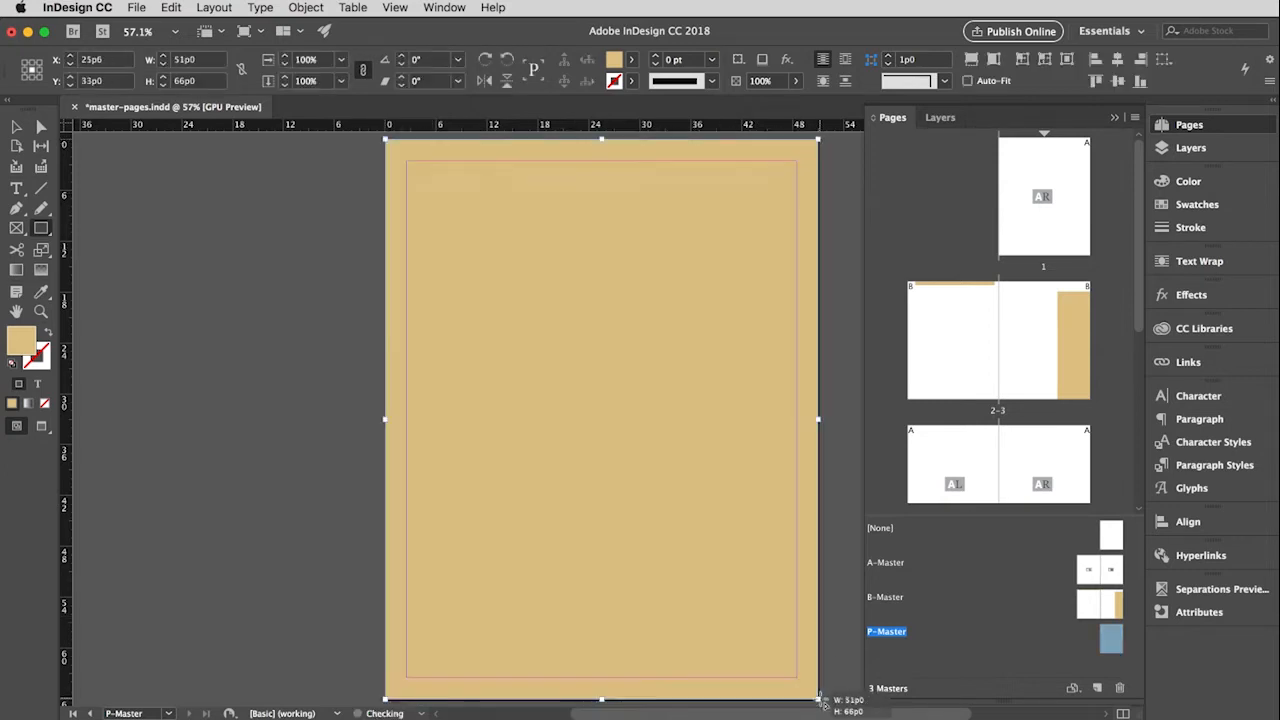
# - Fill the full-page rectangle purple and colour the top bar pig corp pink
pyautogui.click(1196, 204)
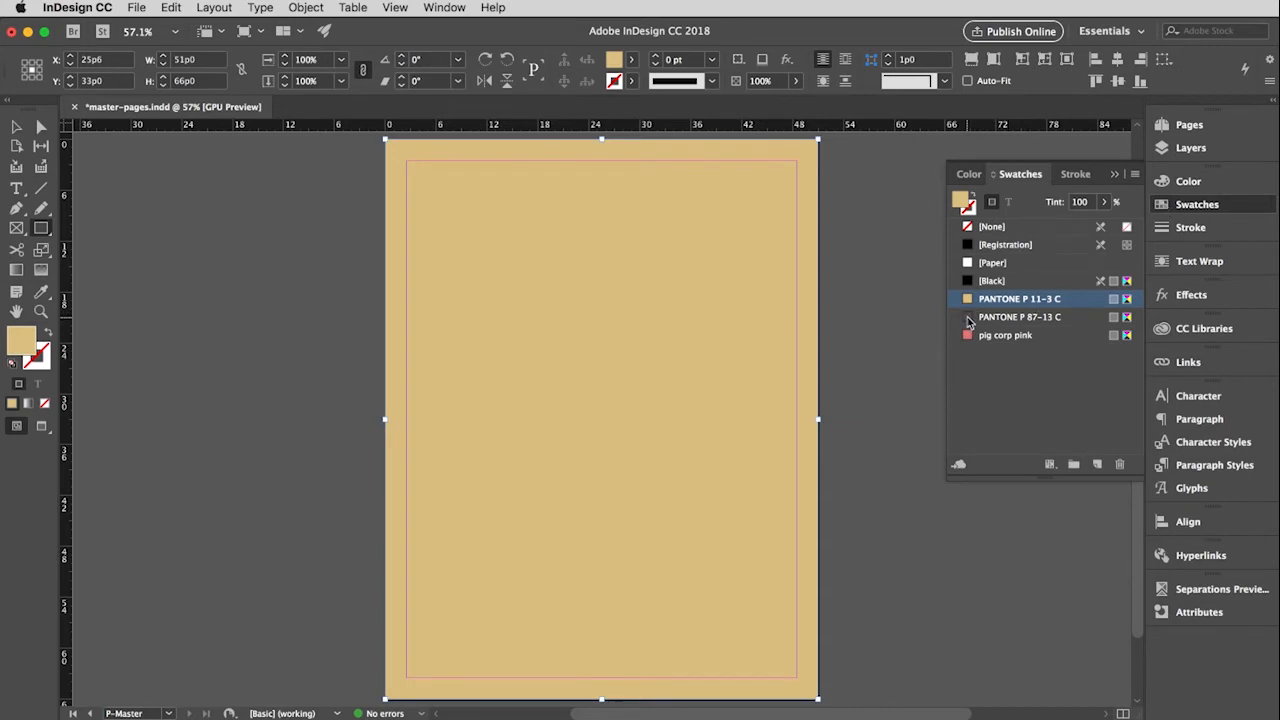
pyautogui.click(1020, 316)
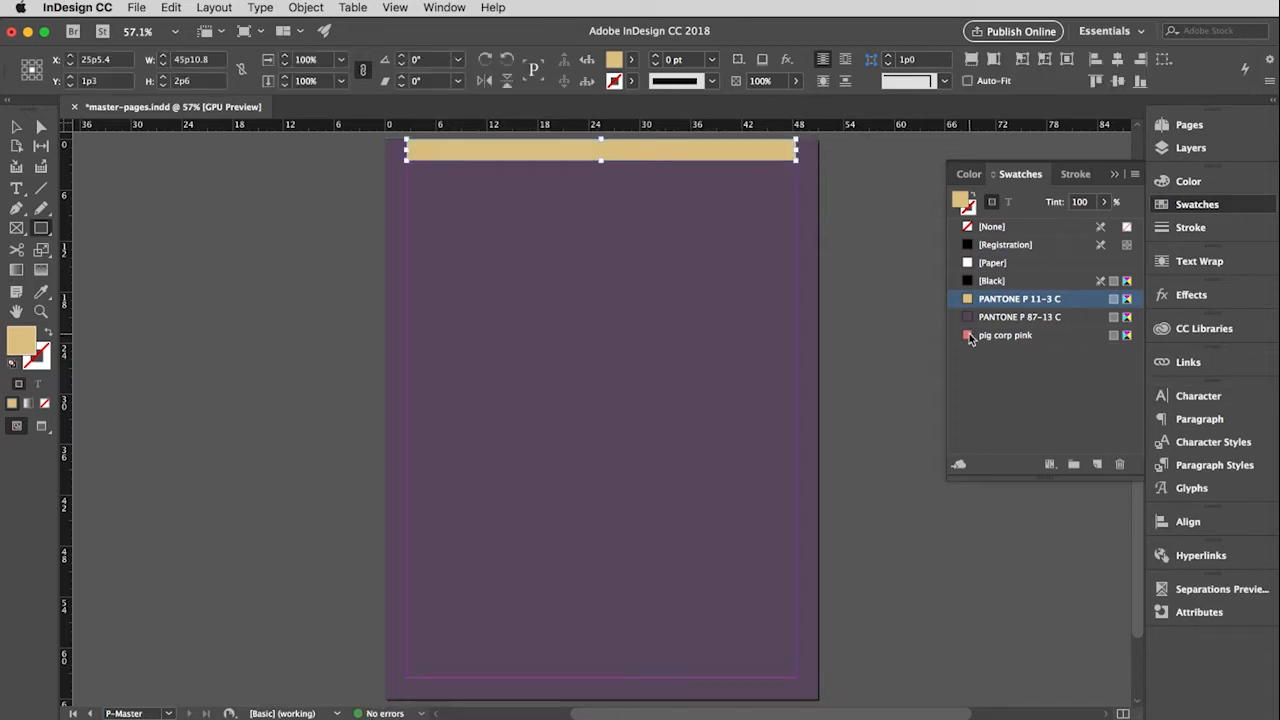
pyautogui.click(1004, 336)
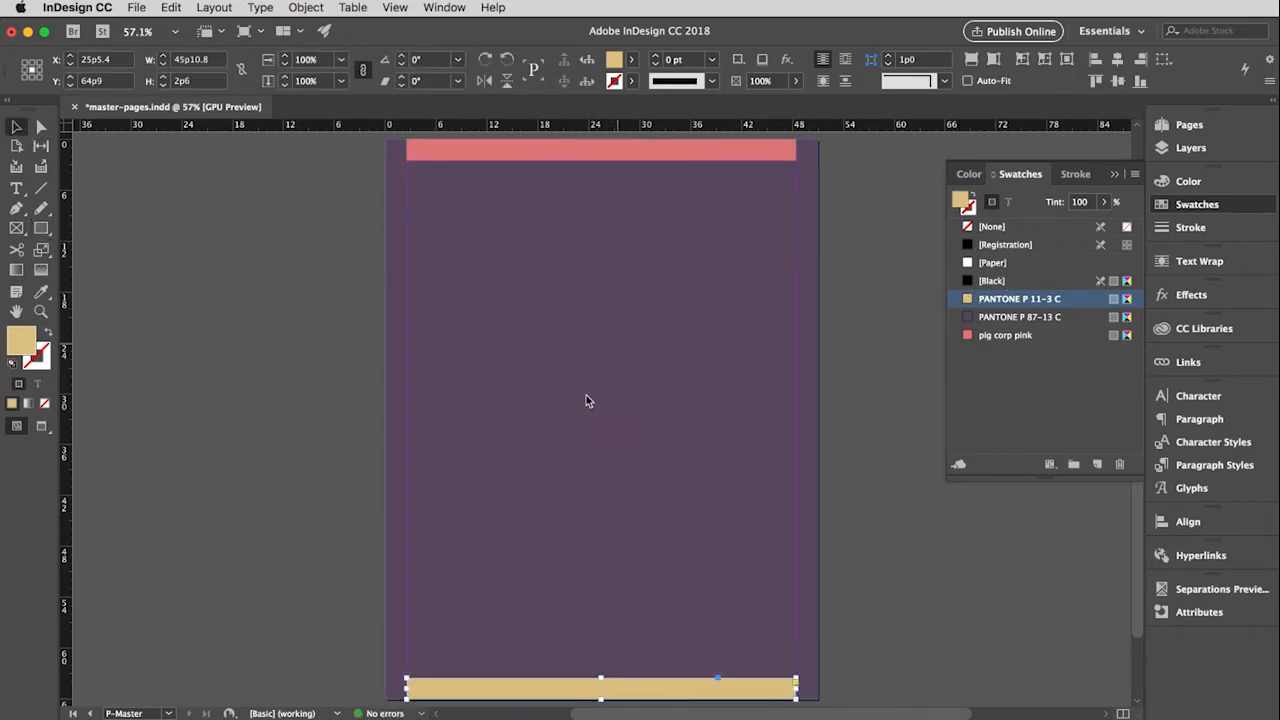
pyautogui.moveTo(616, 392)
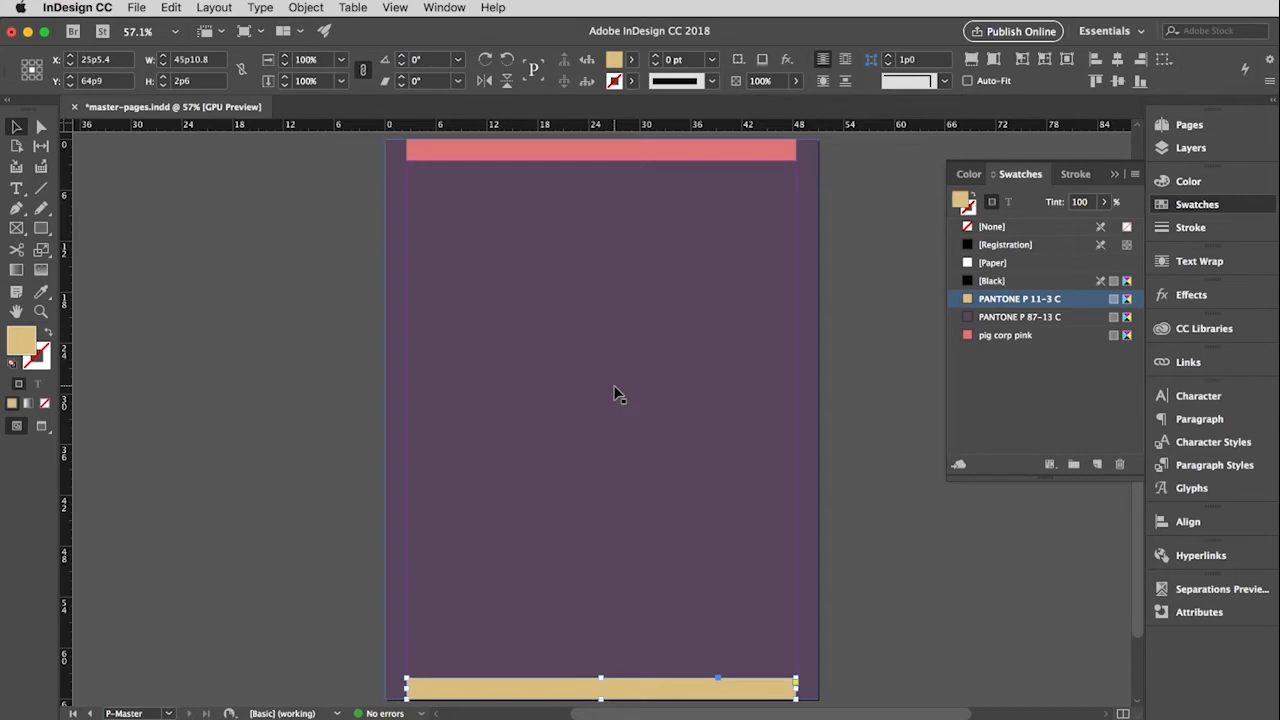
pyautogui.moveTo(260, 348)
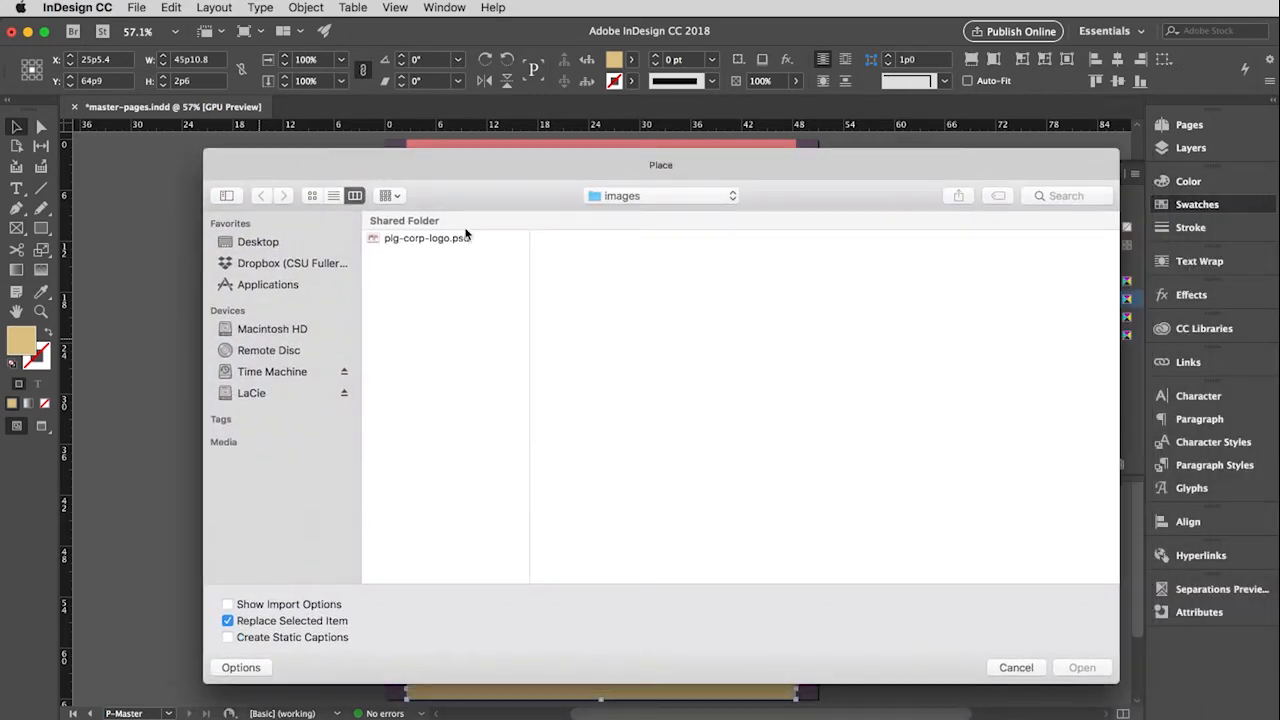
# - Place pig-corp-logo.psd small on P-Master, positioned above the page centre
pyautogui.click(426, 238)
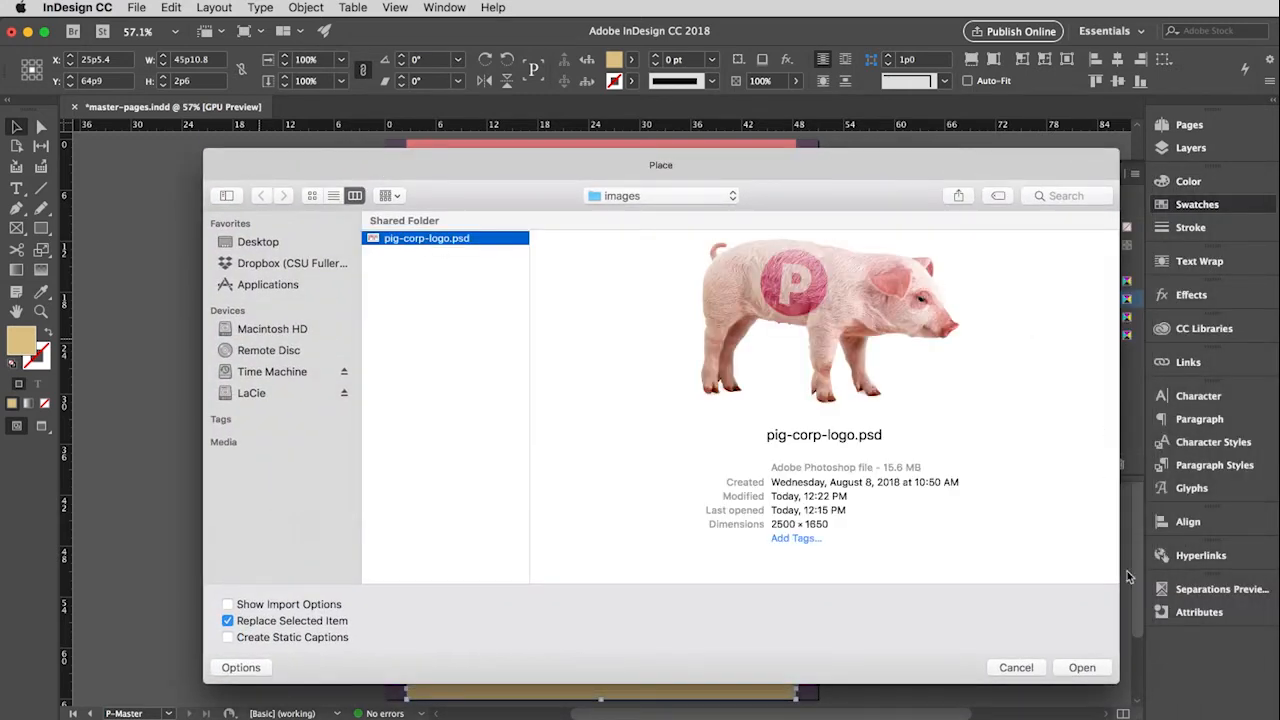
pyautogui.click(1080, 668)
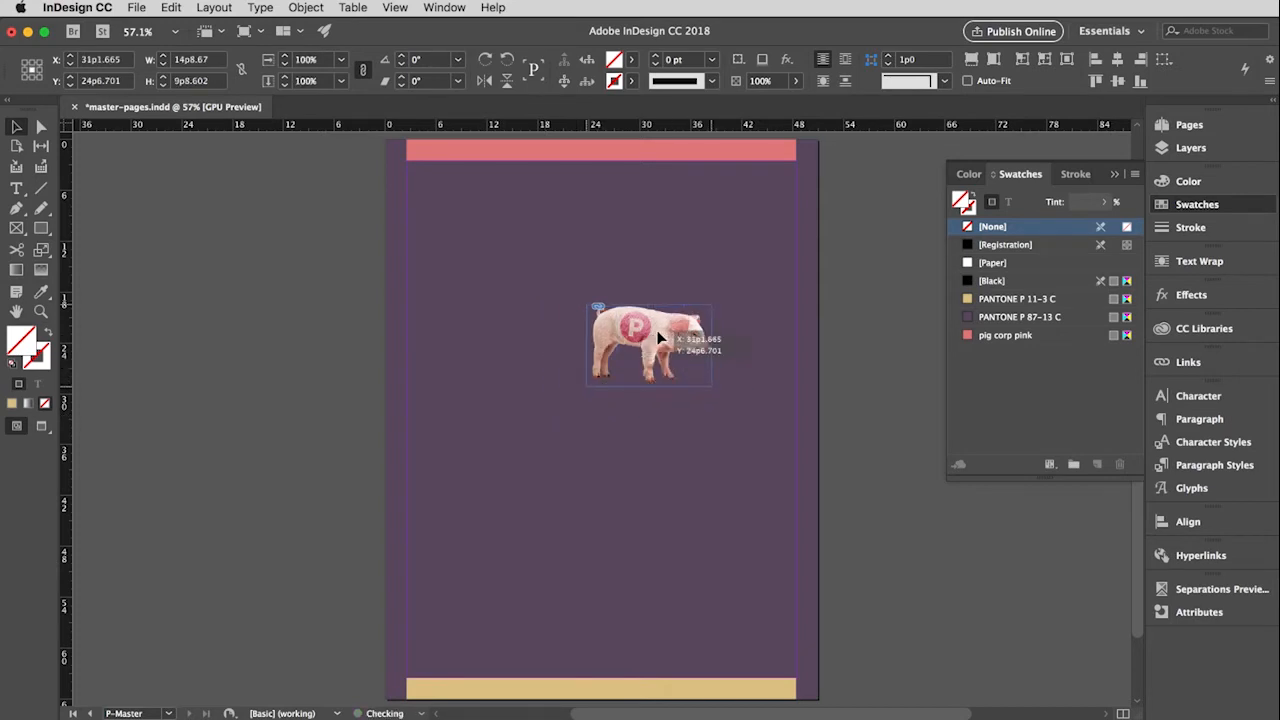
pyautogui.moveTo(650, 344); pyautogui.dragTo(620, 336)
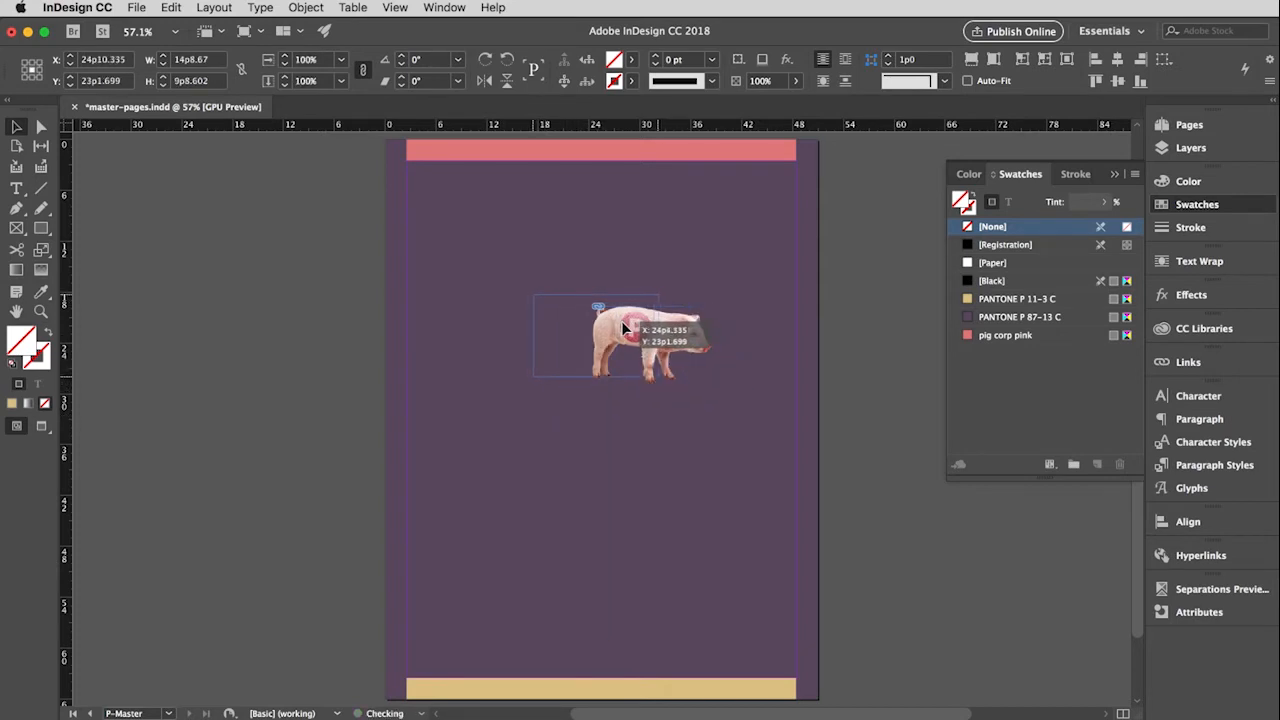
pyautogui.moveTo(620, 336); pyautogui.dragTo(600, 330)
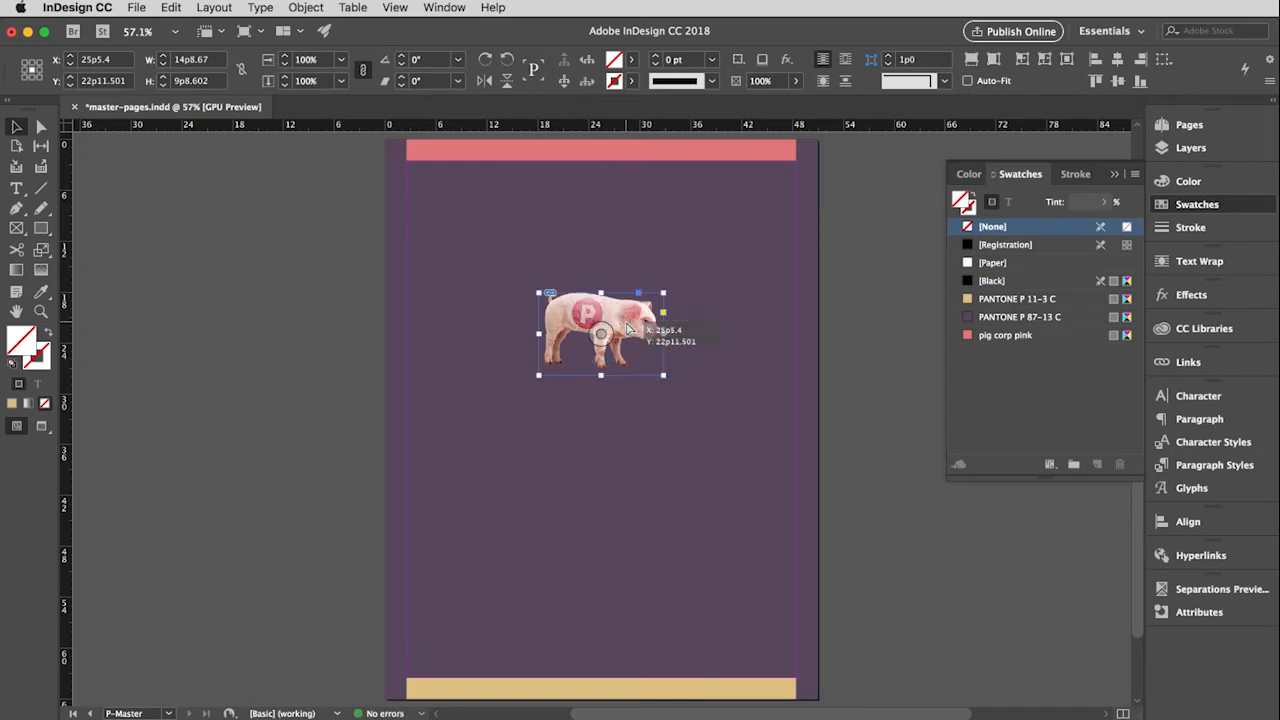
pyautogui.click(1020, 298)
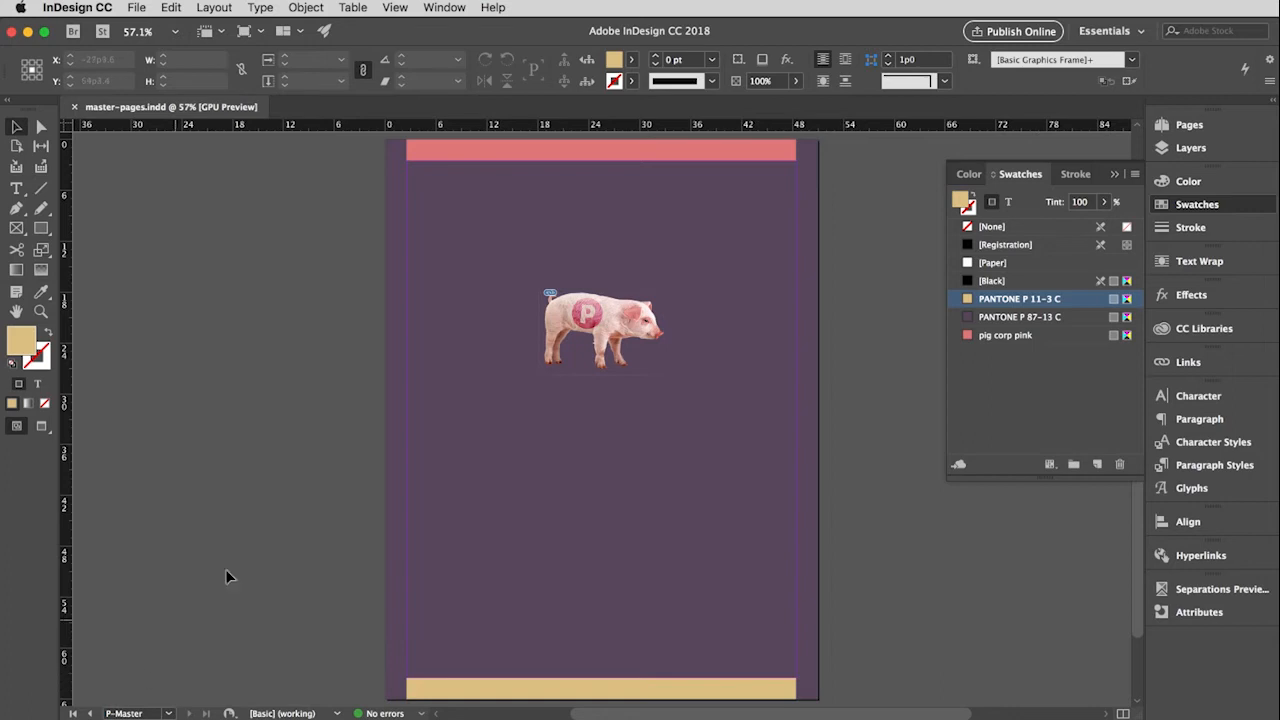
# - Review the page thumbnails, scroll to the inner spreads, and collapse the panel
pyautogui.click(1160, 124)
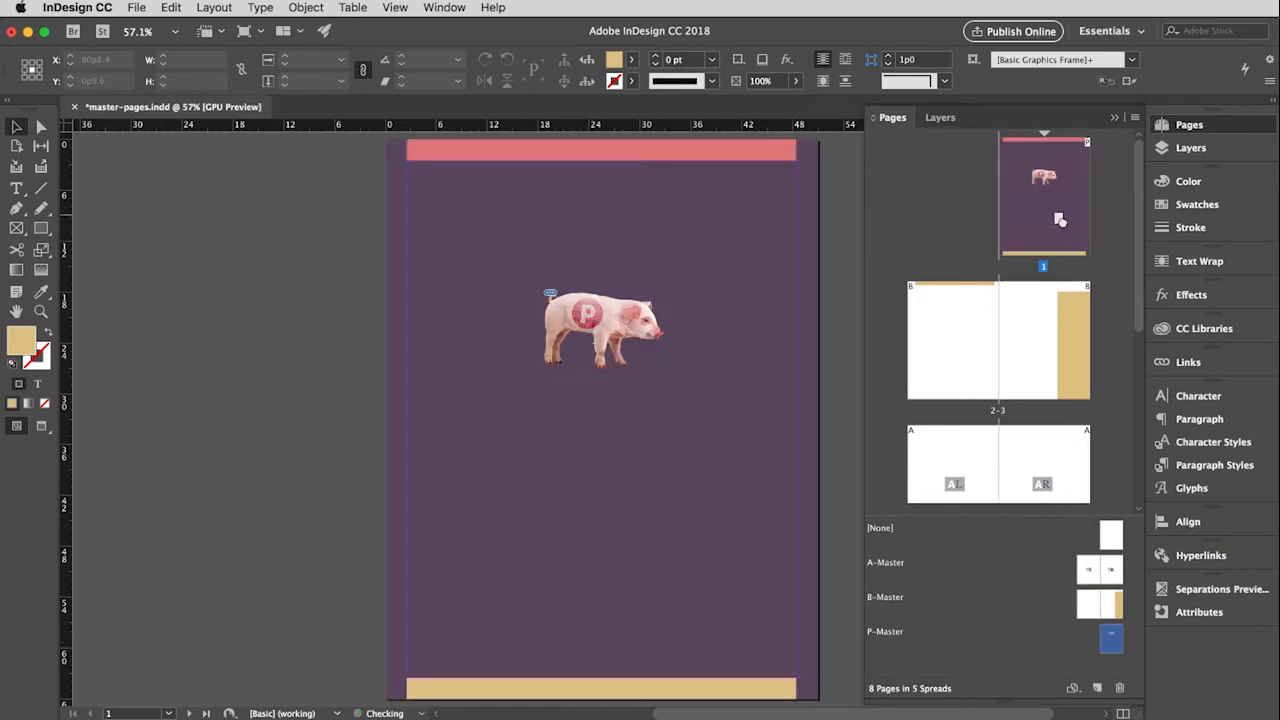
pyautogui.scroll(-3)
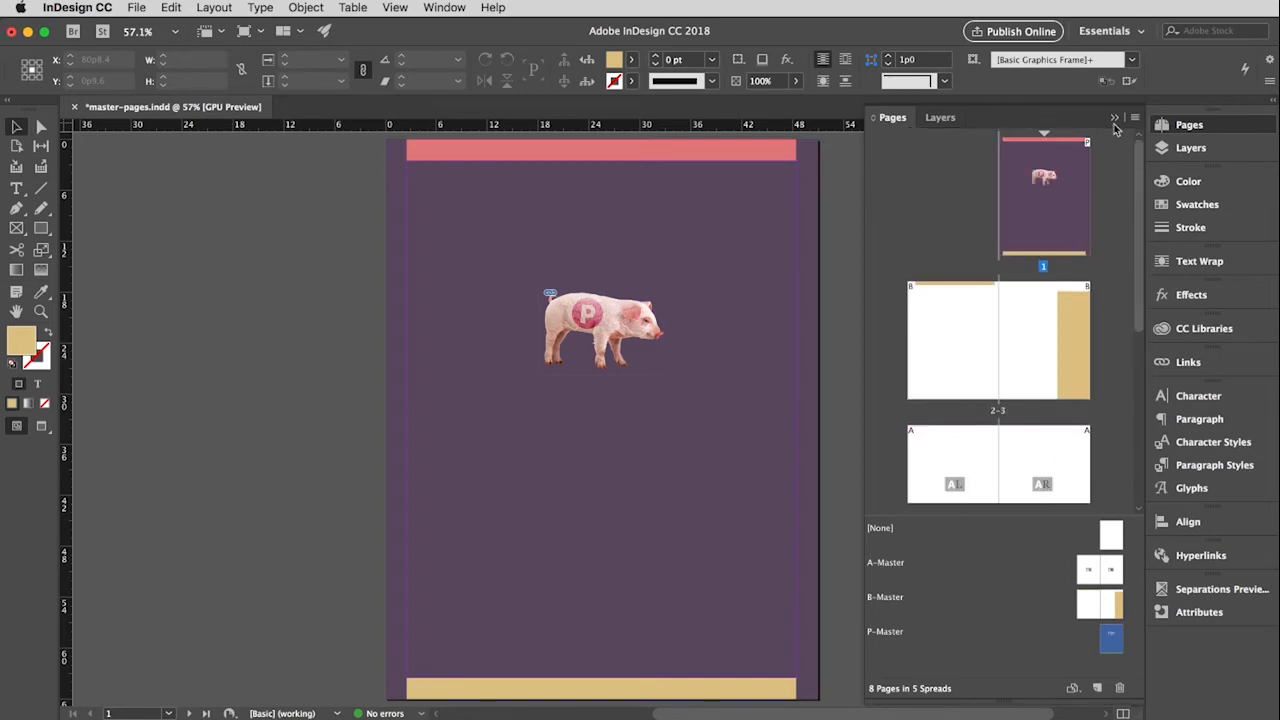
pyautogui.click(1044, 196)
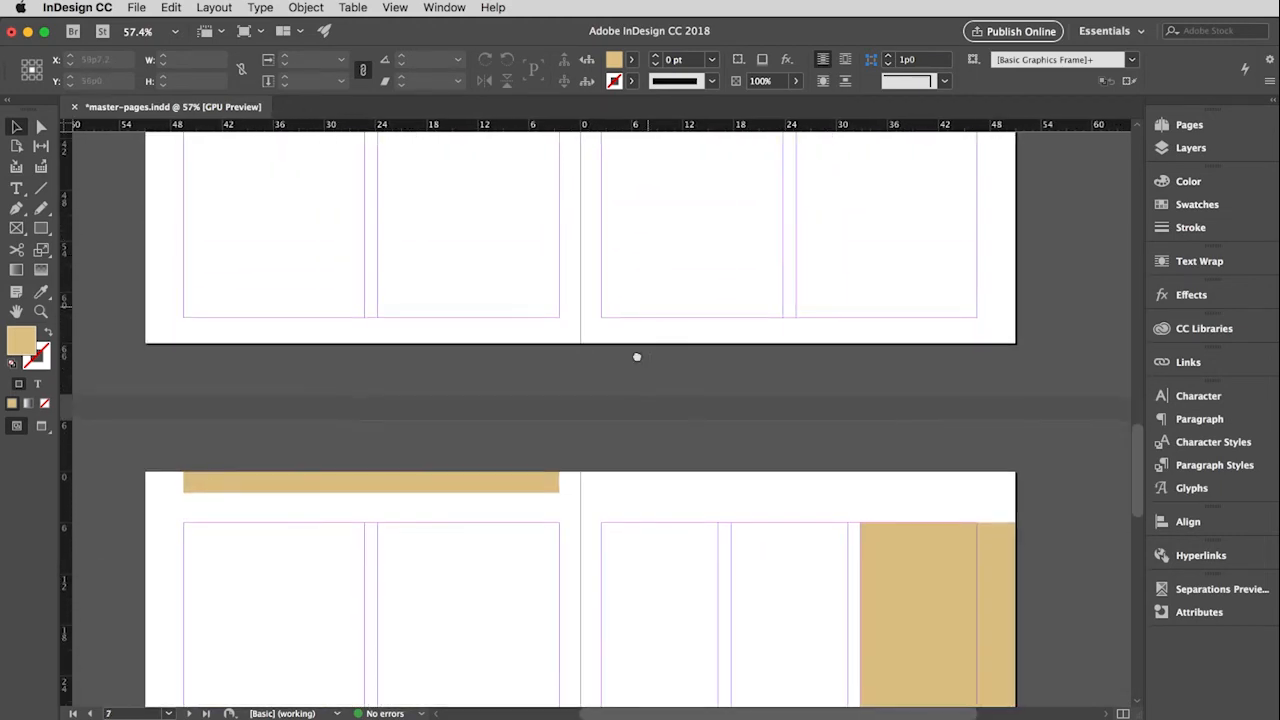
pyautogui.scroll(-3)
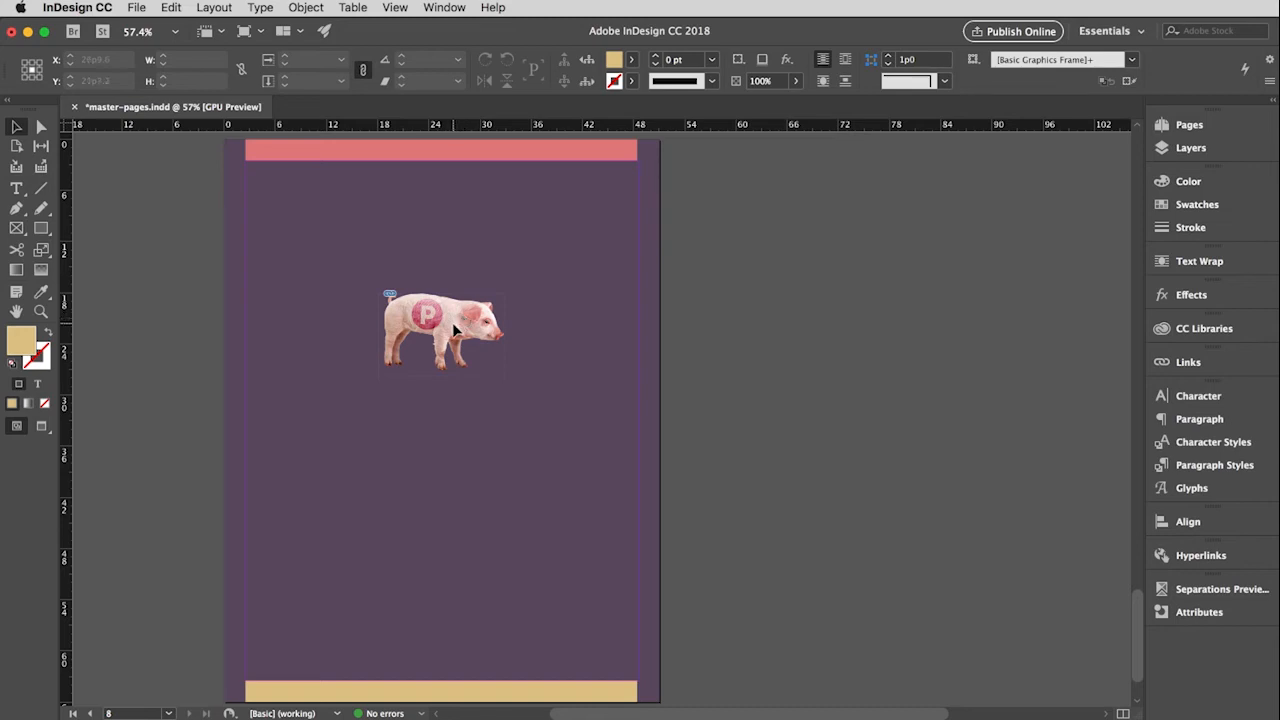
# - Delete the pig logo from page 8 and reopen the Pages panel
pyautogui.click(440, 336)
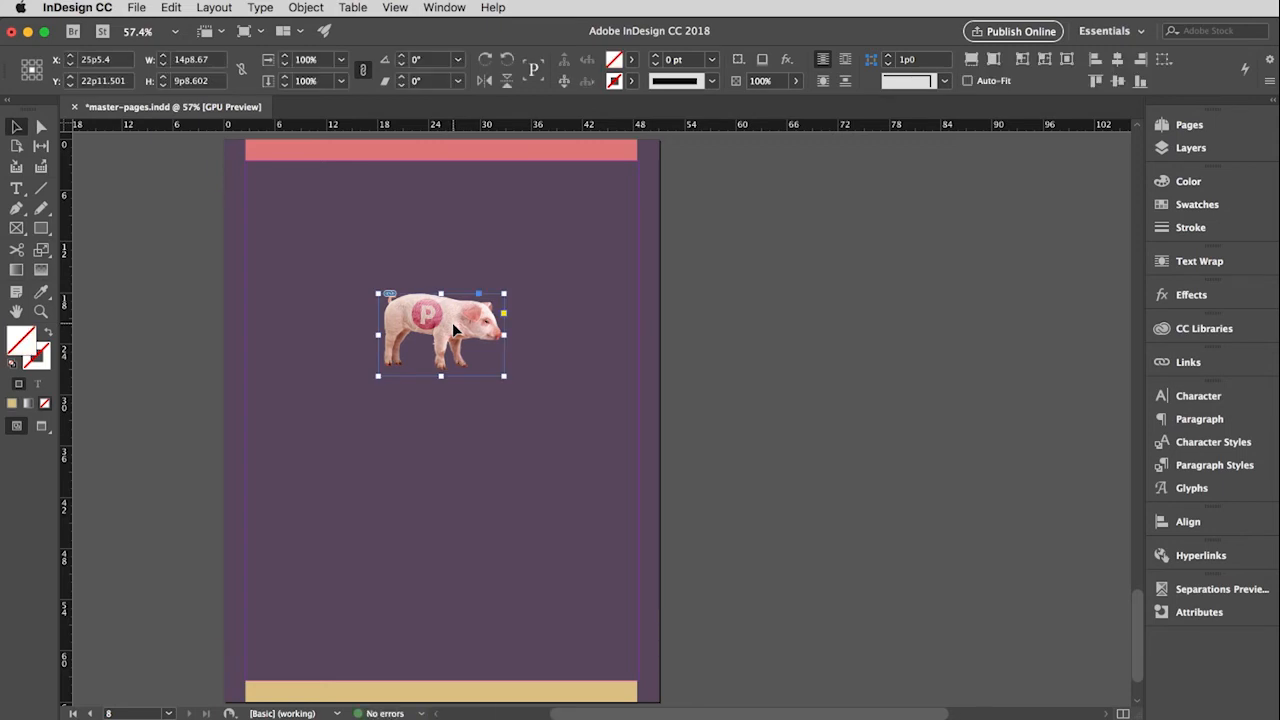
pyautogui.moveTo(444, 332)
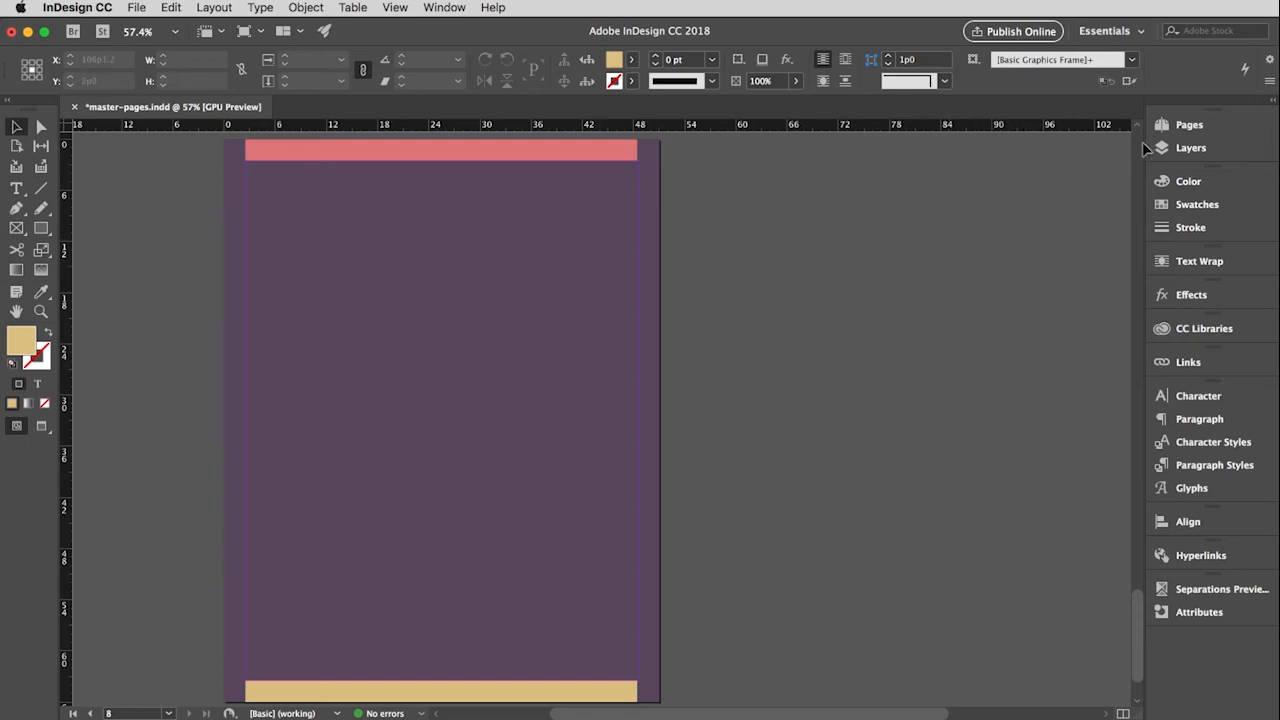
pyautogui.click(1188, 124)
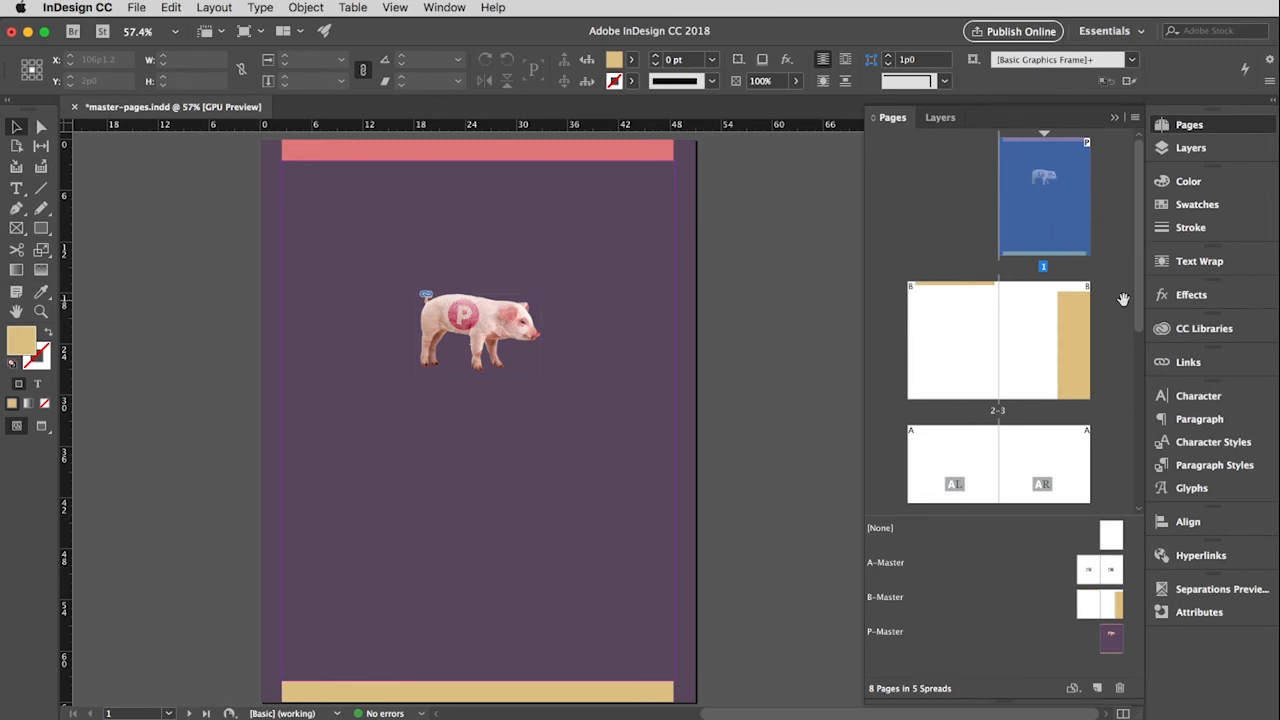
# - Show page 8, the back cover, with purple fill and pink and tan bars but no pig
pyautogui.scroll(-3)
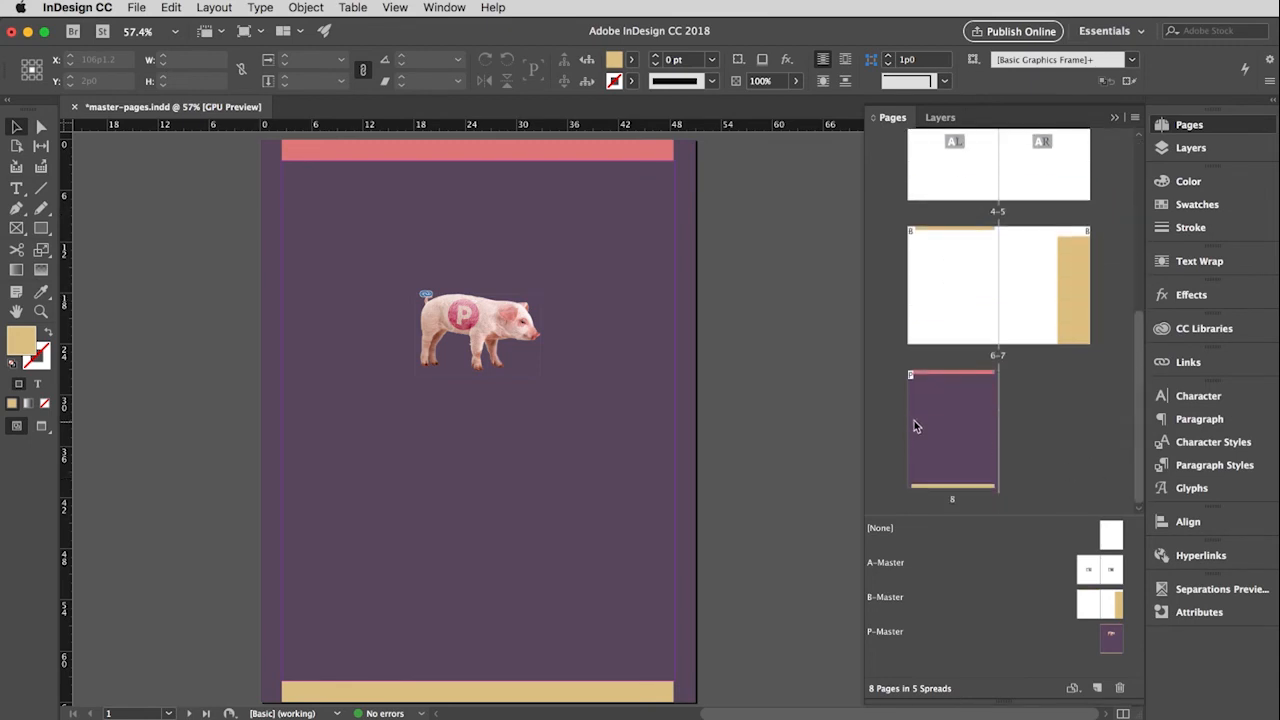
pyautogui.click(952, 430)
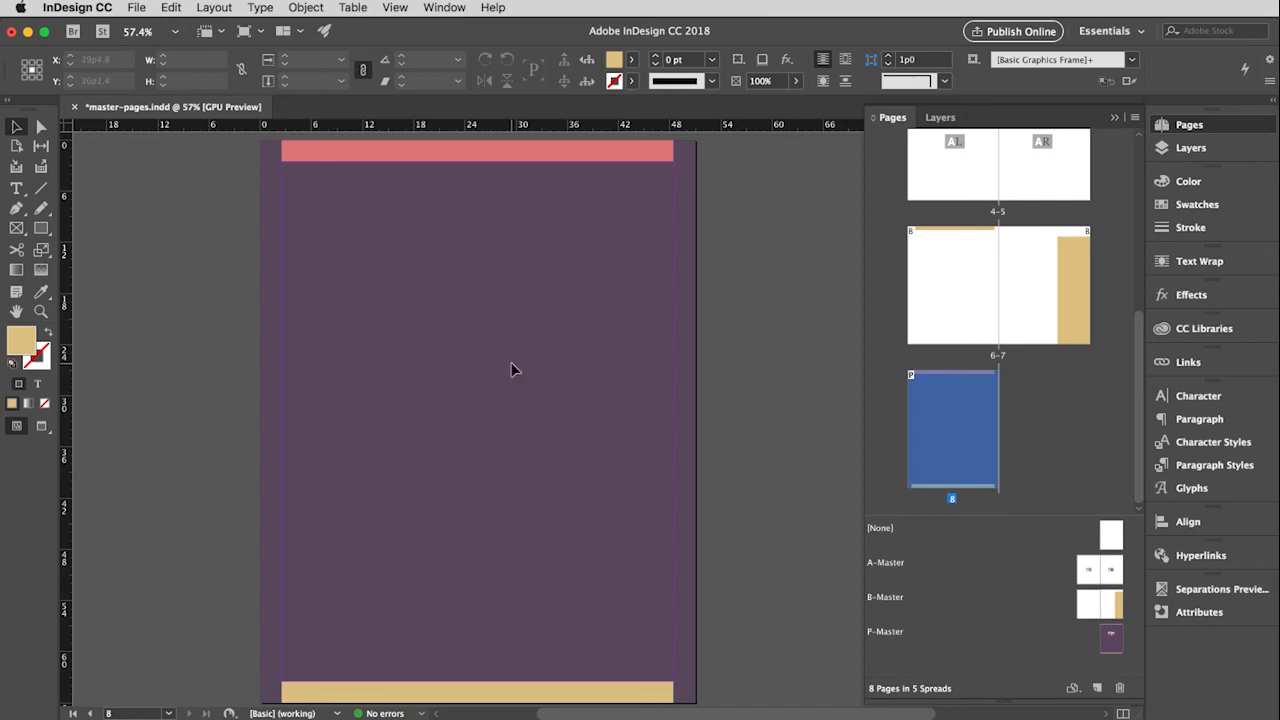
pyautogui.moveTo(448, 158)
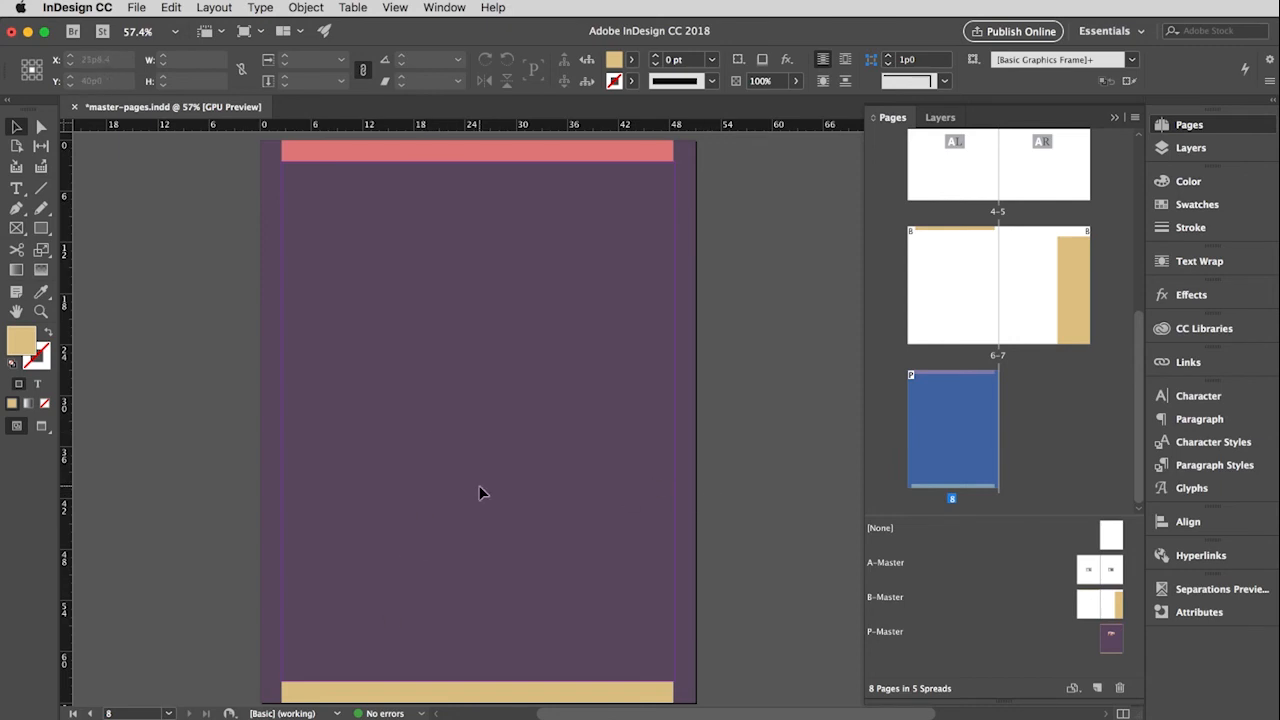
pyautogui.moveTo(610, 156)
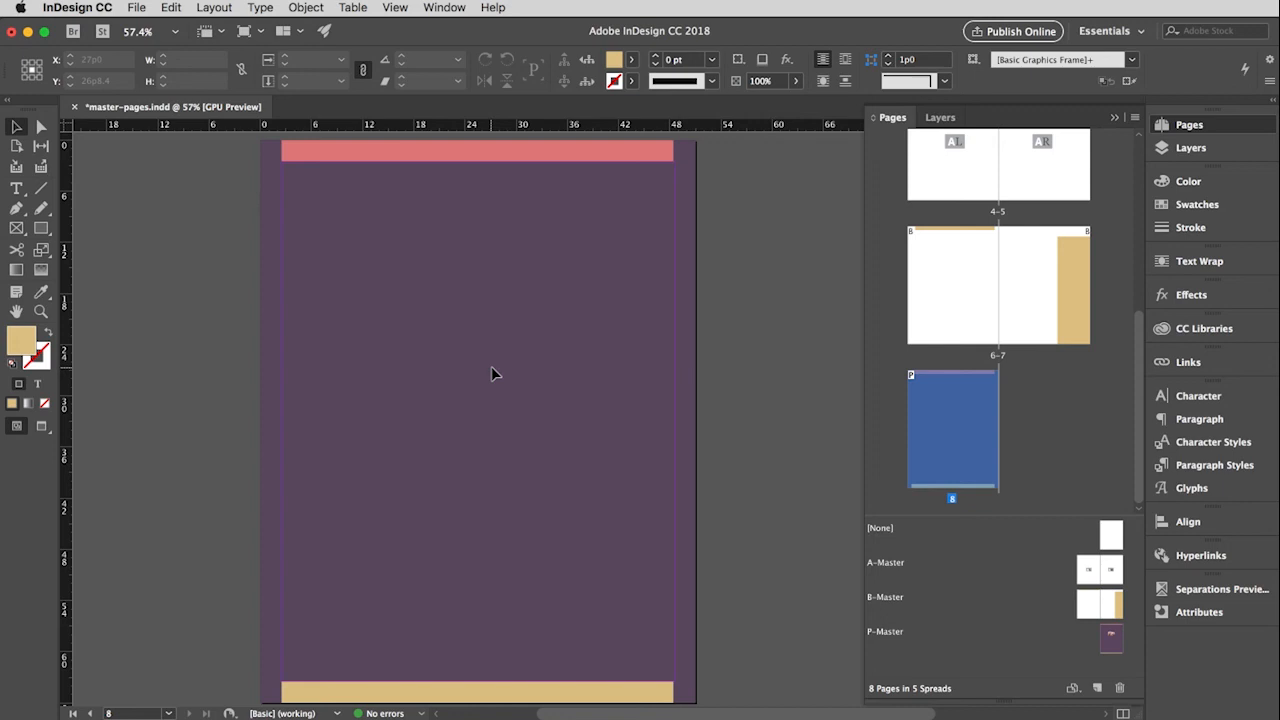
pyautogui.moveTo(528, 156)
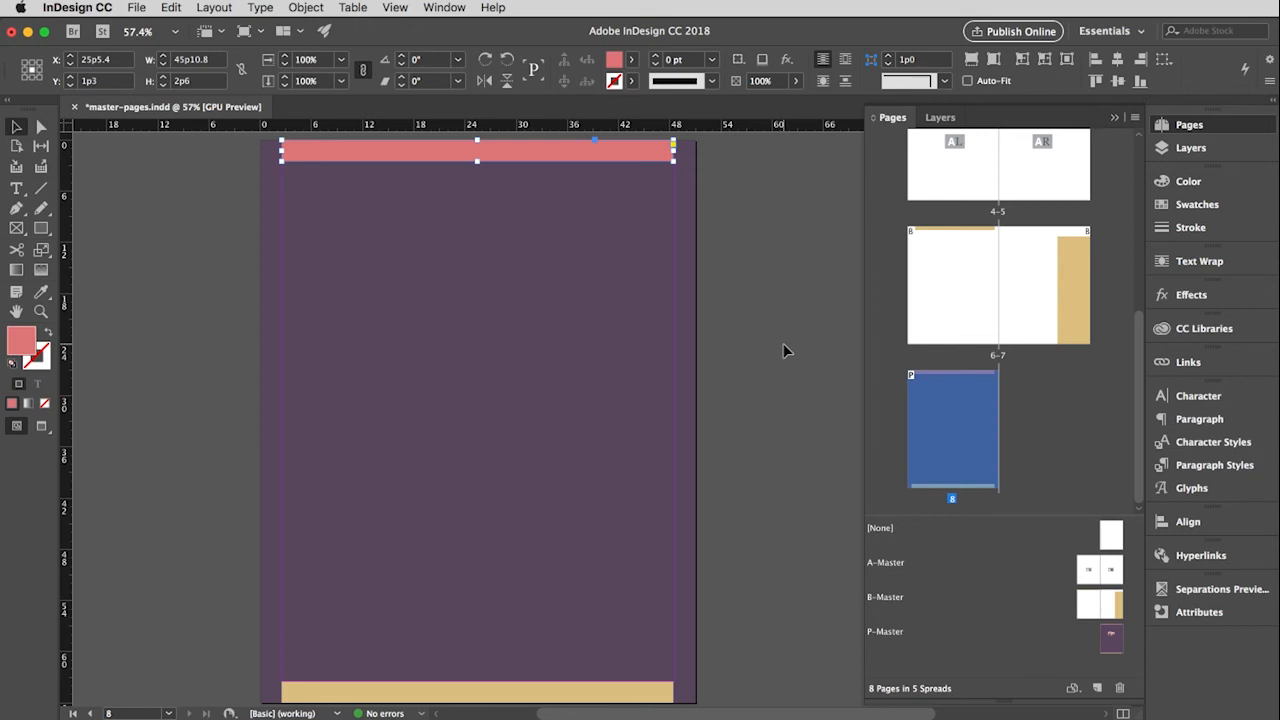
pyautogui.moveTo(776, 356)
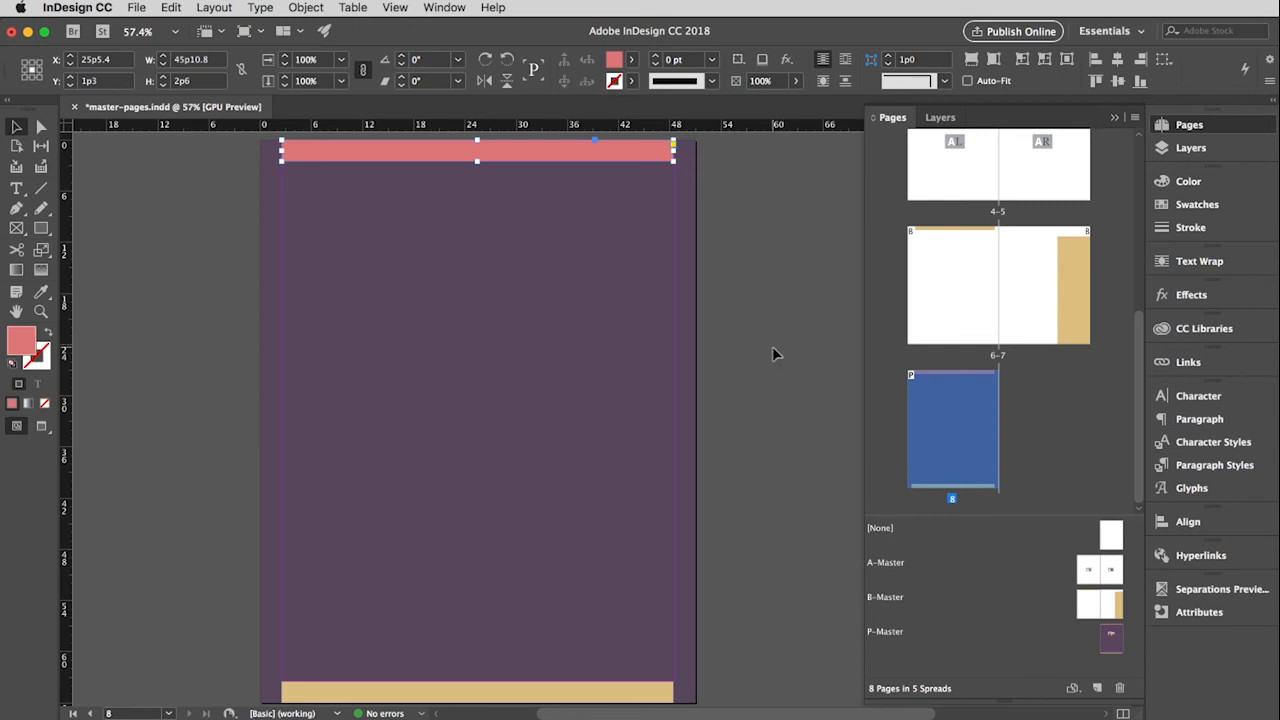